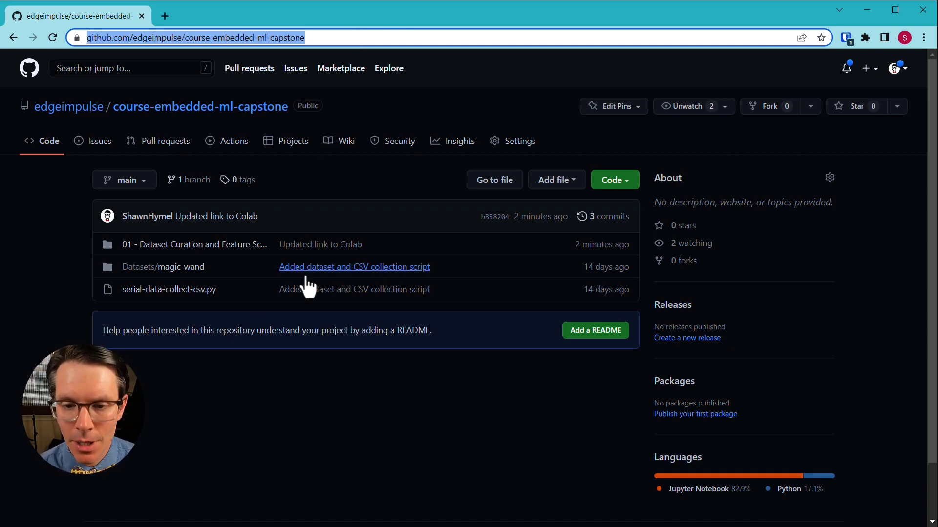
pyautogui.moveTo(158, 251)
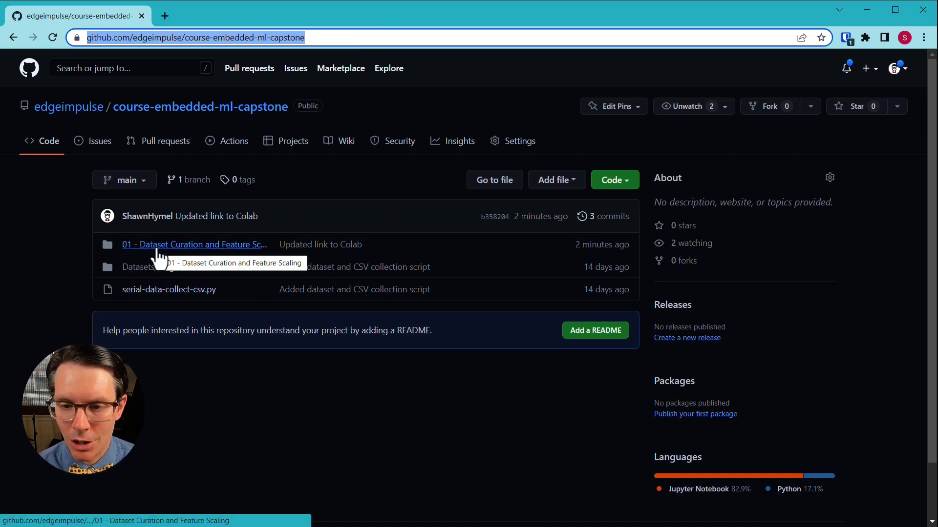
# Step: Open time_series_dataset_curation.ipynb from the '01 - Dataset Curation and Feature Scaling' folder in Colab
pyautogui.click(183, 245)
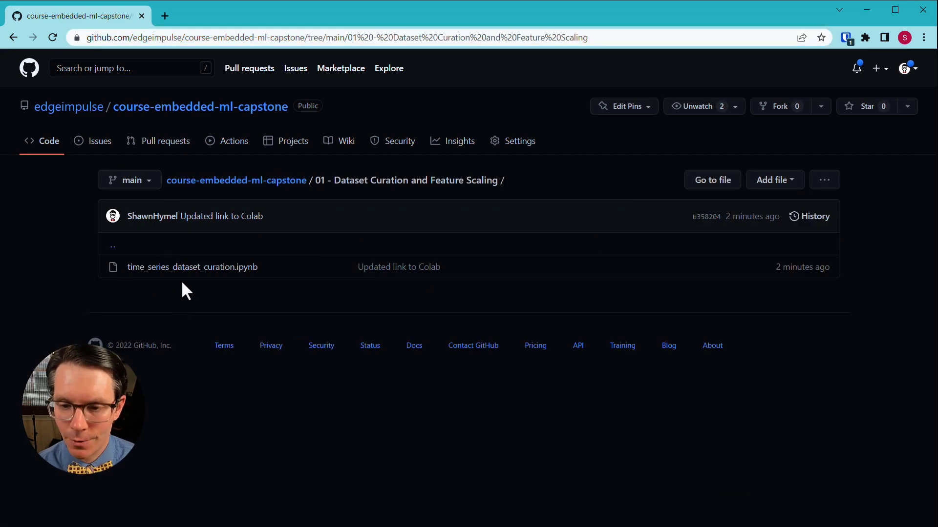
pyautogui.click(192, 268)
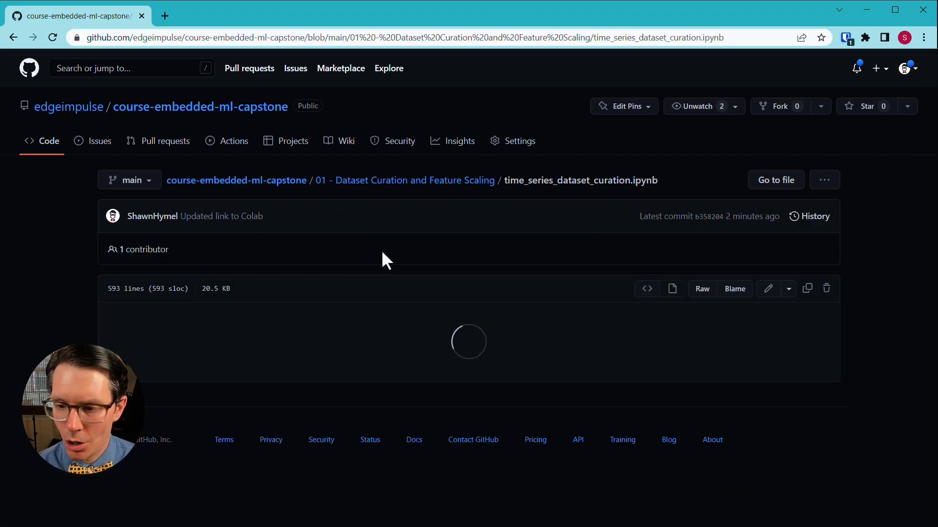
pyautogui.scroll(-3)
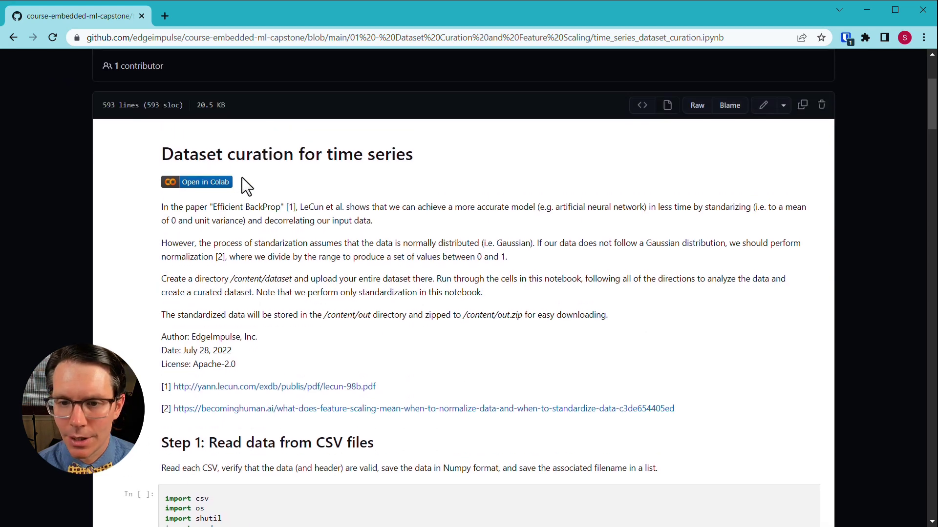
pyautogui.click(197, 181)
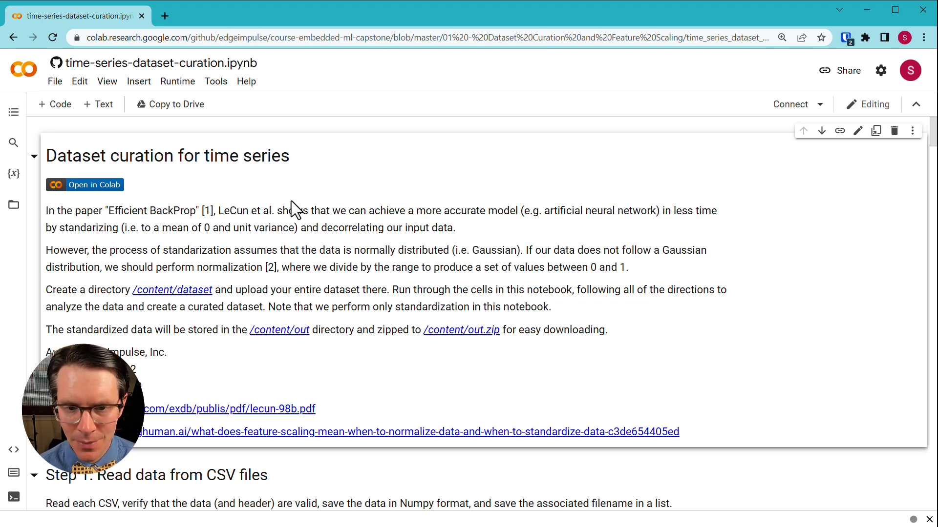
# Step: Scroll to Step 1 and show the Files sidebar, which lists only sample_data
pyautogui.scroll(-3)
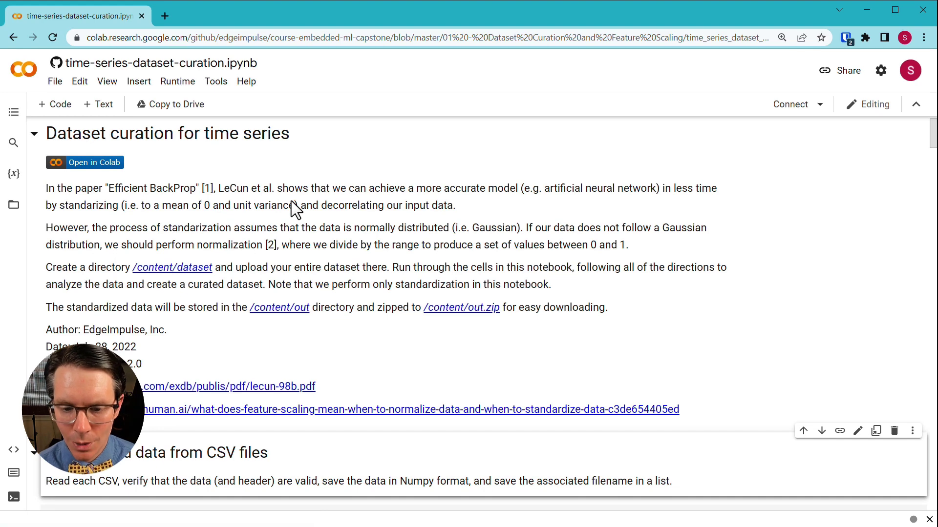
pyautogui.scroll(-3)
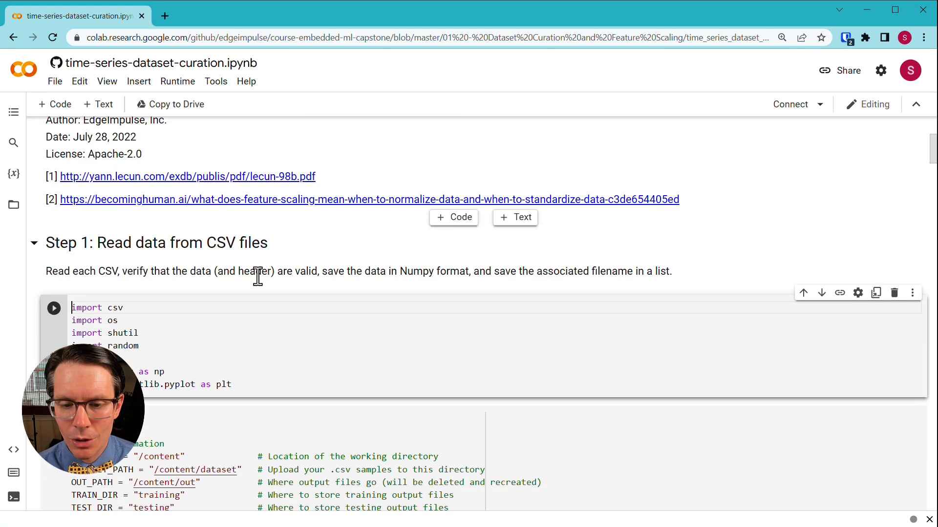
pyautogui.moveTo(14, 205)
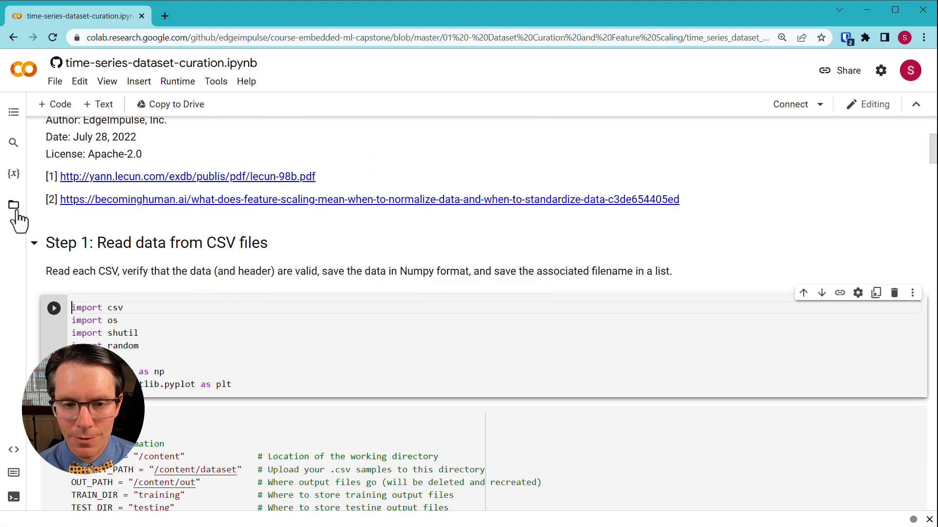
pyautogui.click(14, 205)
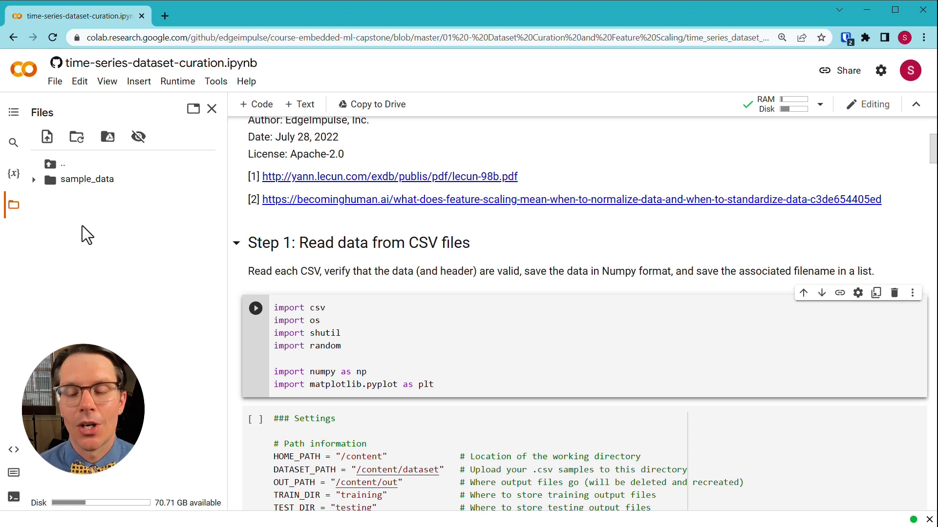
# Step: Add a 'dataset' folder in the Files panel and select 'dataset' in the DATASET_PATH line
pyautogui.rightClick(86, 233)
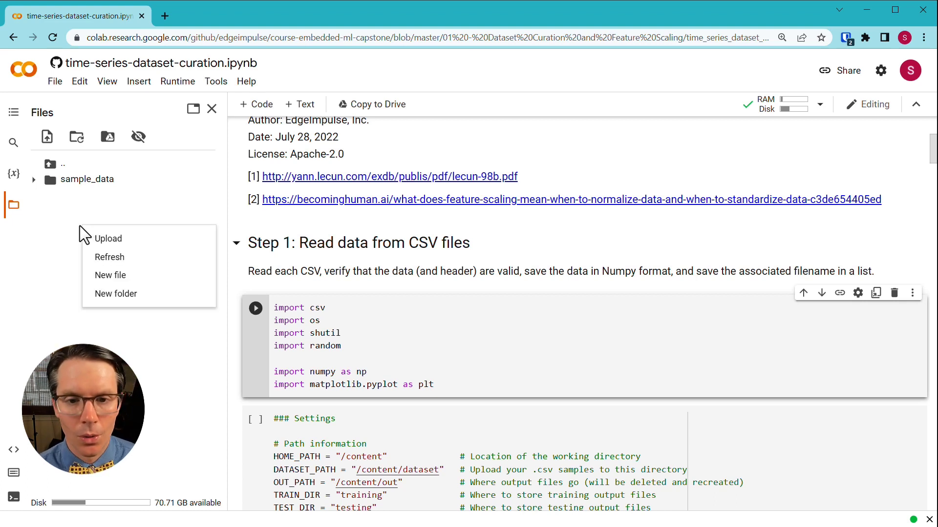
pyautogui.moveTo(103, 233)
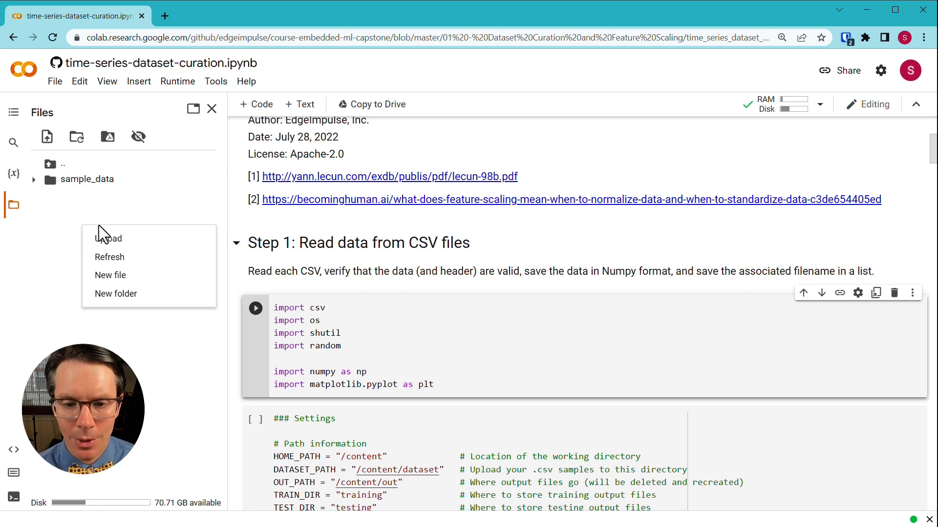
pyautogui.moveTo(142, 299)
pyautogui.write('dataset')
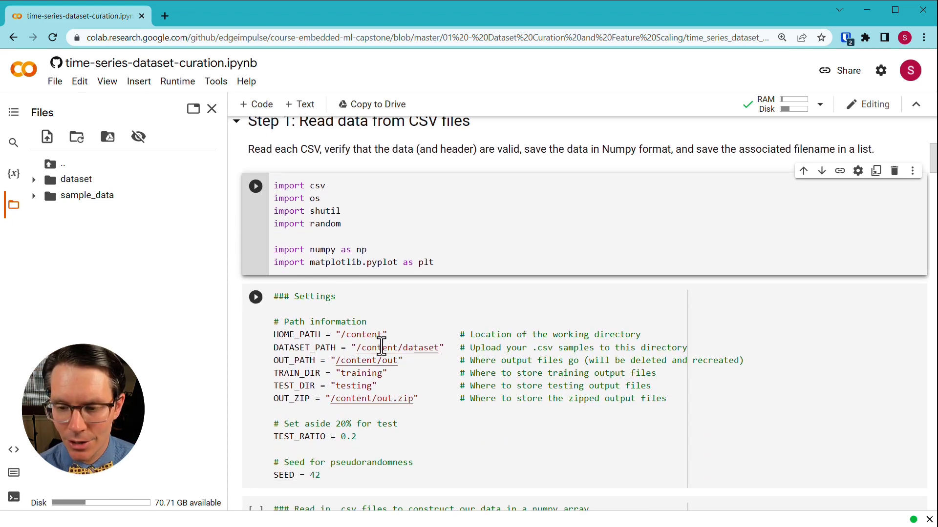
pyautogui.doubleClick(419, 347)
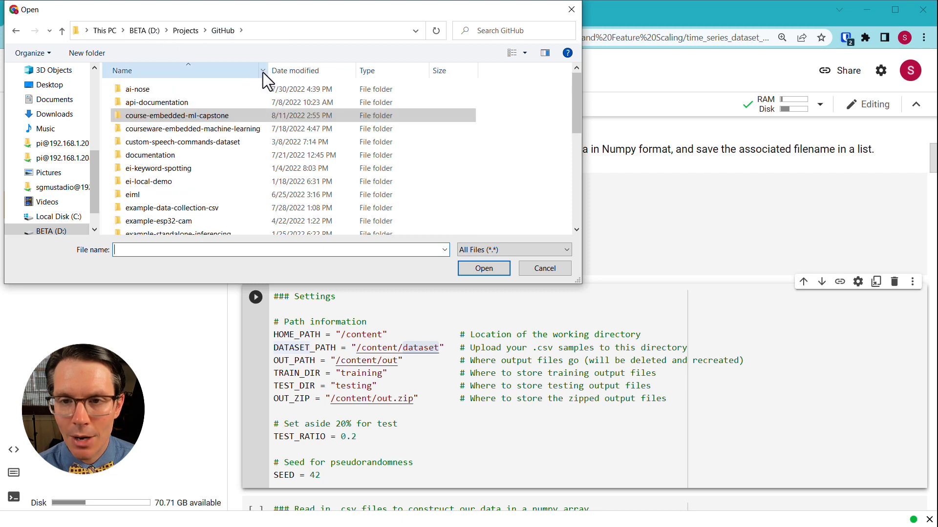
# Step: Select all CSVs in course-embedded-ml-capstone > Datasets > magic-wand and upload them
pyautogui.doubleClick(176, 116)
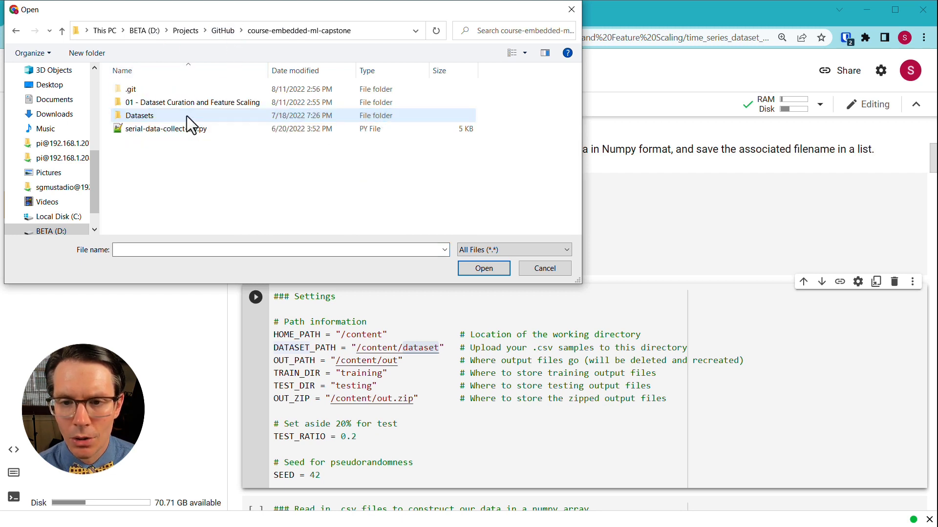
pyautogui.doubleClick(140, 115)
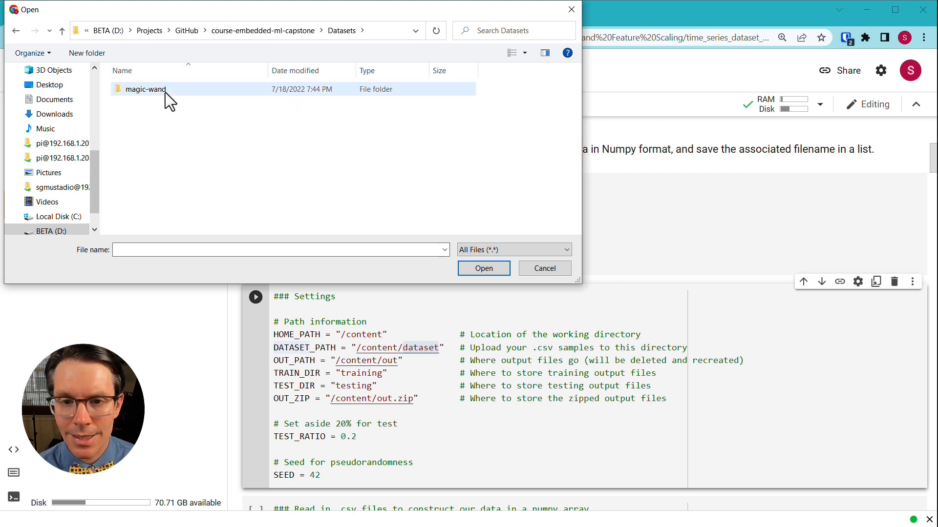
pyautogui.doubleClick(145, 89)
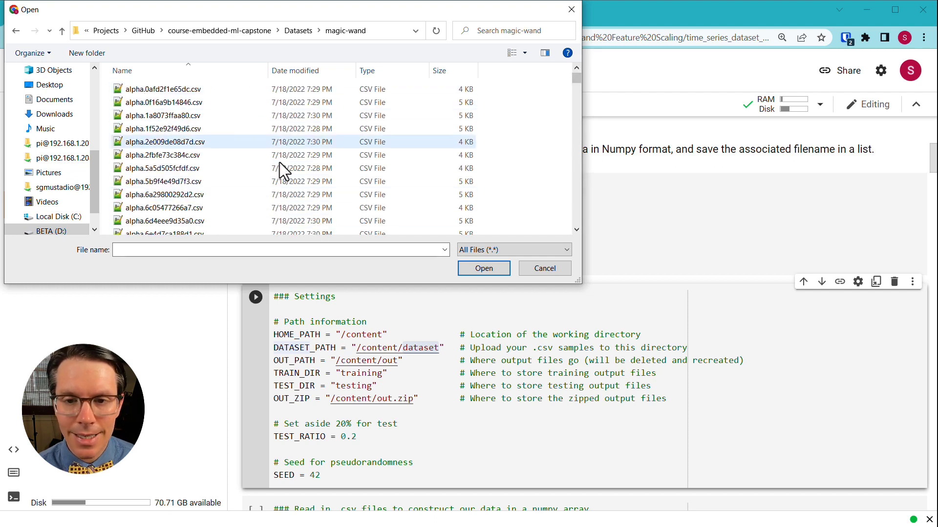
pyautogui.click(163, 116)
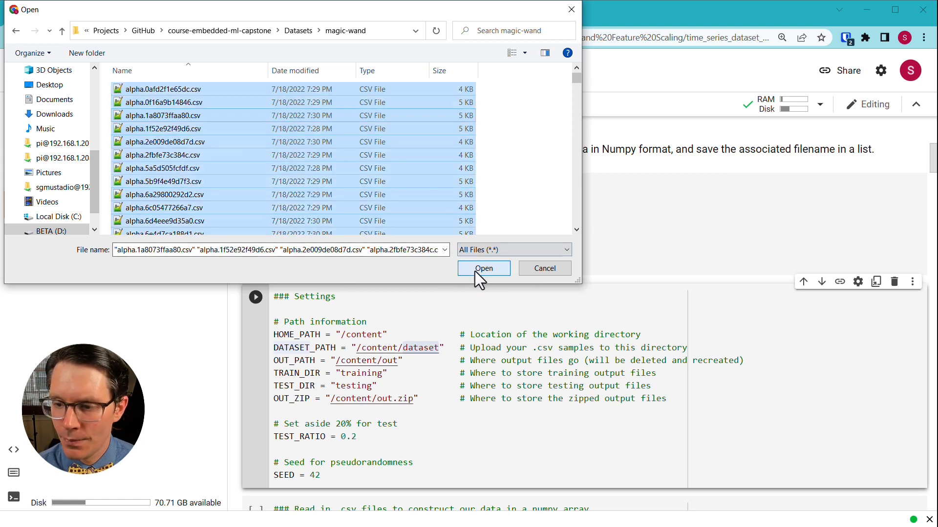
pyautogui.click(484, 268)
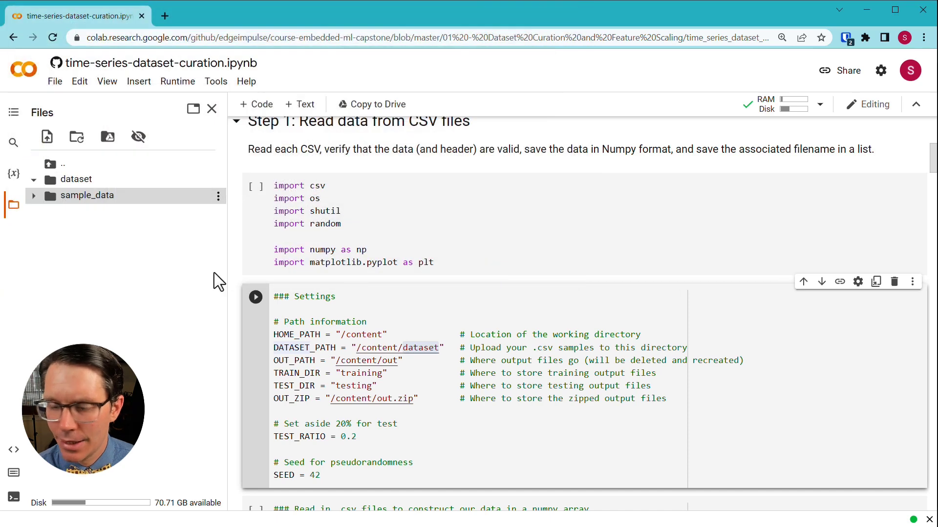
pyautogui.moveTo(120, 263)
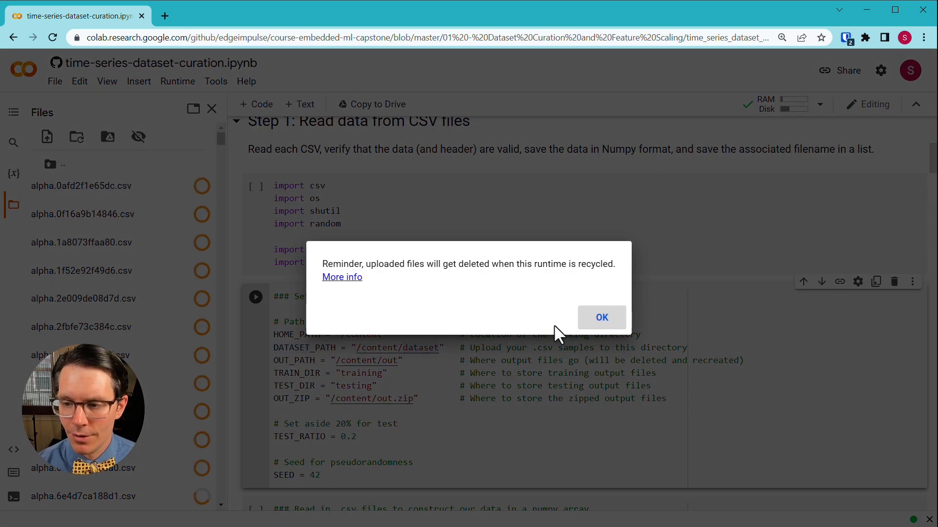
# Step: Dismiss the runtime-deletion reminder, let the CSV uploads finish, and collapse the dataset folder
pyautogui.click(601, 317)
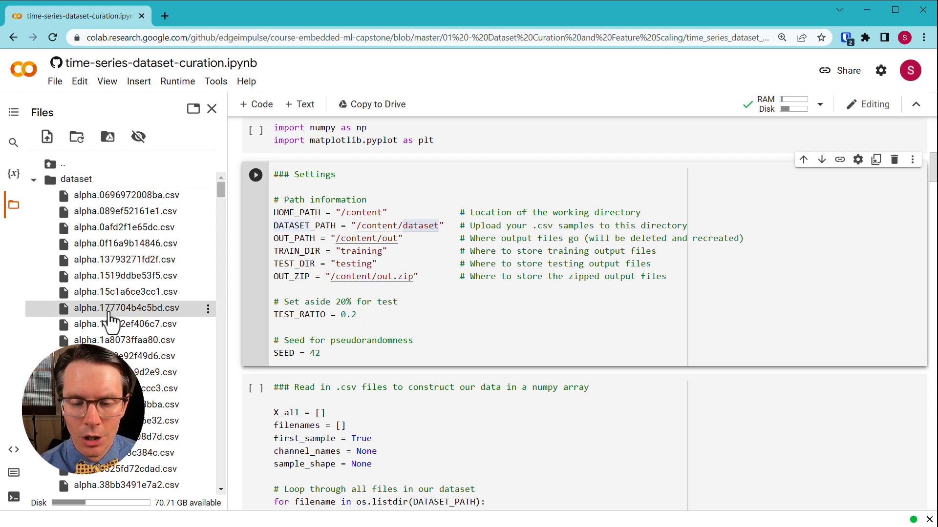
pyautogui.click(34, 179)
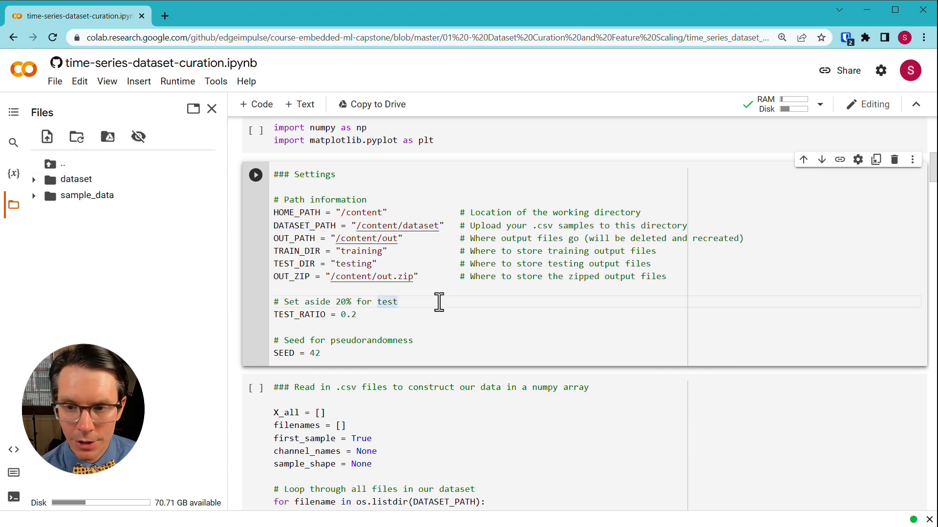
# Step: Run the import and settings cells via 'Run anyway', then scroll to the CSV-reading cell
pyautogui.click(256, 174)
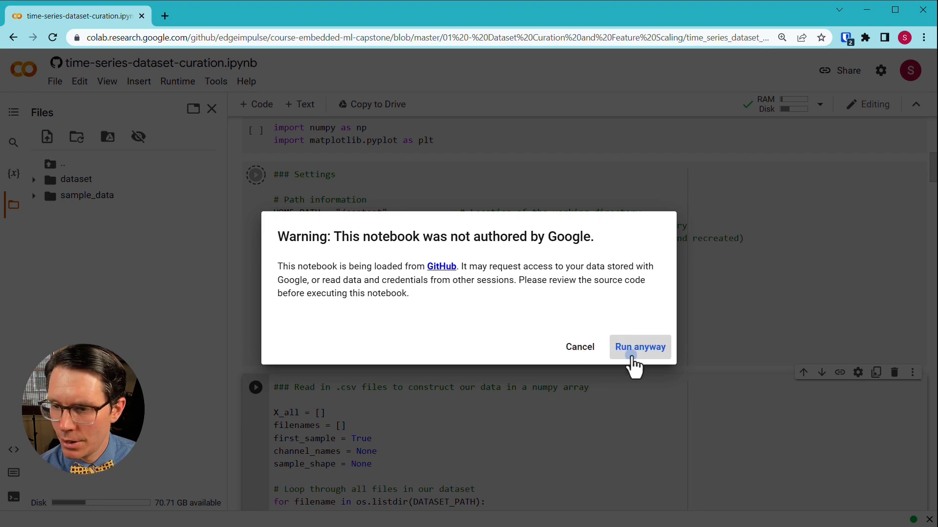
pyautogui.click(640, 346)
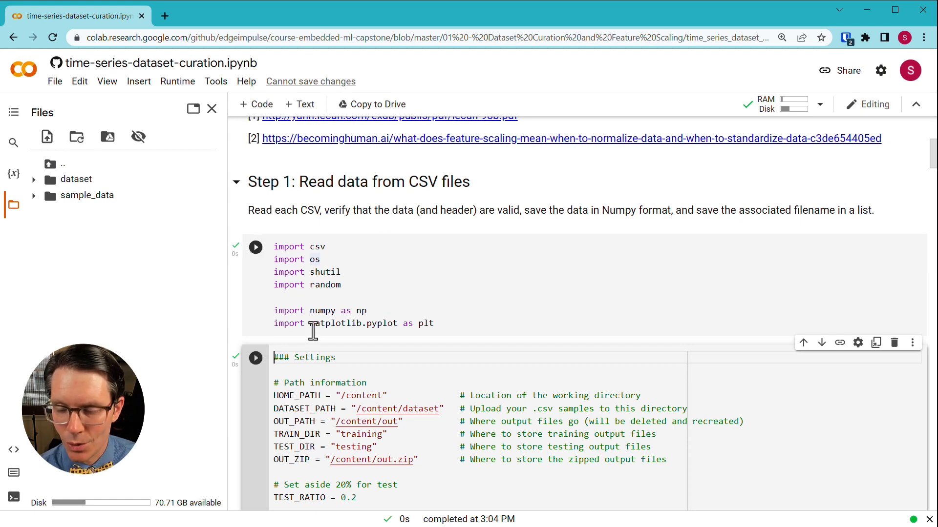
pyautogui.scroll(-3)
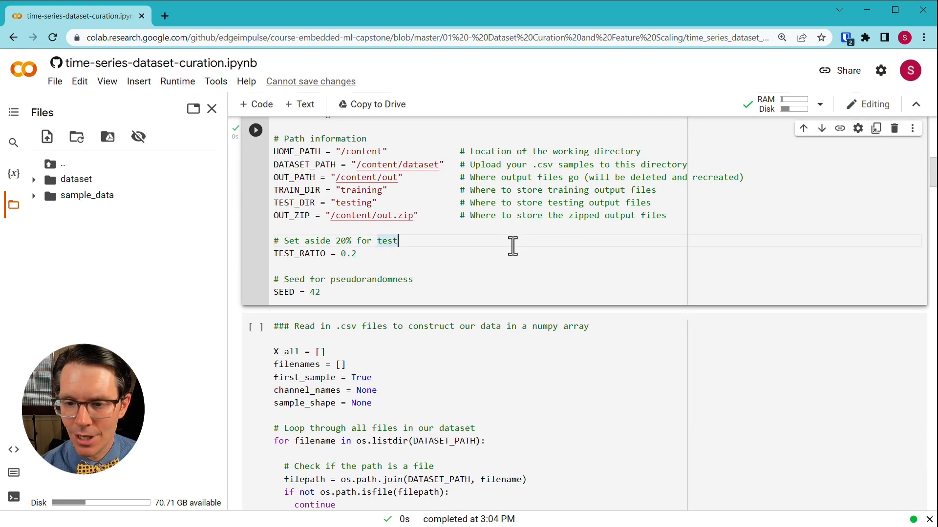
pyautogui.scroll(-3)
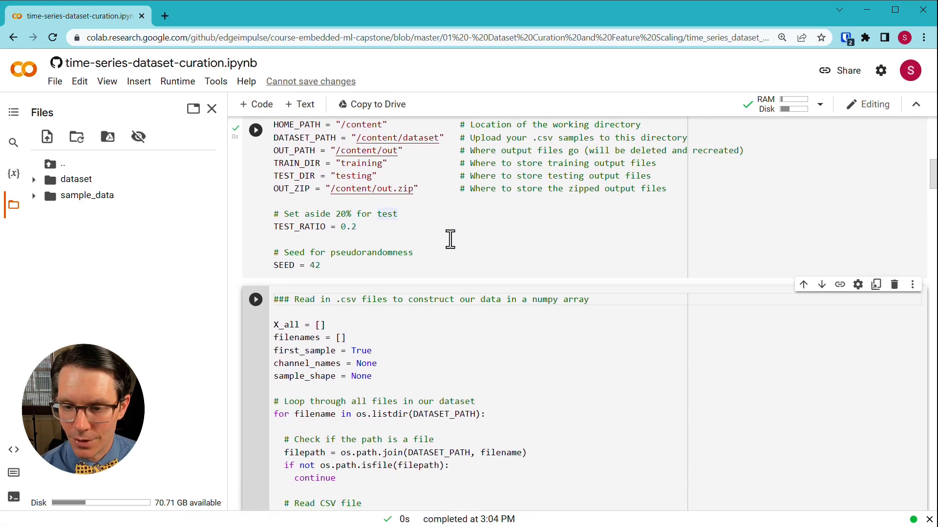
pyautogui.scroll(-3)
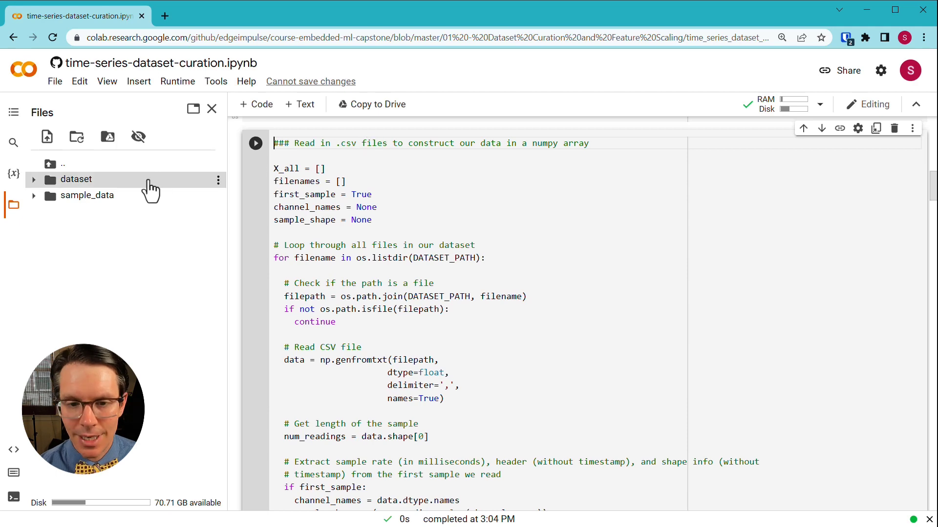
# Step: Preview alpha.0696972008ba.csv from the dataset folder to inspect its accelerometer and gyroscope readings
pyautogui.click(75, 179)
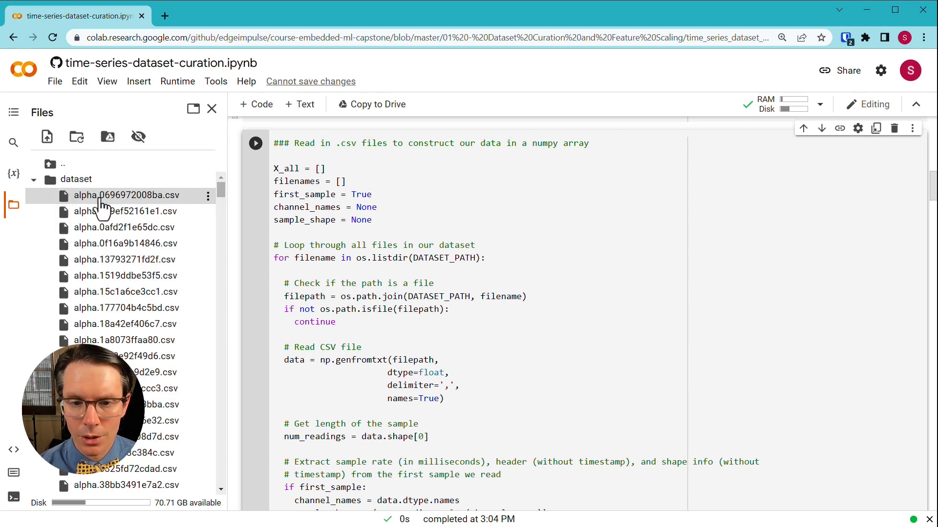
pyautogui.doubleClick(120, 195)
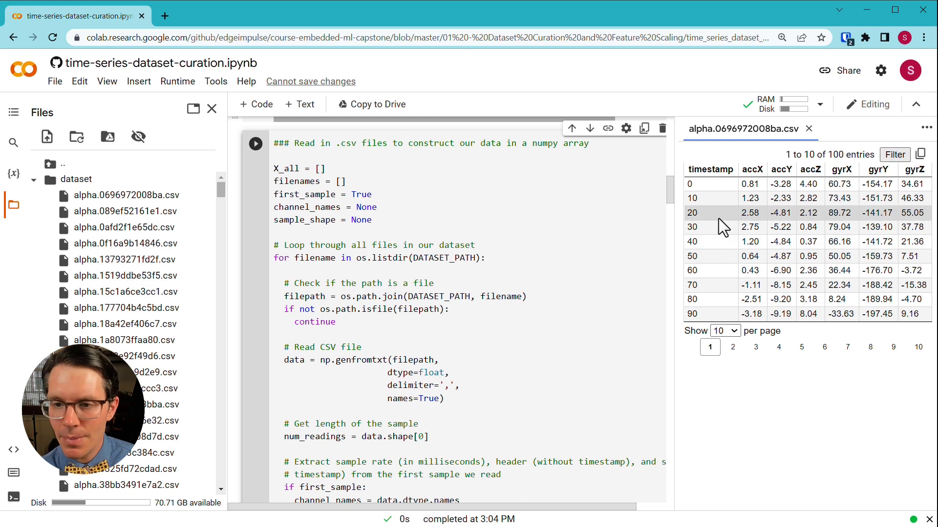
pyautogui.moveTo(720, 257)
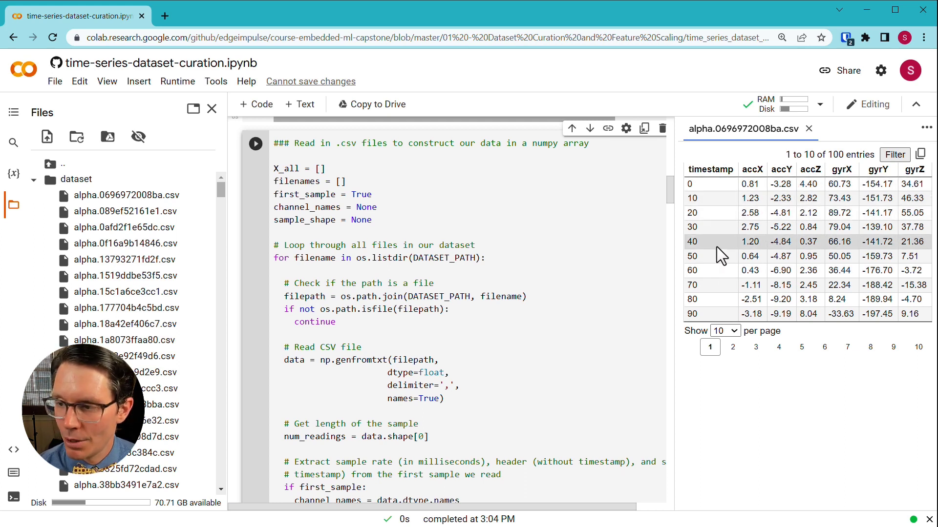
pyautogui.moveTo(716, 279)
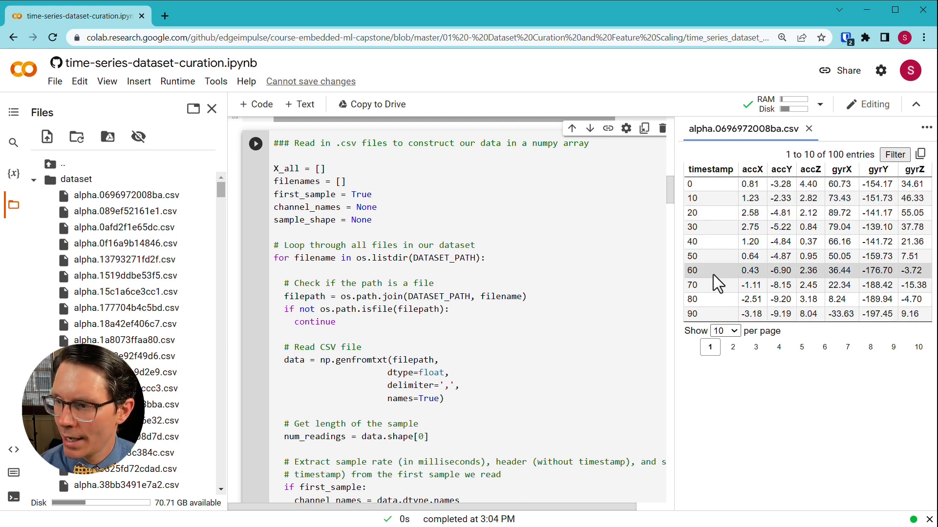
pyautogui.moveTo(766, 182)
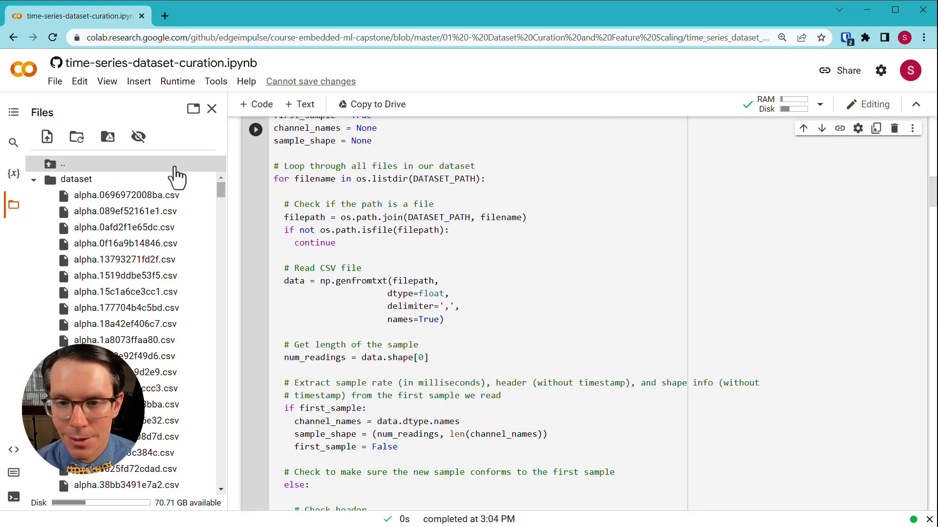
pyautogui.moveTo(10, 214)
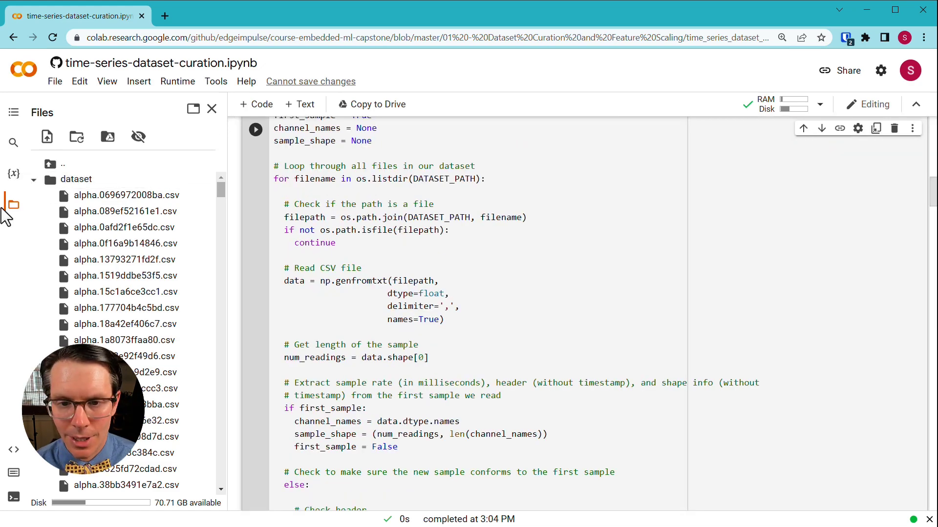
# Step: Hide the Files sidebar, run the CSV-loading cell, and highlight 400 and 7 in (400, 100, 7)
pyautogui.click(211, 108)
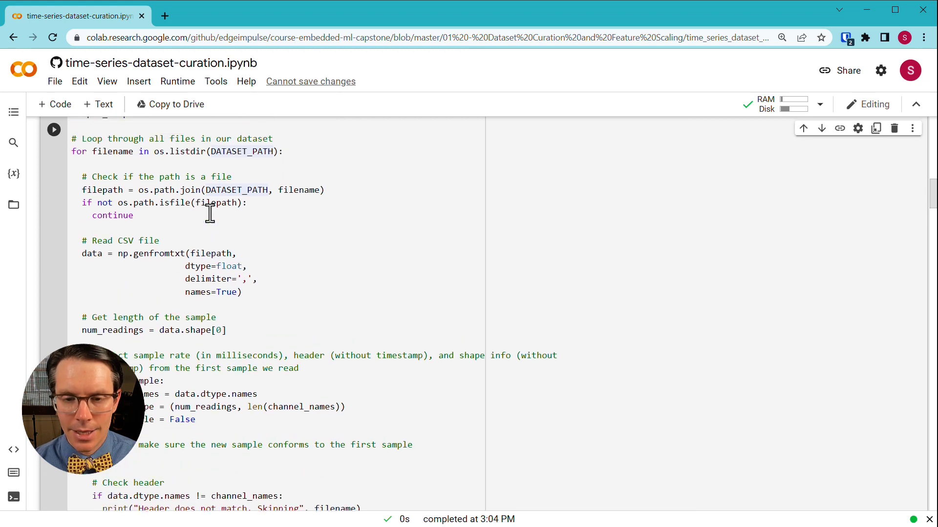
pyautogui.scroll(-3)
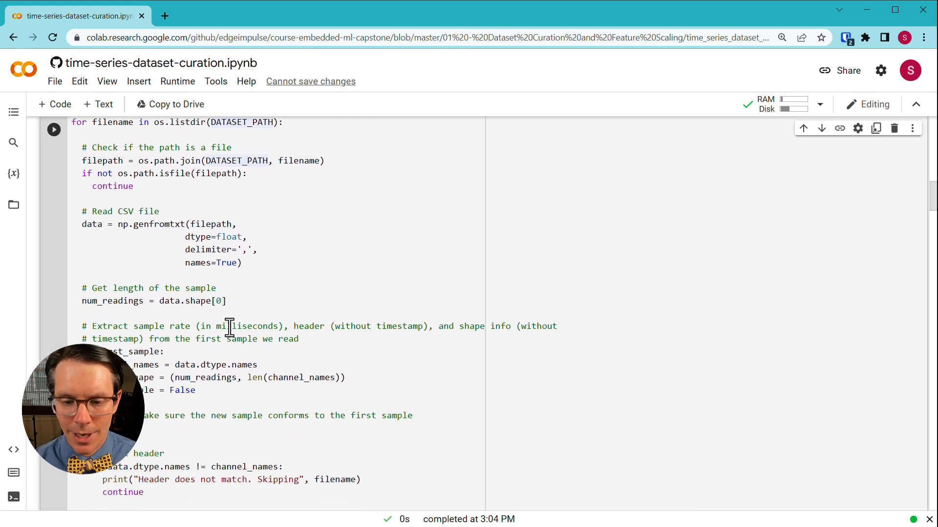
pyautogui.scroll(-3)
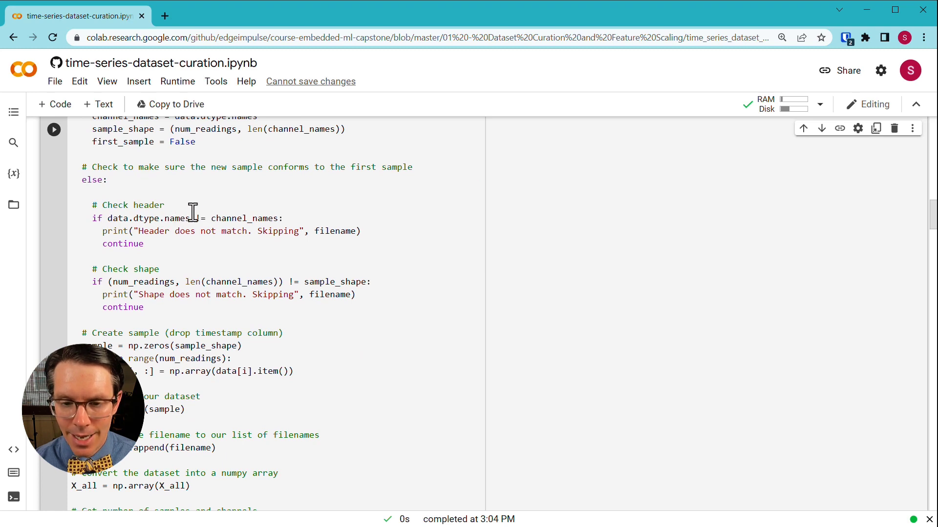
pyautogui.scroll(-3)
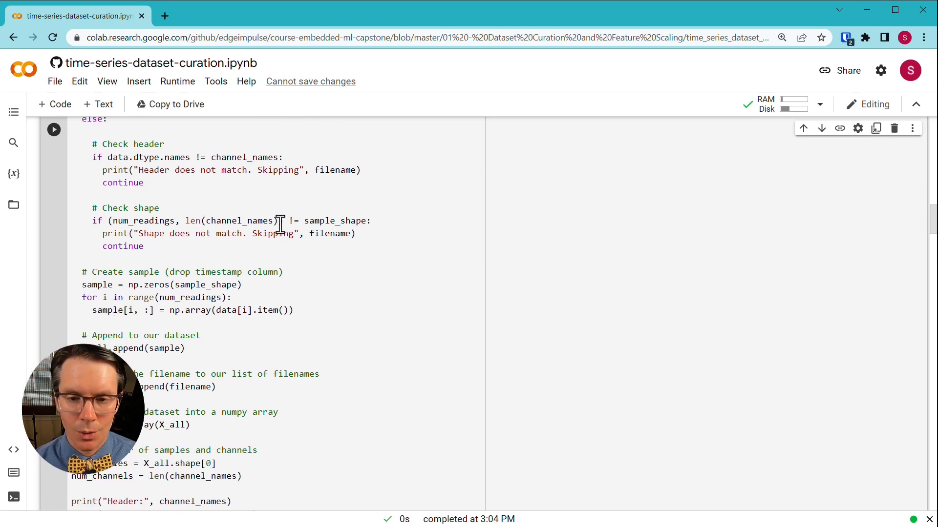
pyautogui.scroll(-3)
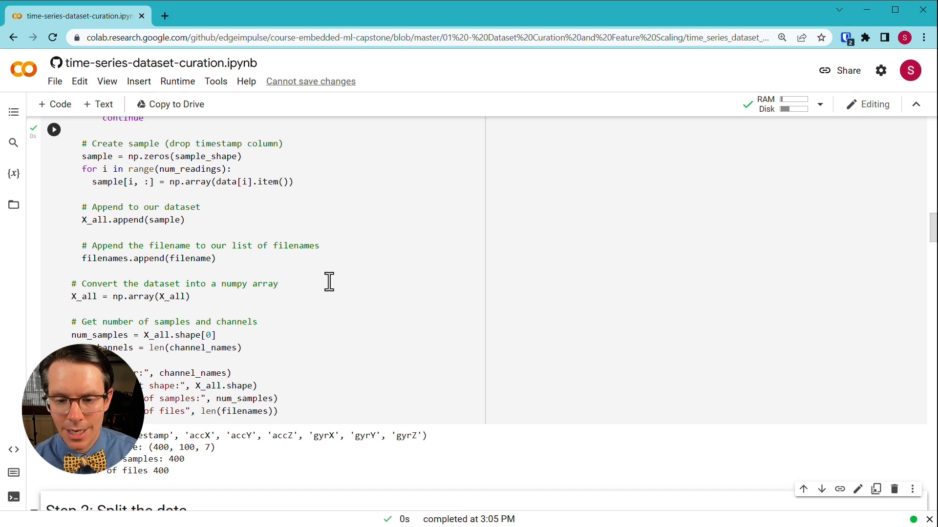
pyautogui.scroll(-3)
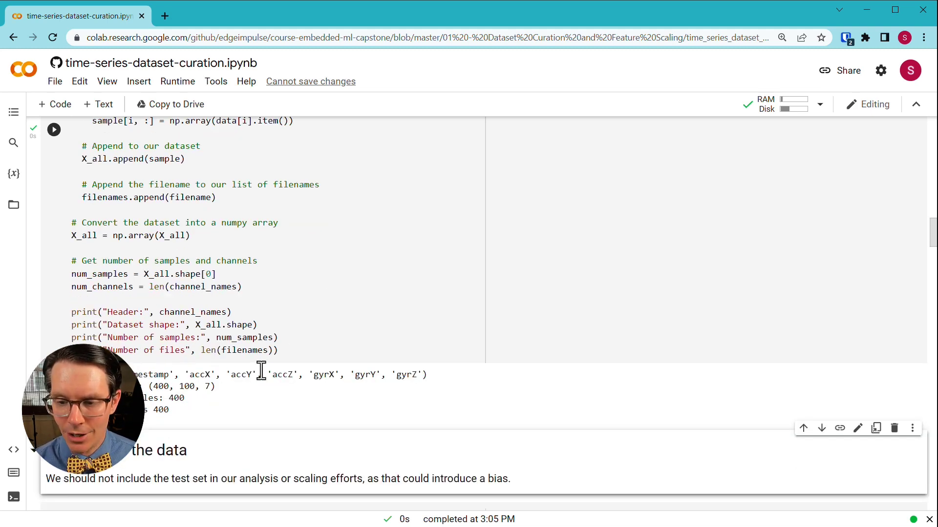
pyautogui.moveTo(403, 374)
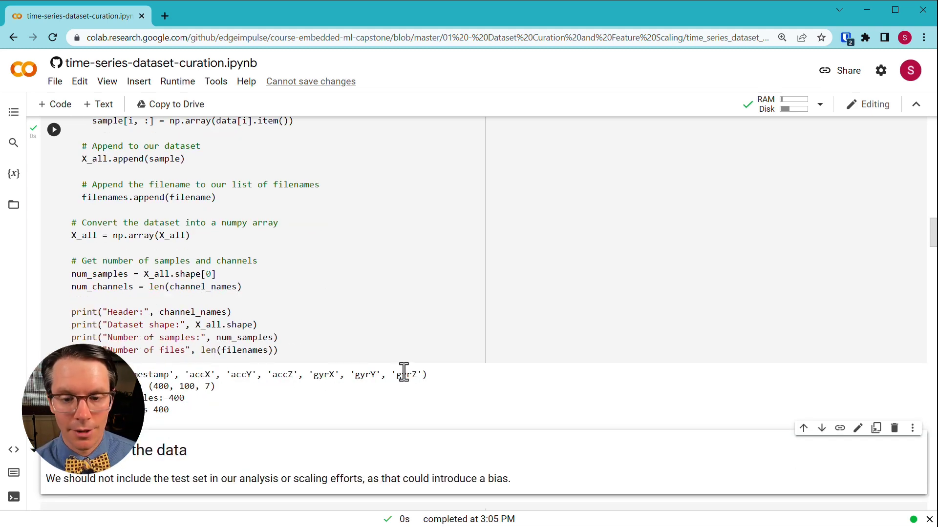
pyautogui.scroll(-3)
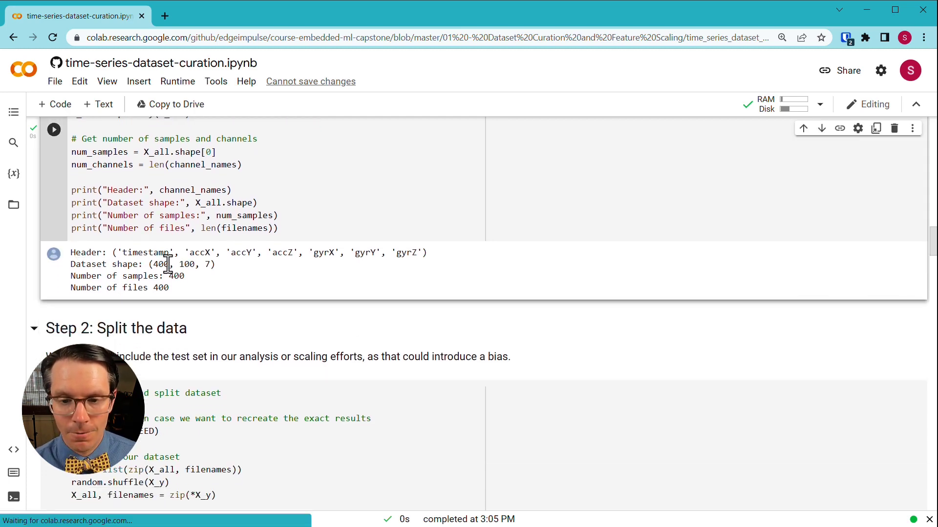
pyautogui.doubleClick(160, 264)
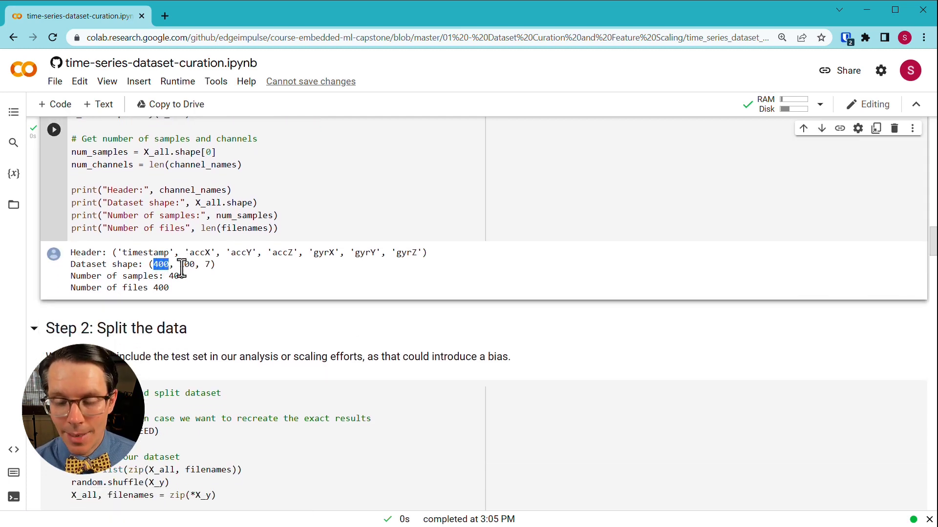
pyautogui.doubleClick(187, 264)
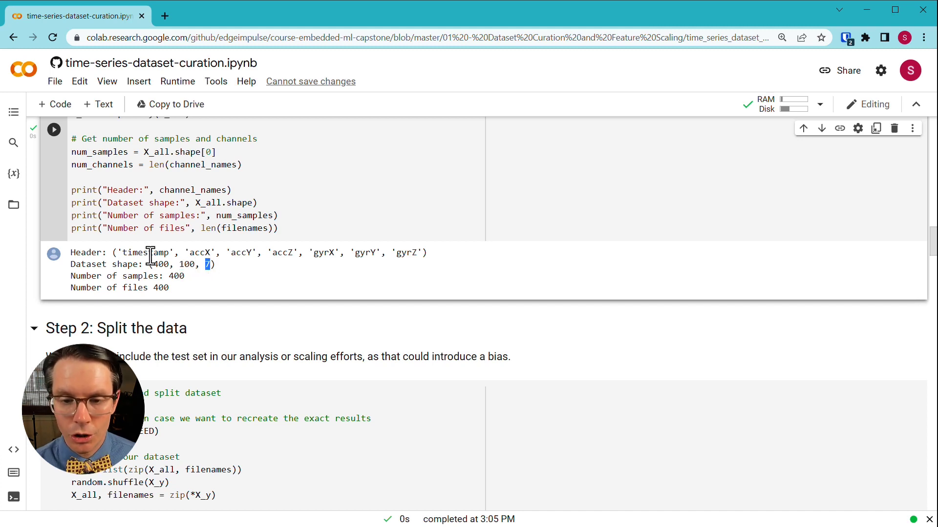
pyautogui.moveTo(306, 254)
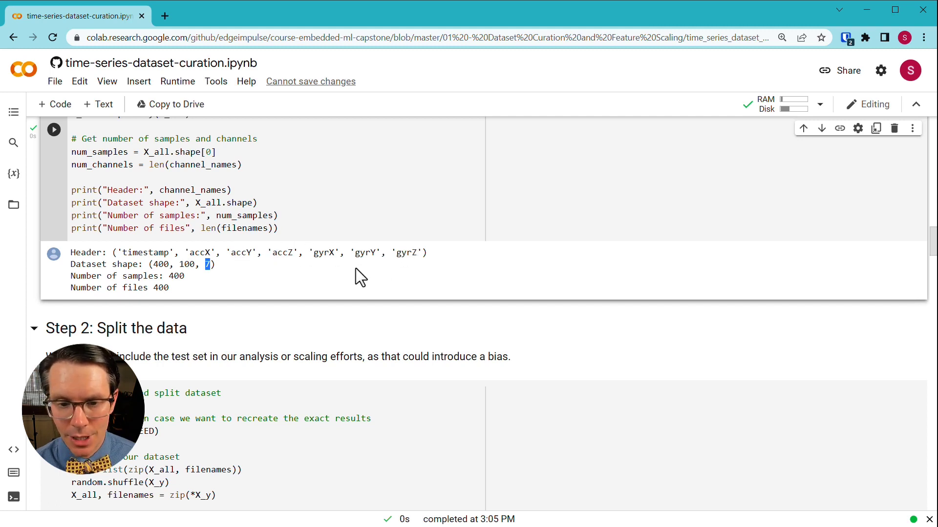
pyautogui.moveTo(174, 296)
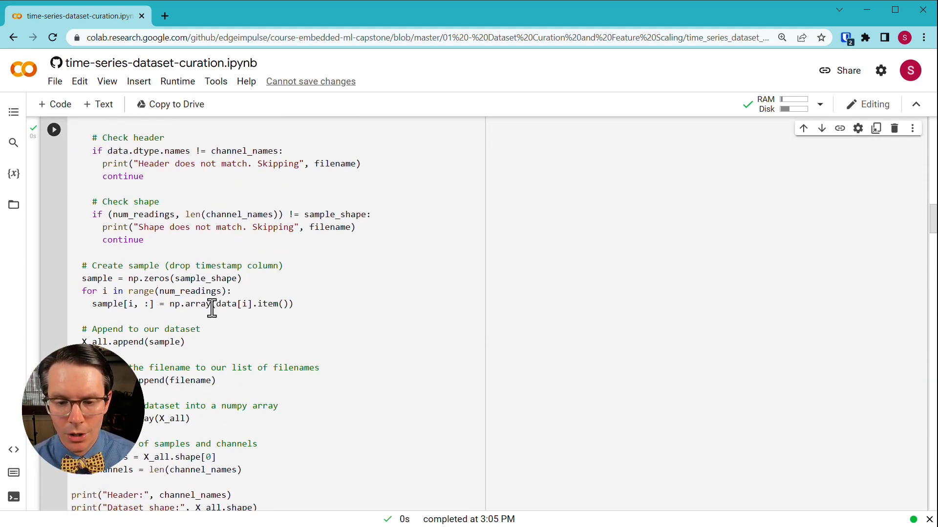
pyautogui.scroll(-3)
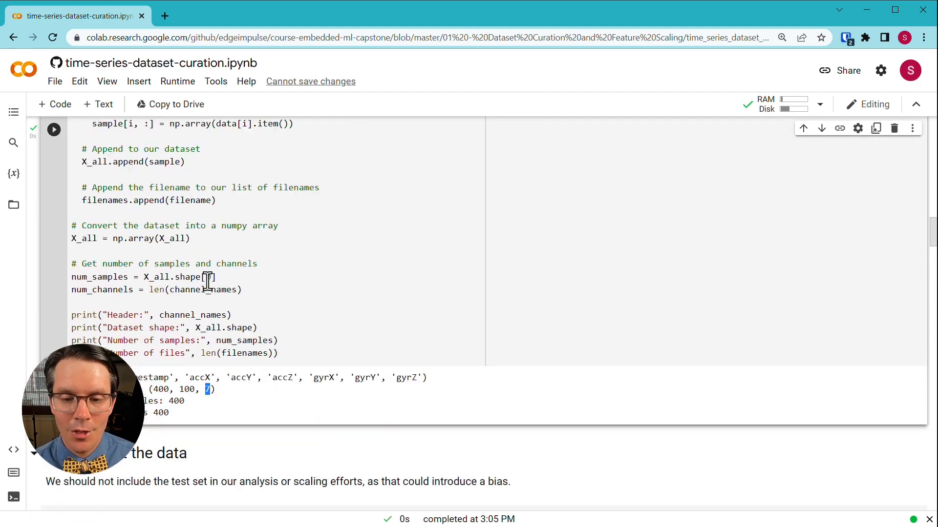
pyautogui.scroll(-3)
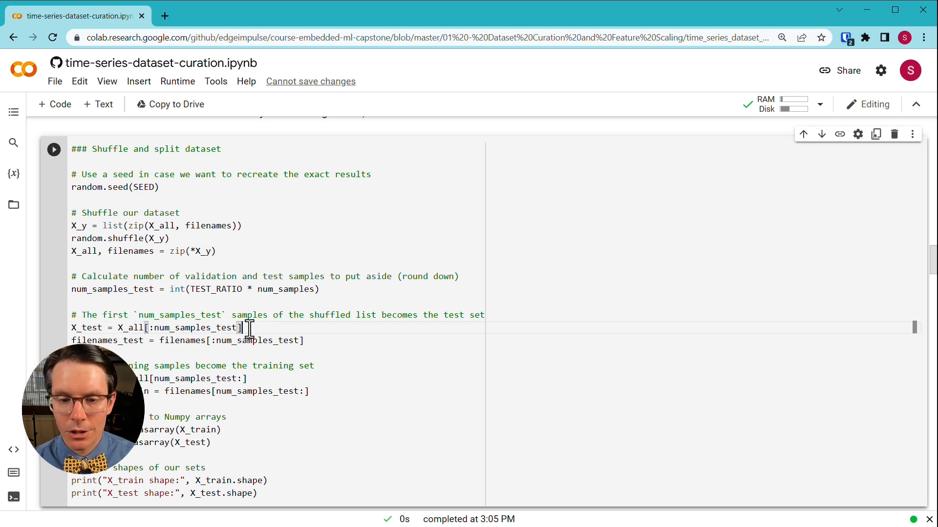
# Step: Highlight the X_test slicing line and confirm shapes (320, 100, 7) and (80, 100, 7)
pyautogui.tripleClick(156, 328)
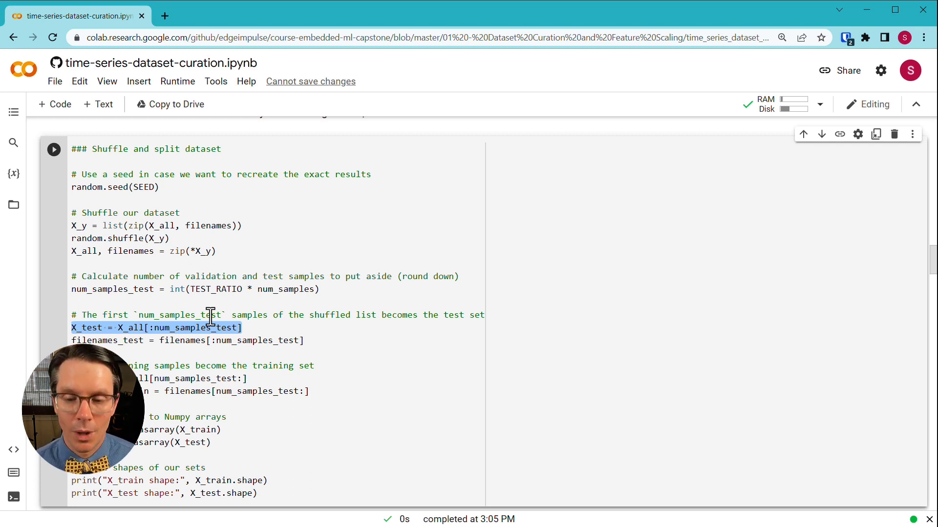
pyautogui.moveTo(265, 383)
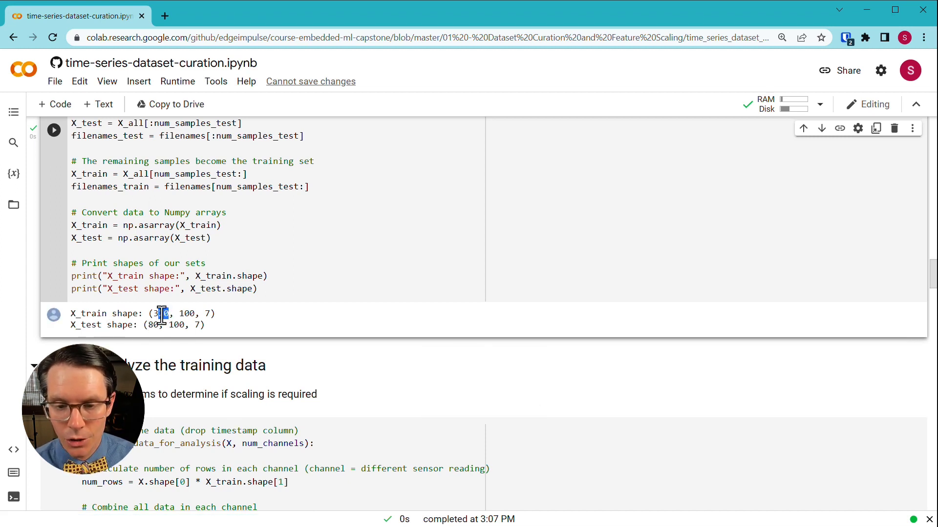
pyautogui.moveTo(161, 241)
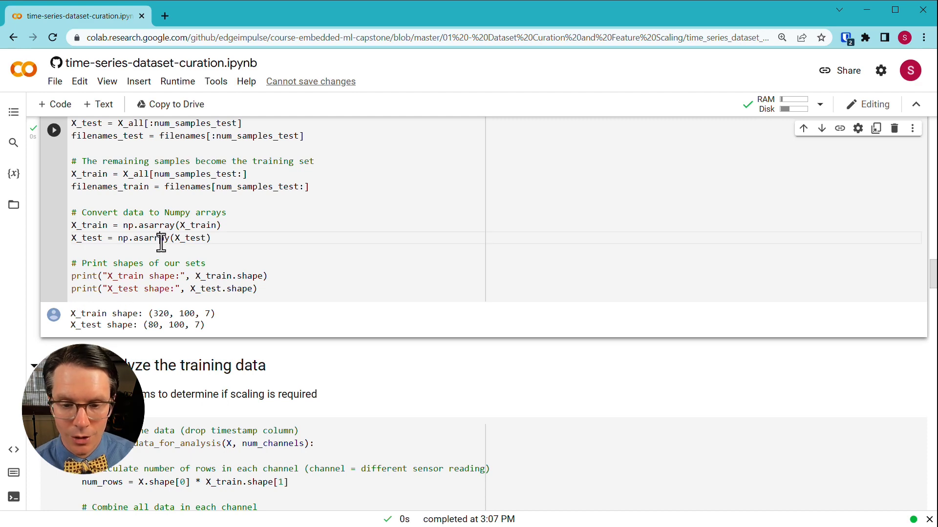
pyautogui.scroll(-3)
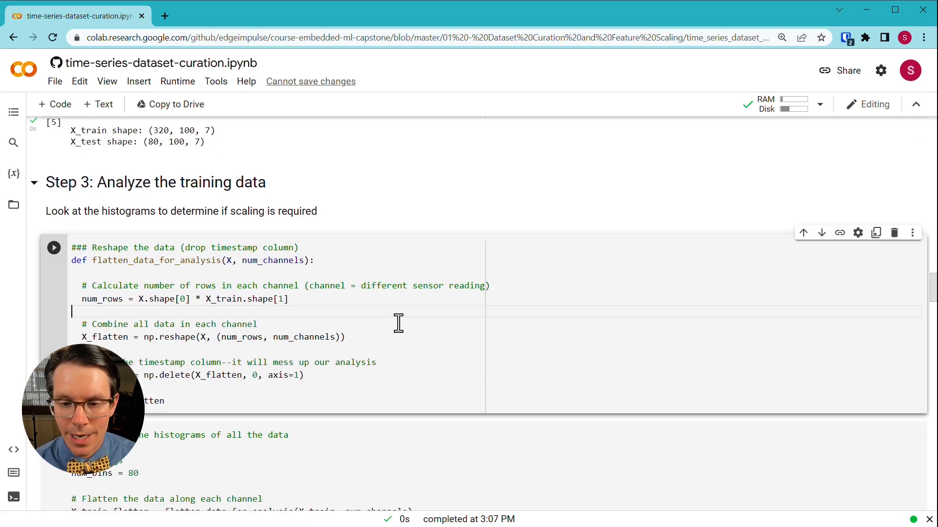
# Step: Run the flatten helper cell, then the histogram cell plotting accX through gyrZ
pyautogui.click(54, 247)
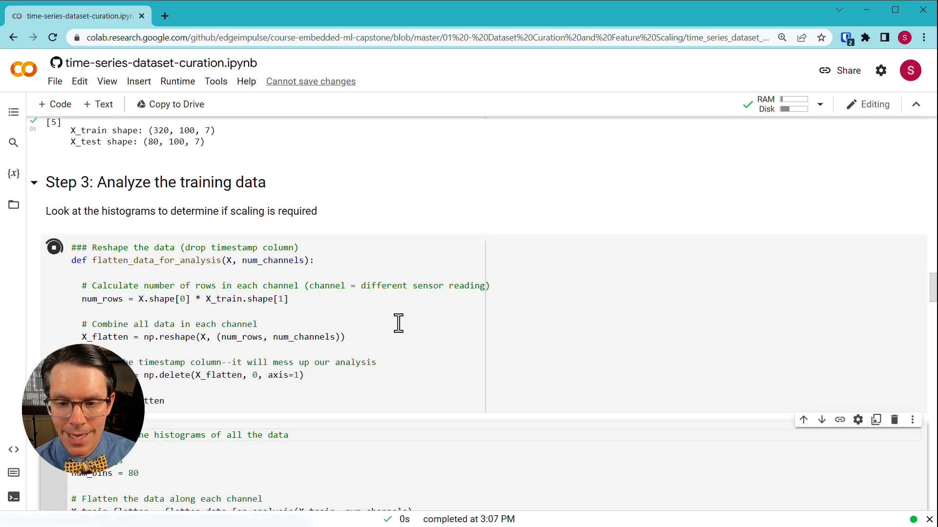
pyautogui.scroll(-3)
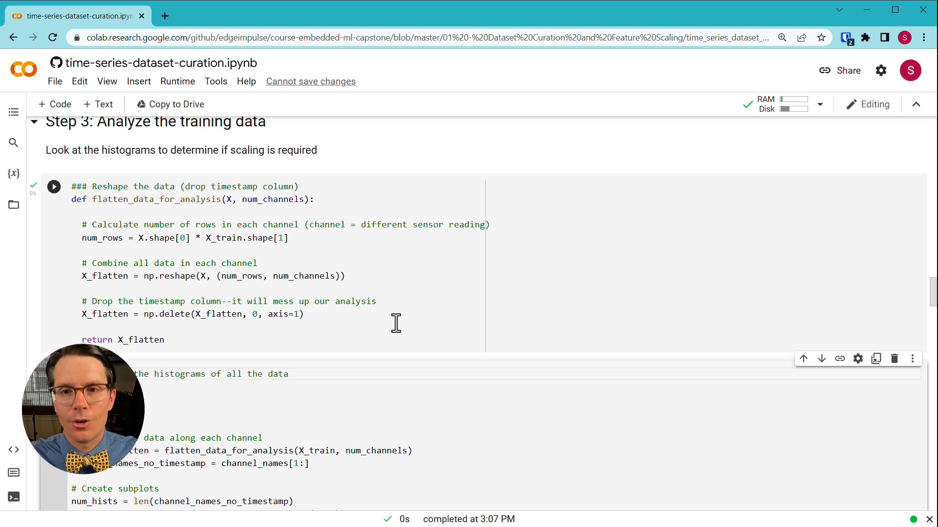
pyautogui.moveTo(385, 318)
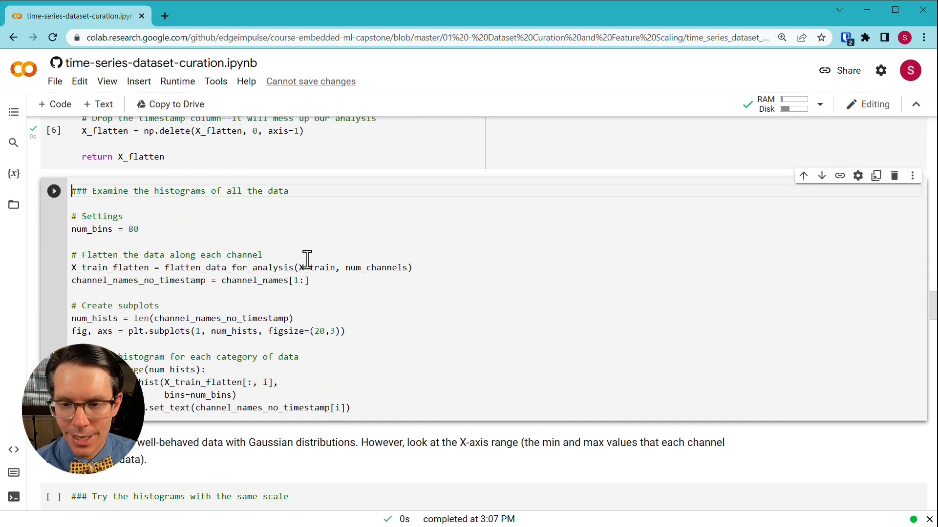
pyautogui.click(53, 191)
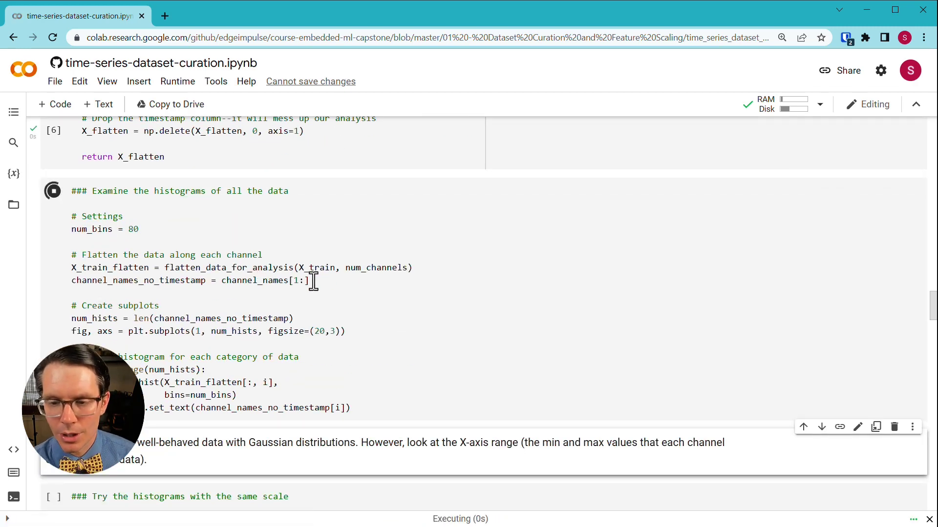
pyautogui.click(52, 191)
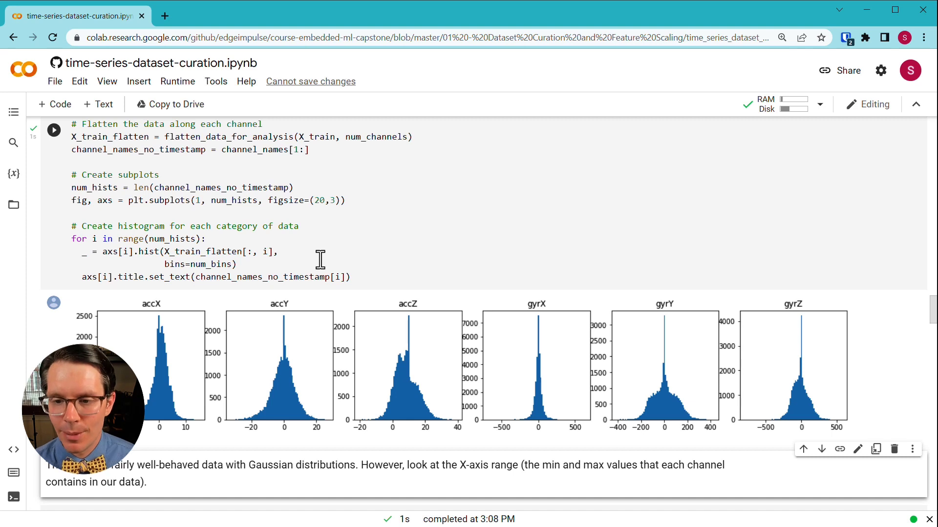
pyautogui.moveTo(174, 367)
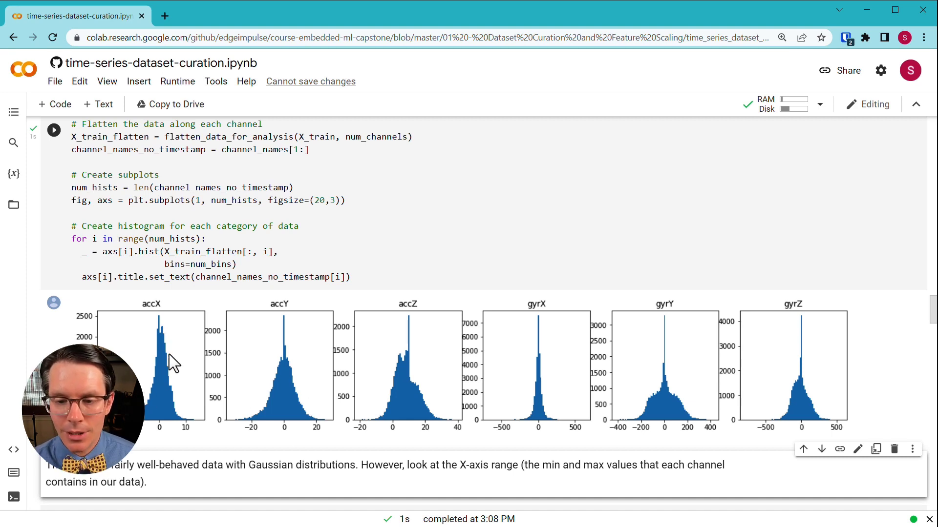
pyautogui.moveTo(190, 405)
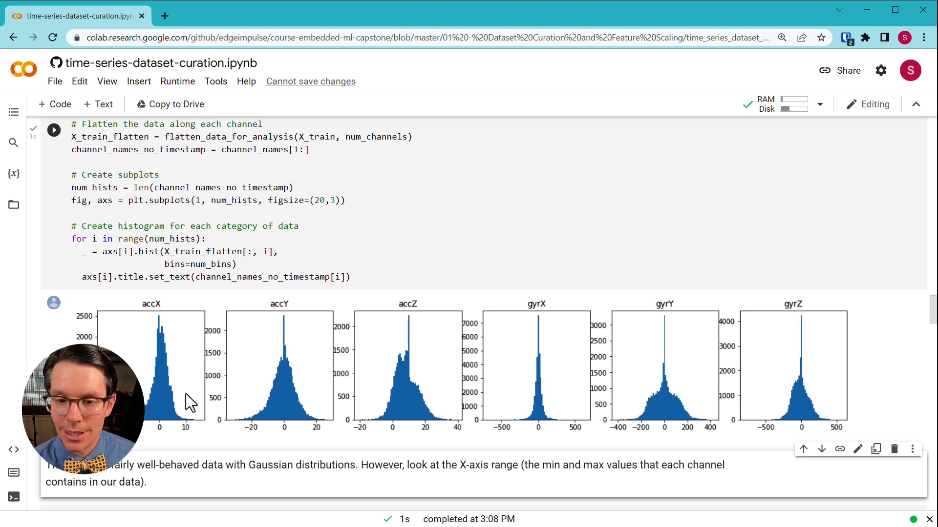
pyautogui.moveTo(518, 325)
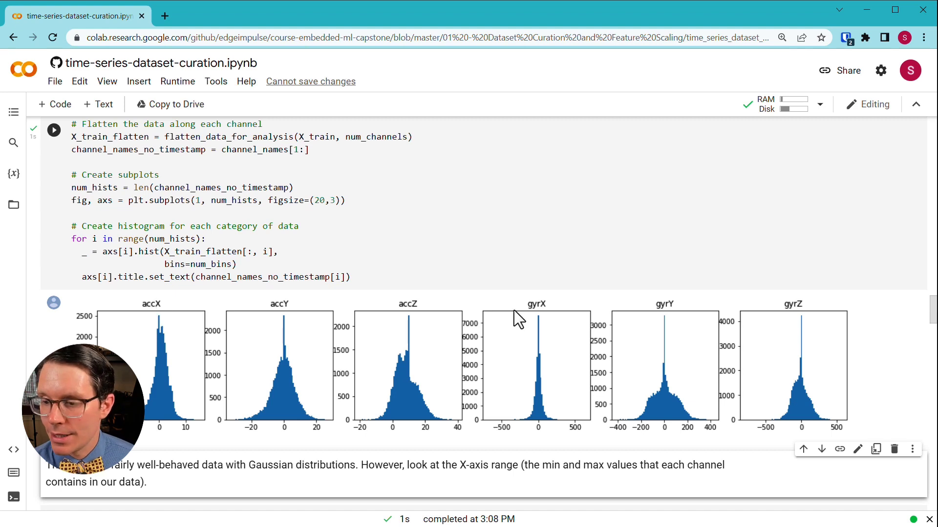
pyautogui.moveTo(163, 391)
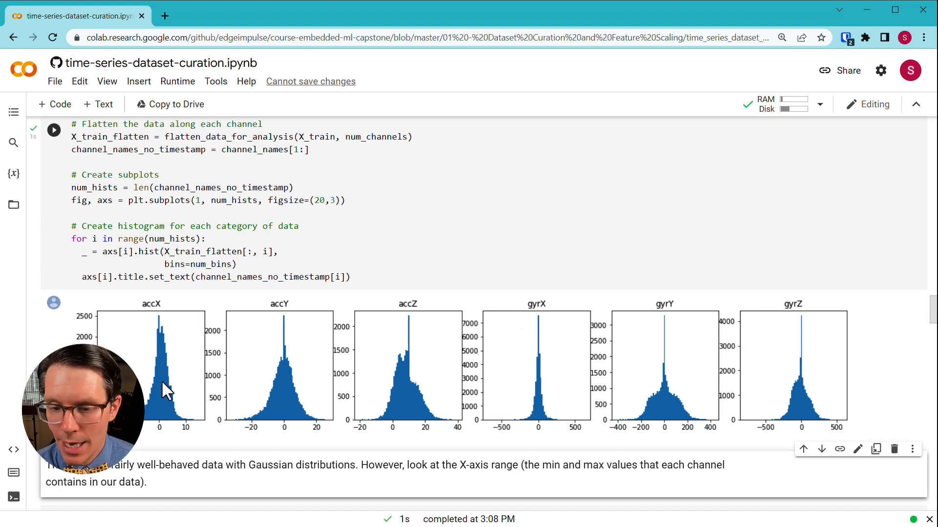
pyautogui.moveTo(532, 373)
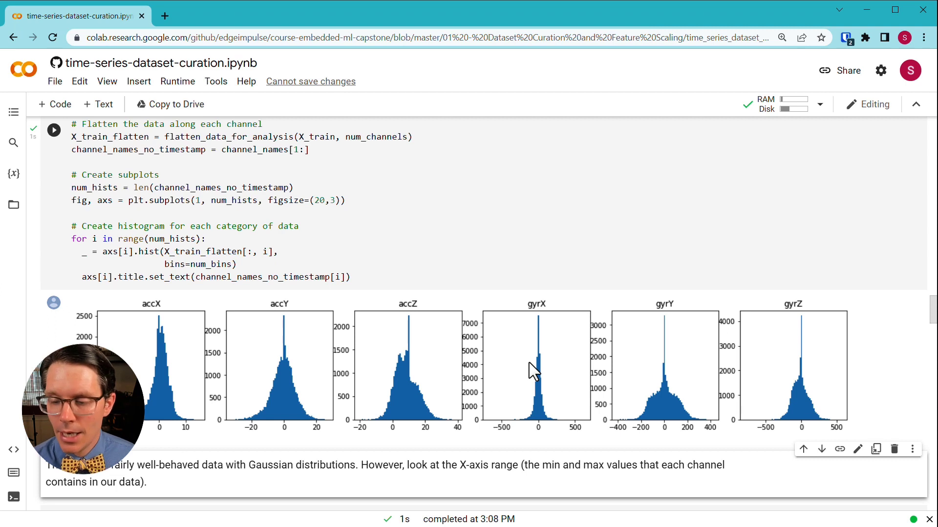
pyautogui.moveTo(140, 442)
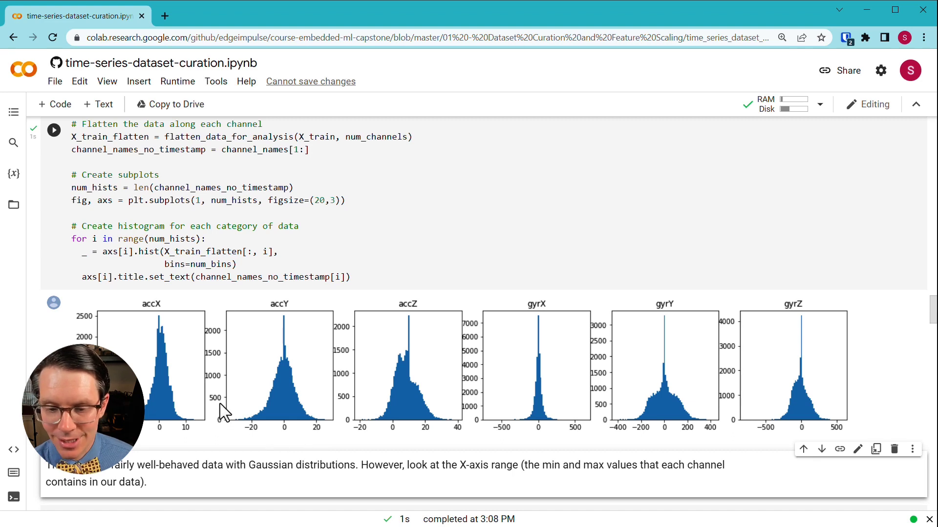
pyautogui.moveTo(171, 406)
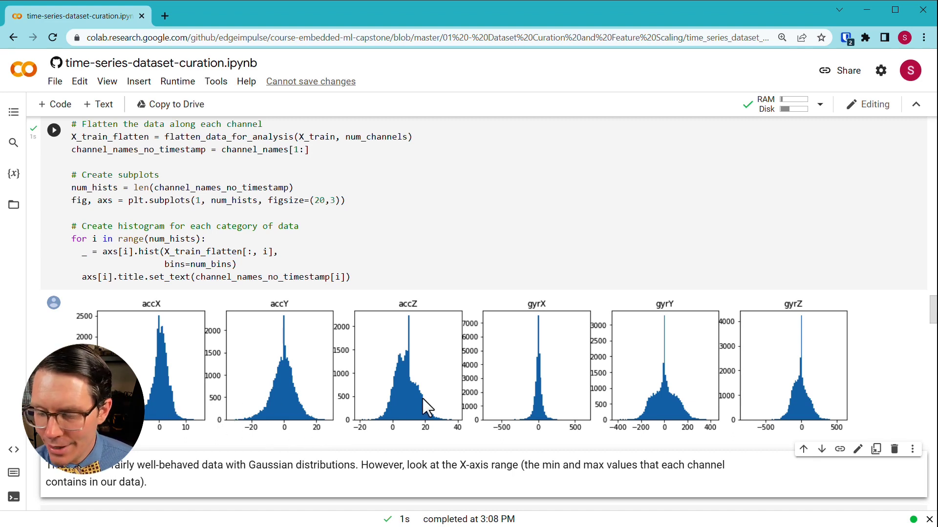
pyautogui.moveTo(516, 447)
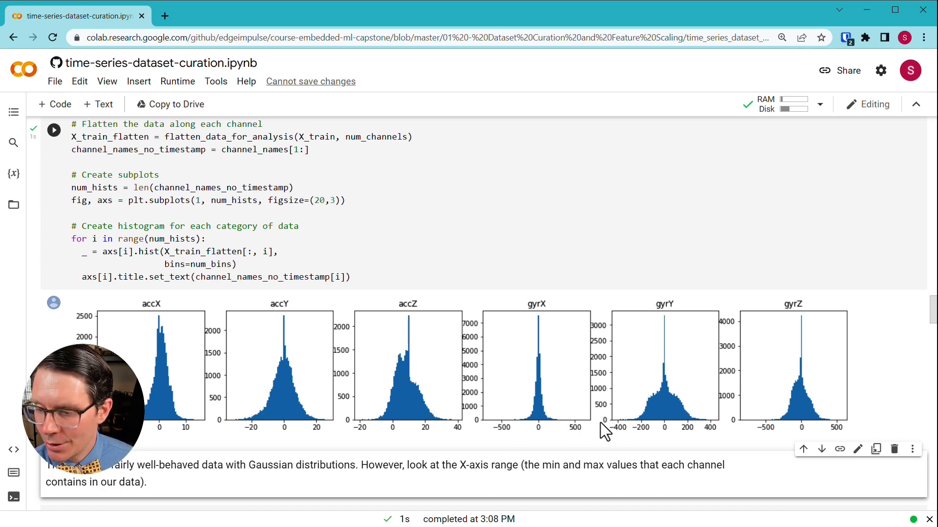
pyautogui.moveTo(505, 421)
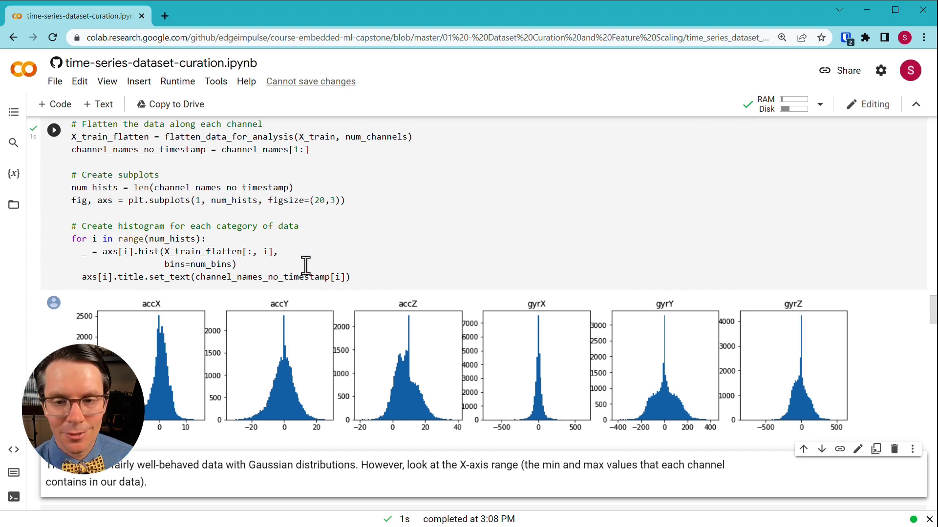
pyautogui.moveTo(311, 262)
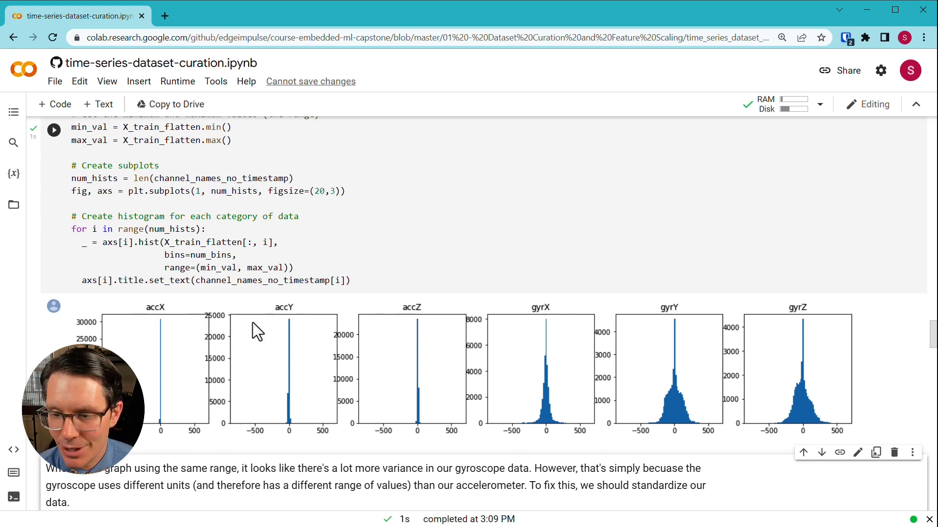
pyautogui.moveTo(564, 417)
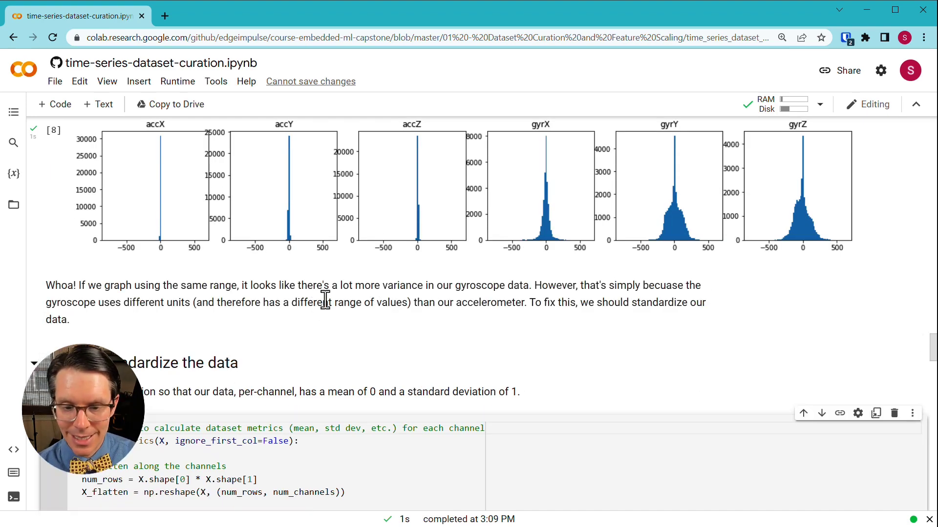
# Step: Scroll past the shared-range histograms down to Step 4: Standardize the data
pyautogui.scroll(-3)
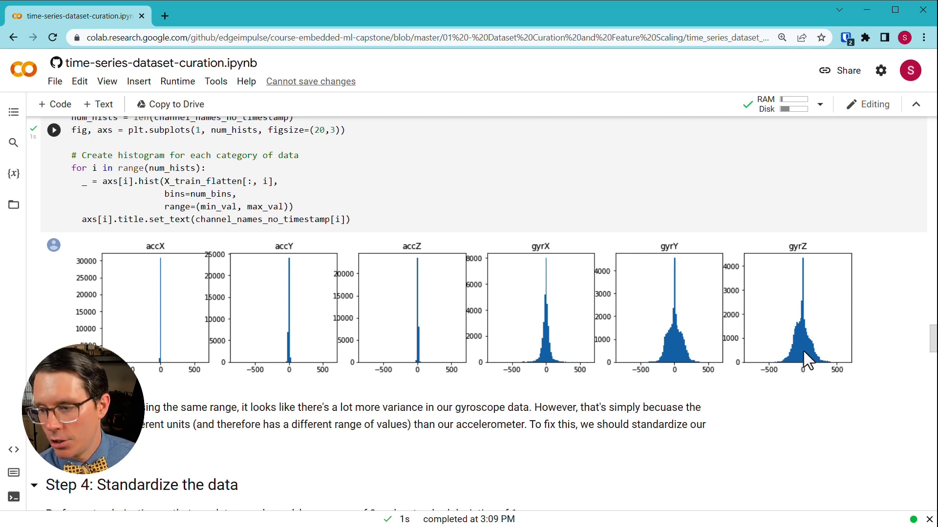
pyautogui.moveTo(790, 317)
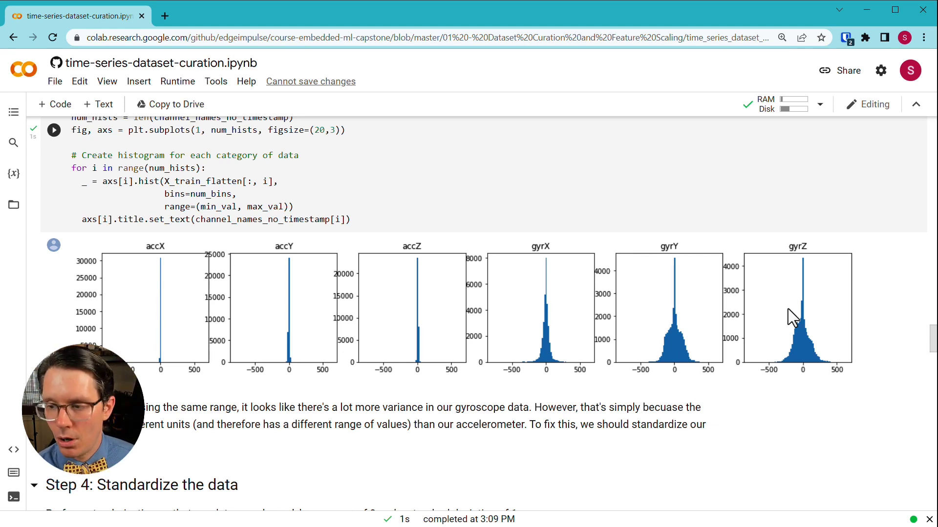
pyautogui.moveTo(283, 272)
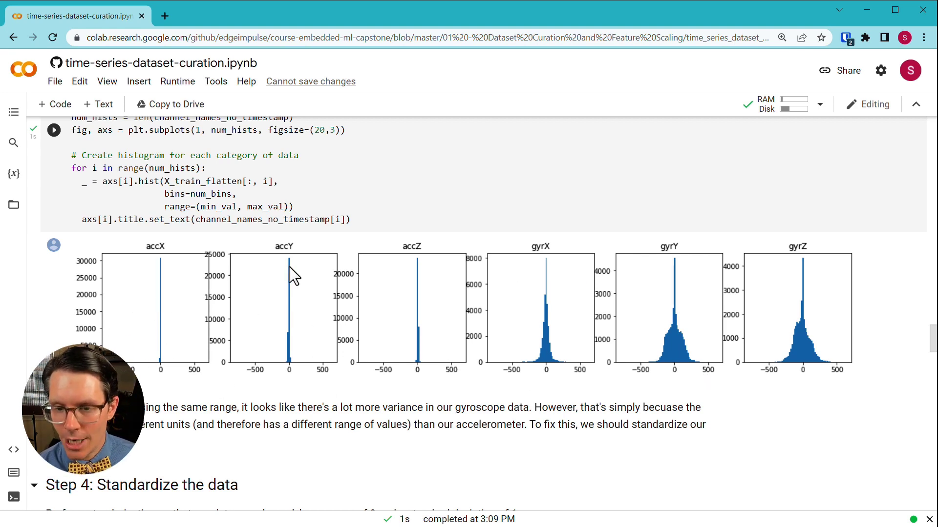
pyautogui.moveTo(392, 264)
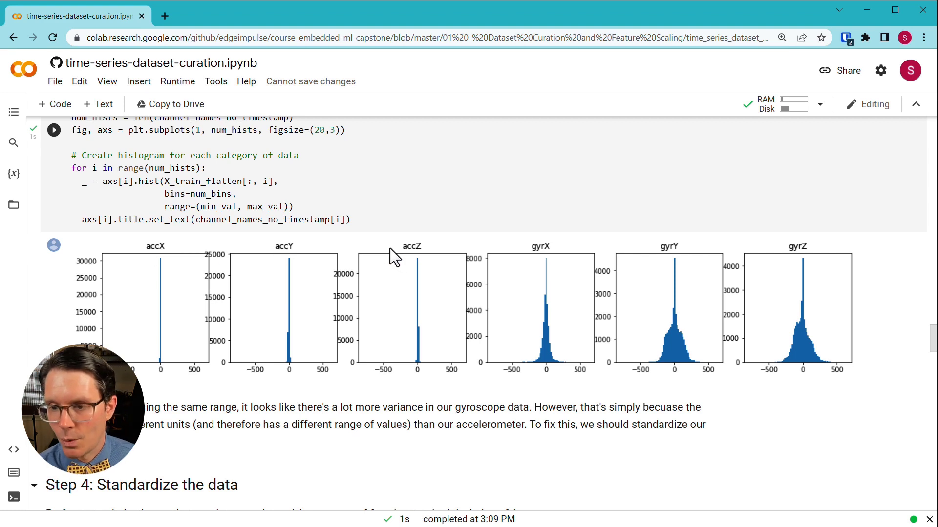
pyautogui.moveTo(532, 231)
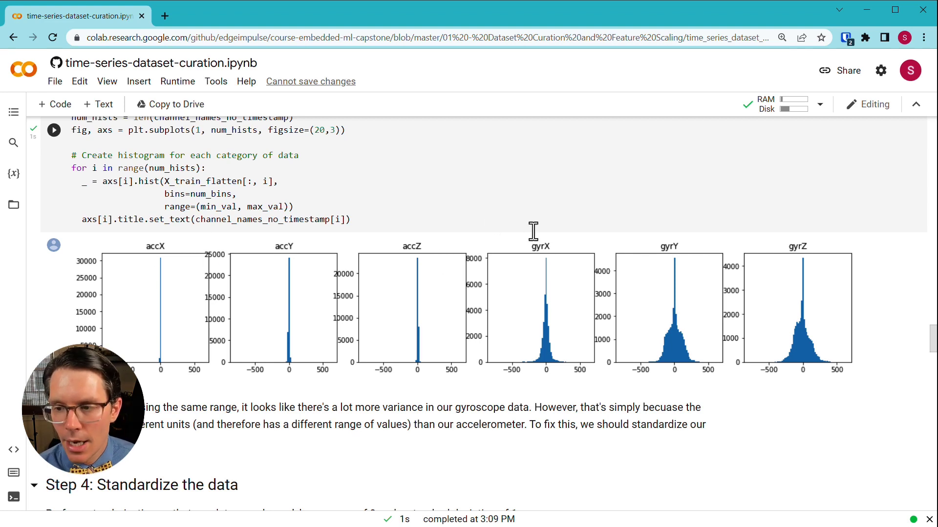
pyautogui.moveTo(590, 377)
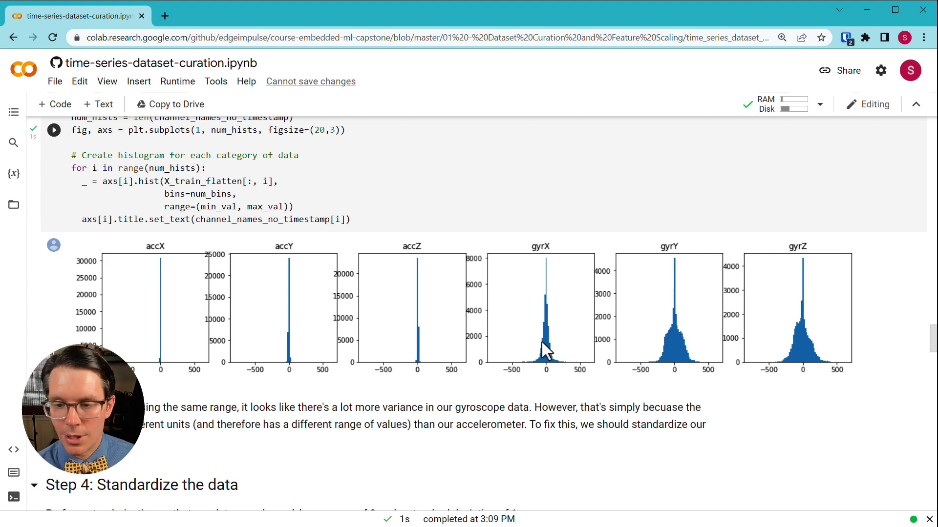
pyautogui.moveTo(406, 284)
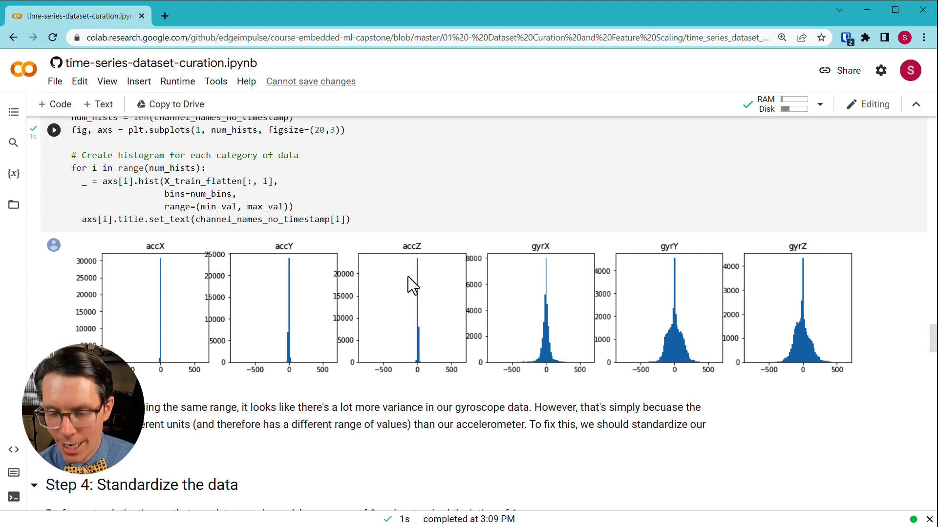
pyautogui.scroll(-3)
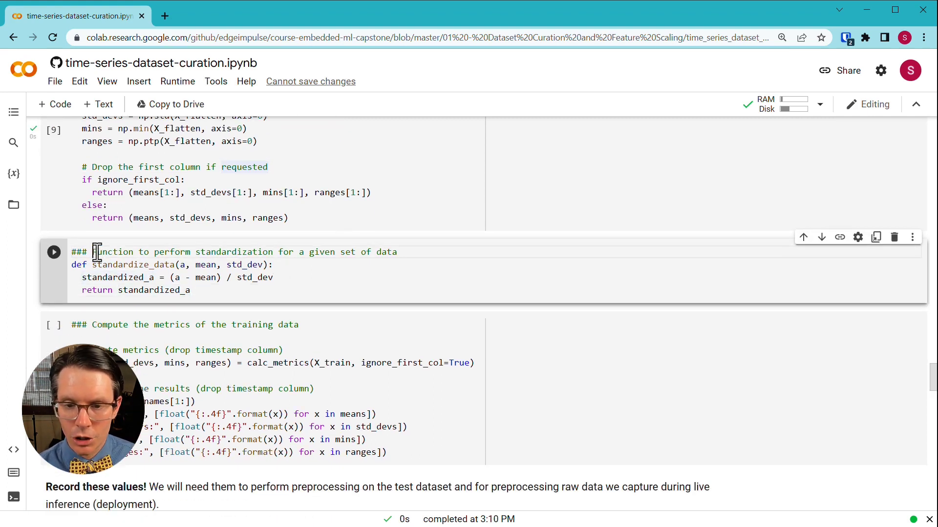
# Step: Run the standardize_data cell, then print training means, std devs, minimums and ranges for six channels
pyautogui.moveTo(93, 252); pyautogui.dragTo(275, 252)
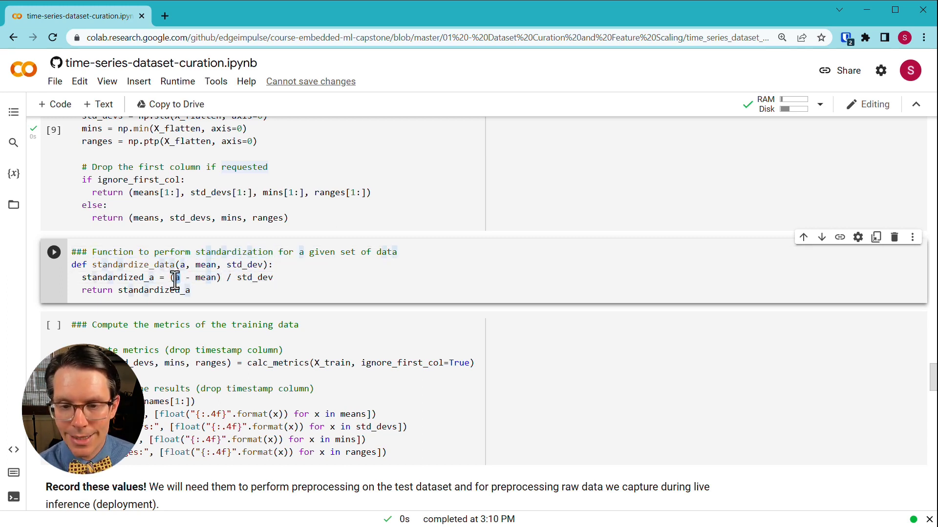
pyautogui.doubleClick(205, 277)
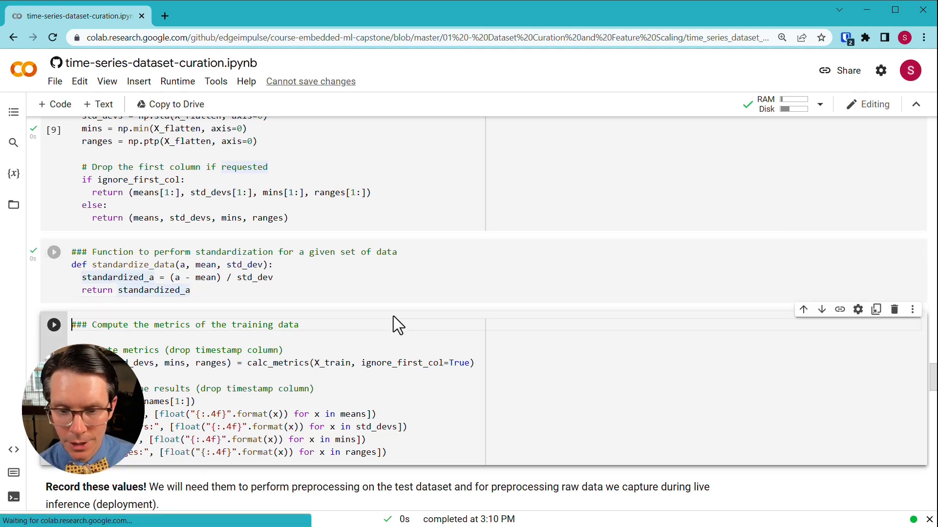
pyautogui.click(54, 324)
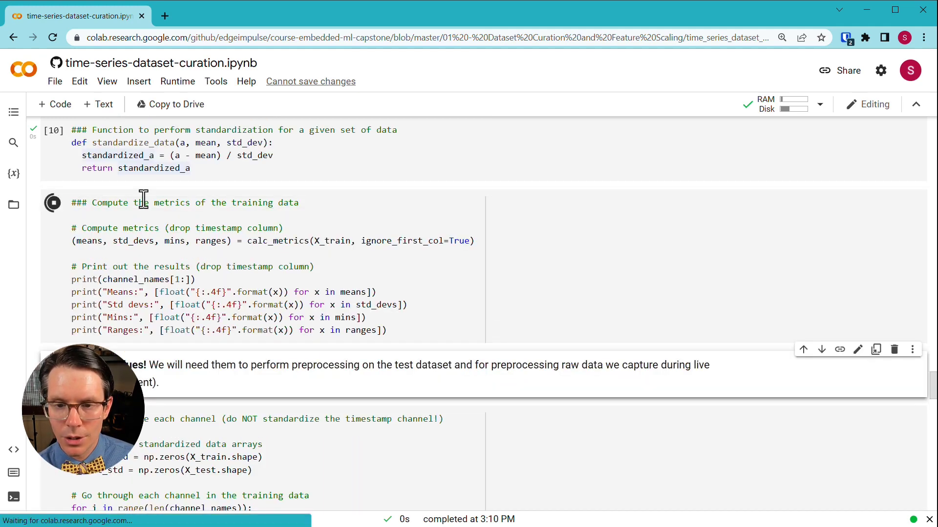
pyautogui.click(53, 203)
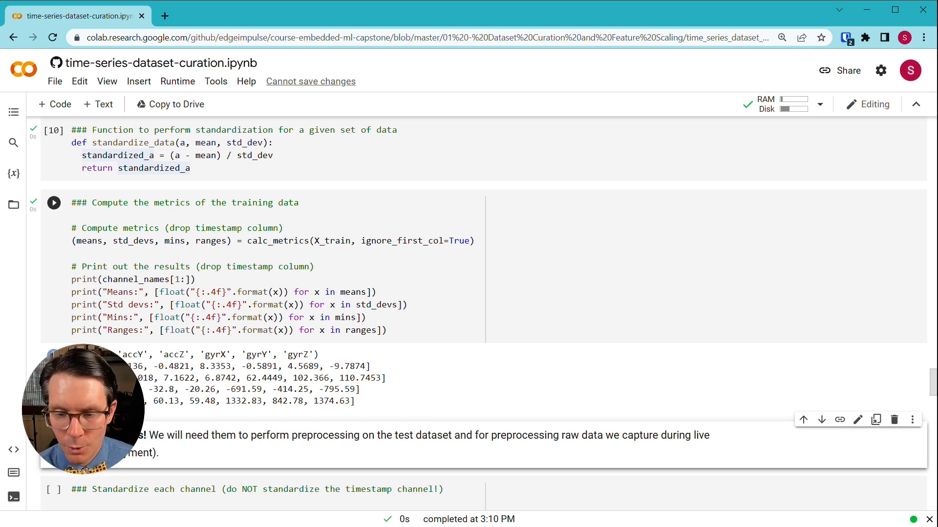
pyautogui.moveTo(272, 371)
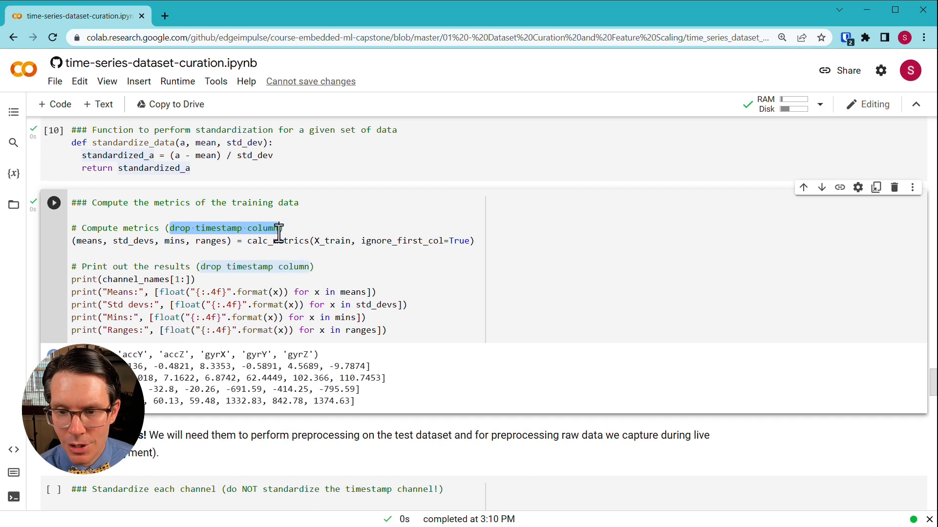
pyautogui.moveTo(255, 266)
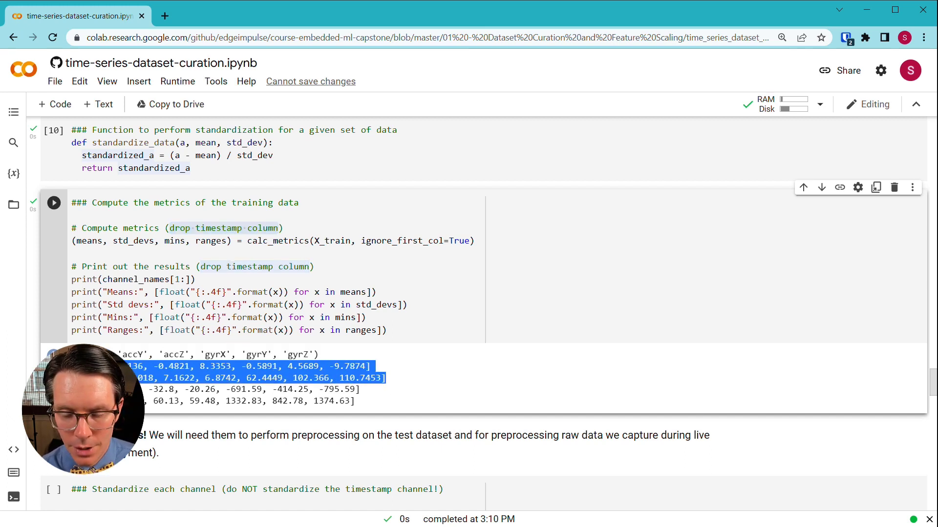
pyautogui.moveTo(647, 367)
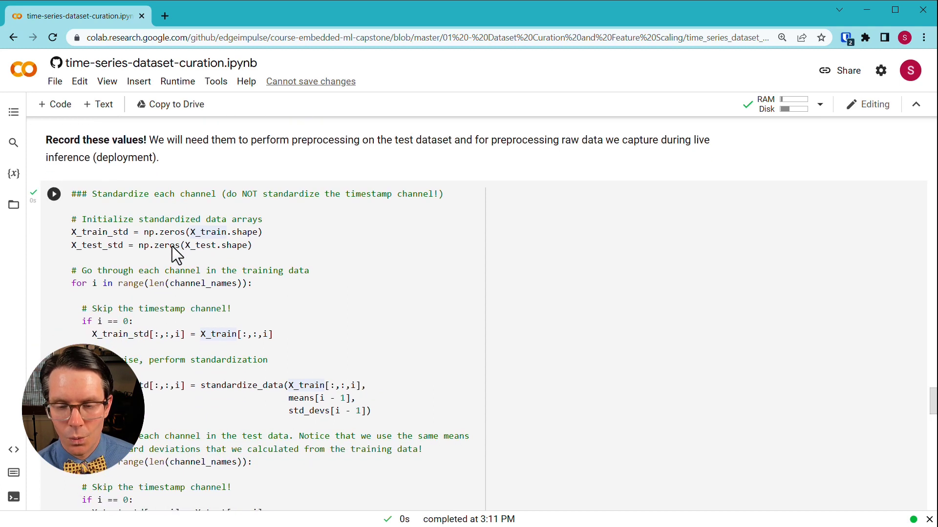
pyautogui.scroll(-3)
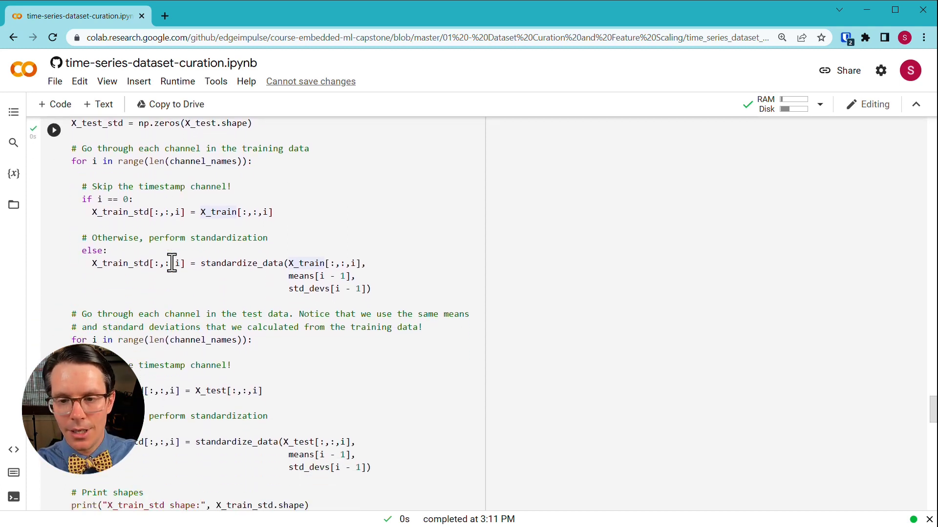
pyautogui.click(107, 251)
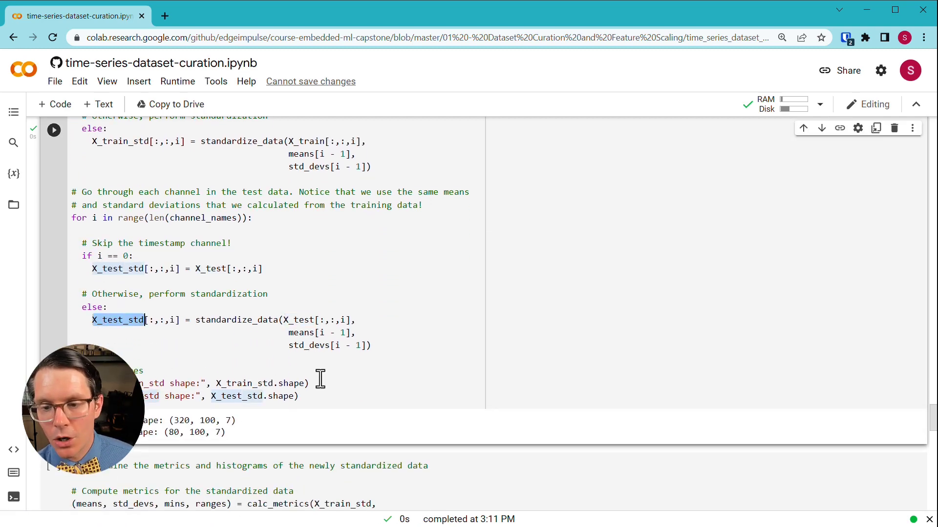
pyautogui.doubleClick(309, 345)
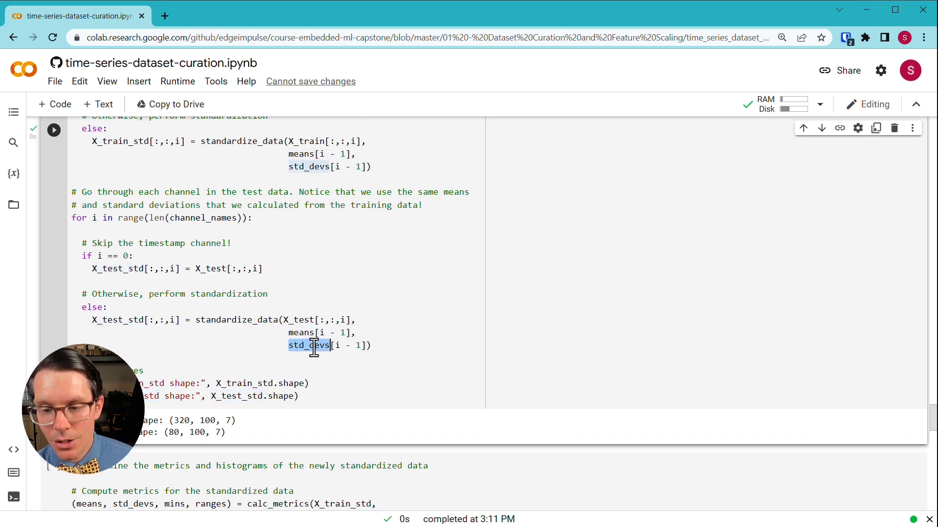
pyautogui.moveTo(272, 240)
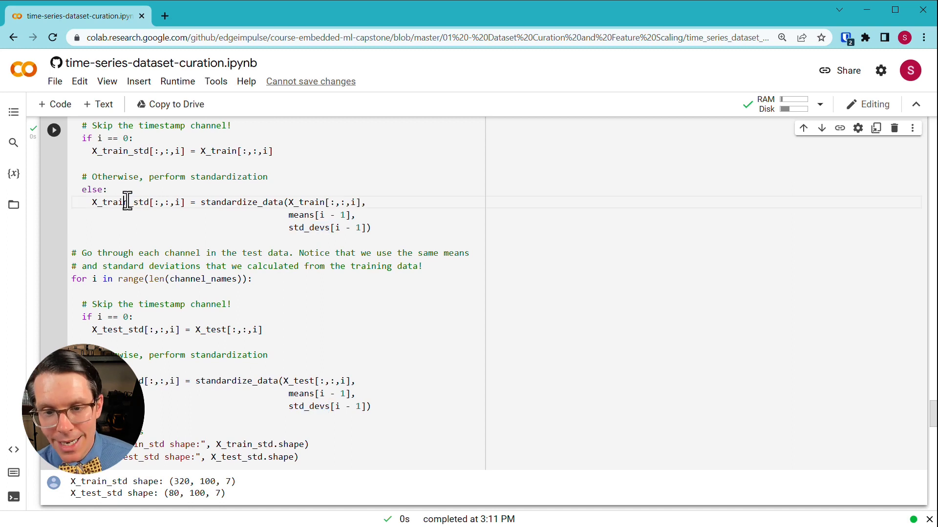
pyautogui.doubleClick(119, 202)
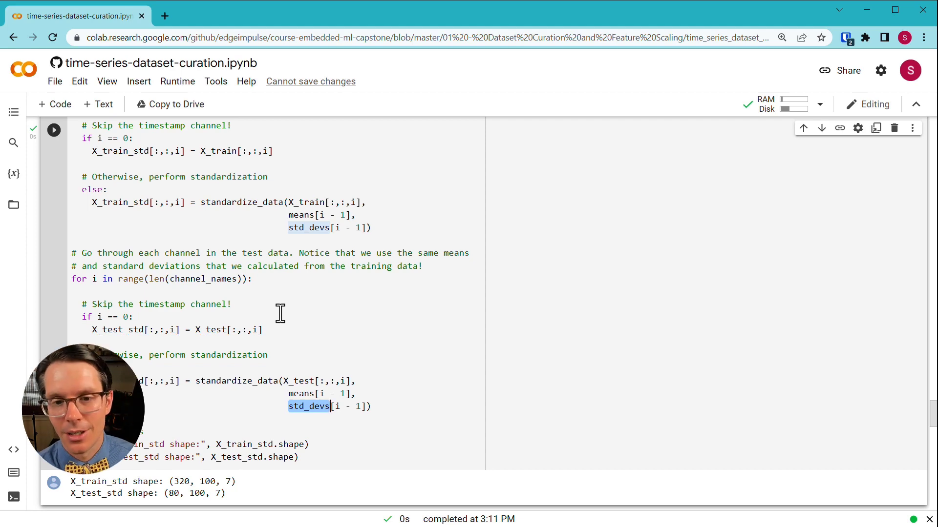
pyautogui.scroll(-3)
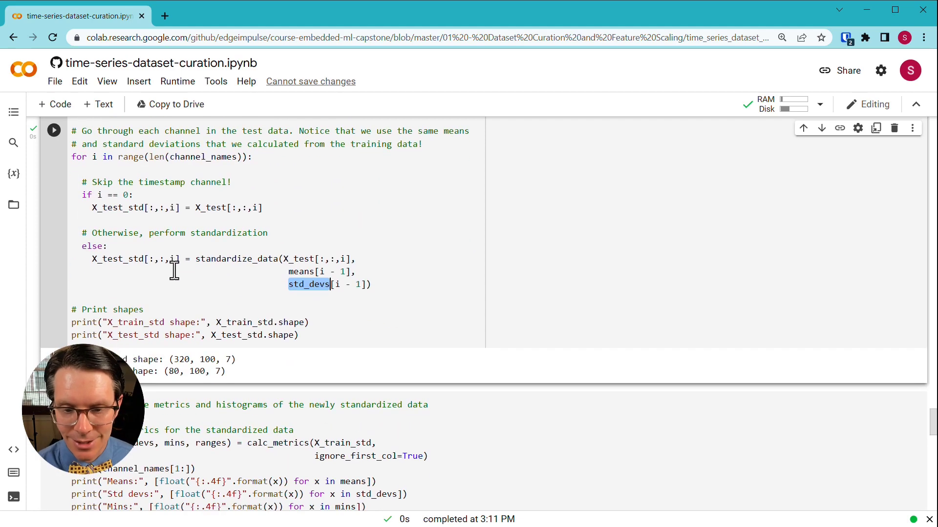
pyautogui.click(287, 284)
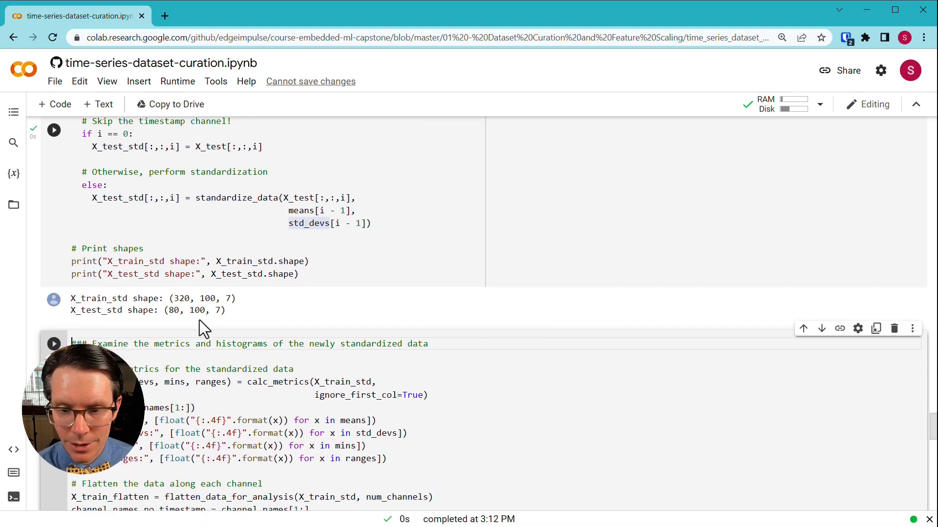
# Step: Check the standardized metrics show zero means and unit standard deviations, then scroll through Step 5
pyautogui.scroll(-3)
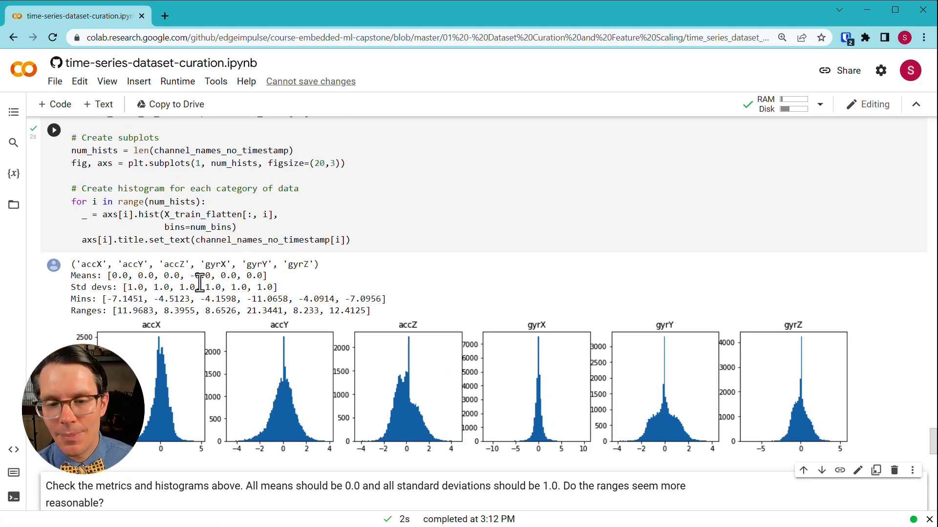
pyautogui.moveTo(284, 291)
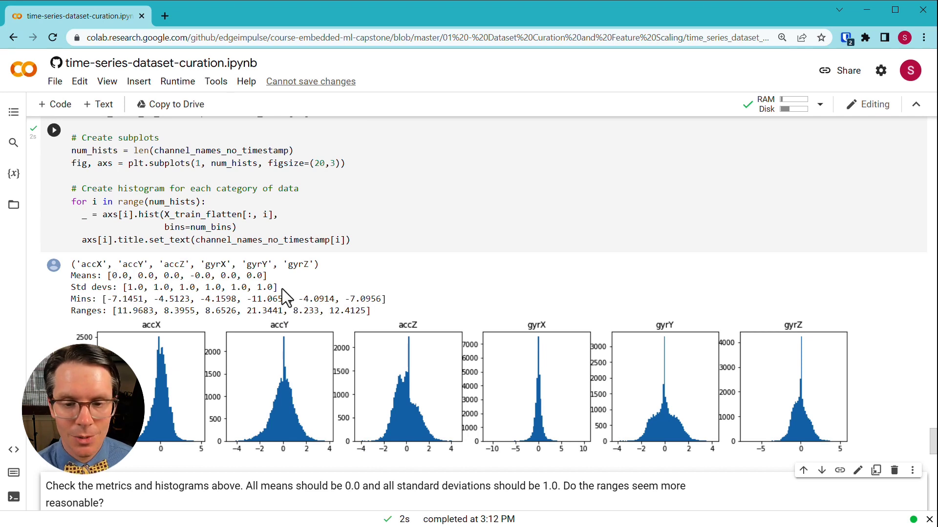
pyautogui.moveTo(72, 276); pyautogui.dragTo(282, 287)
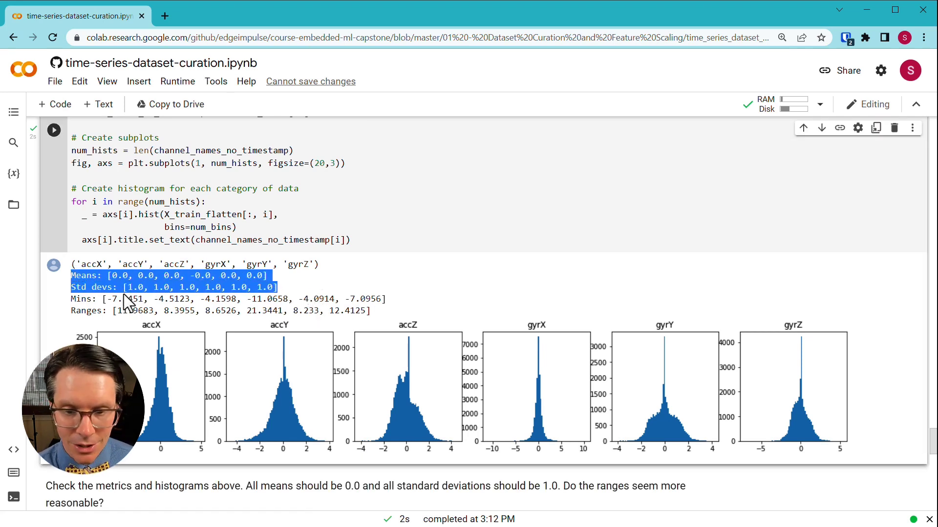
pyautogui.moveTo(117, 265)
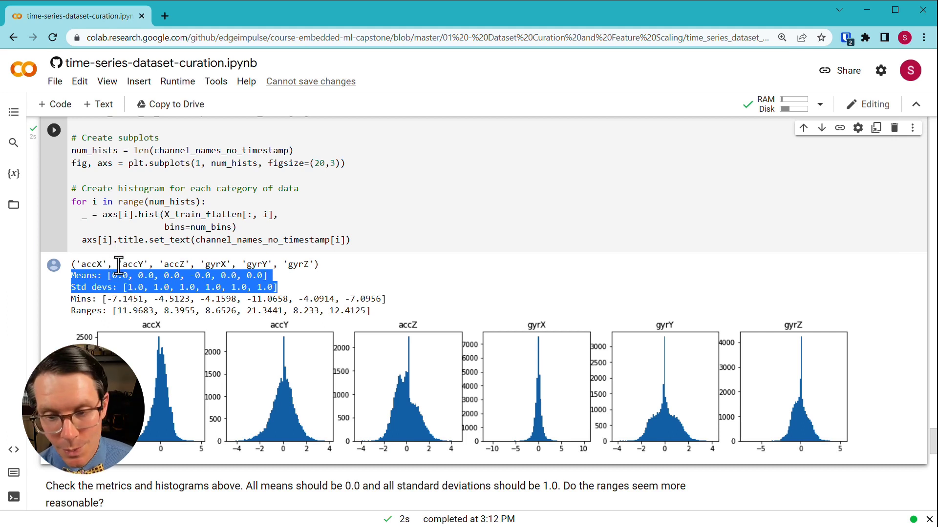
pyautogui.moveTo(238, 314)
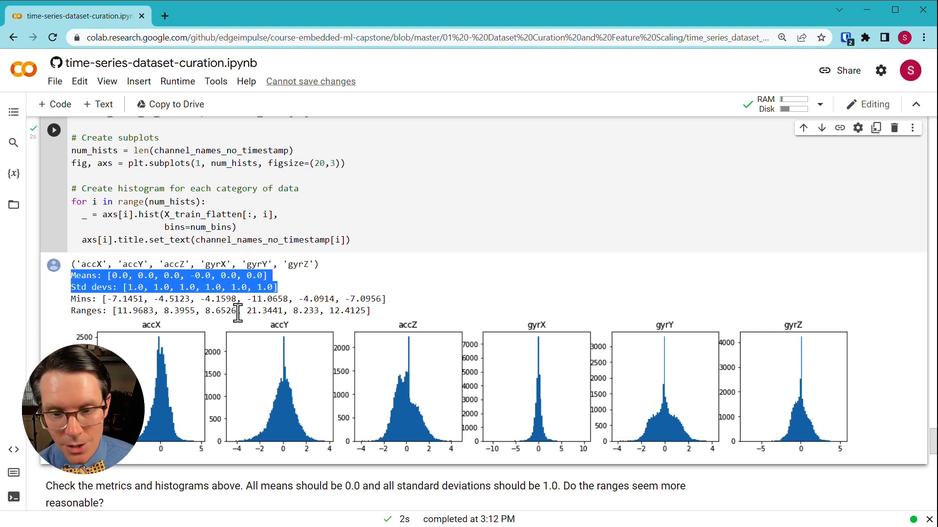
pyautogui.moveTo(416, 430)
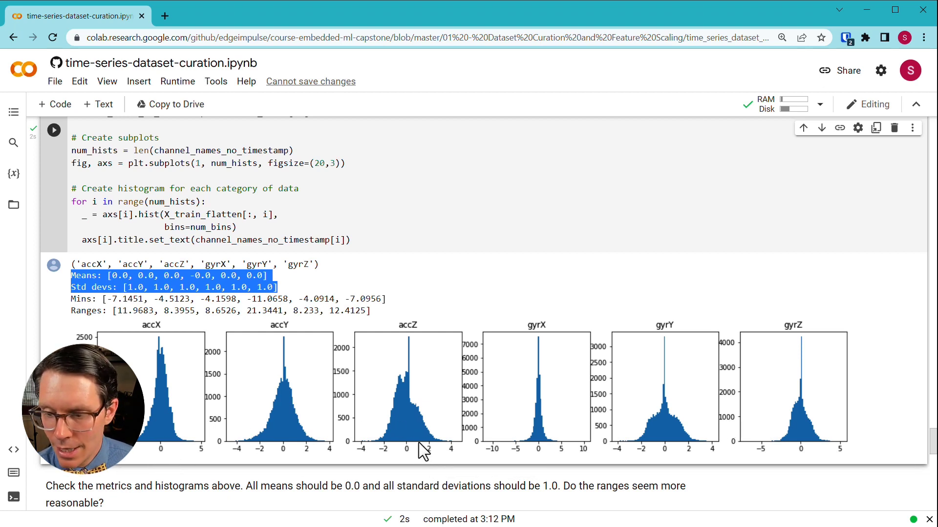
pyautogui.moveTo(771, 424)
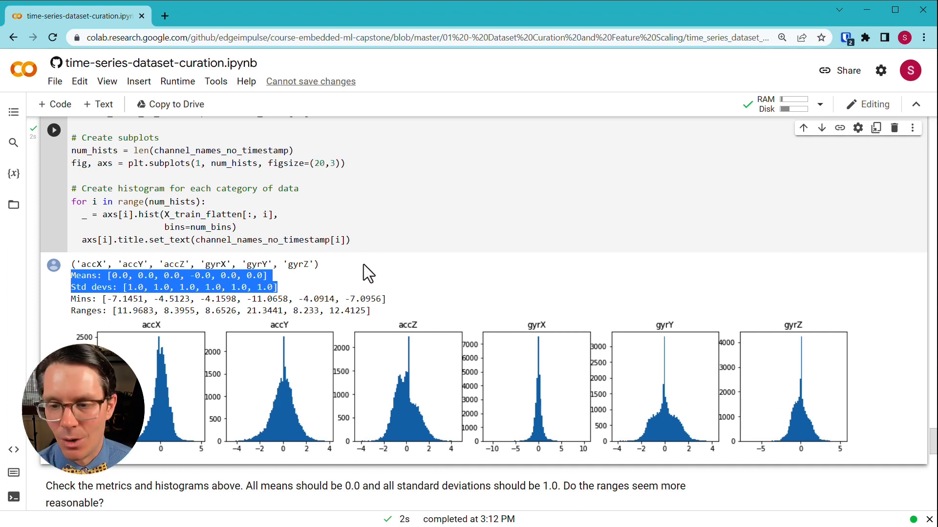
pyautogui.moveTo(352, 275)
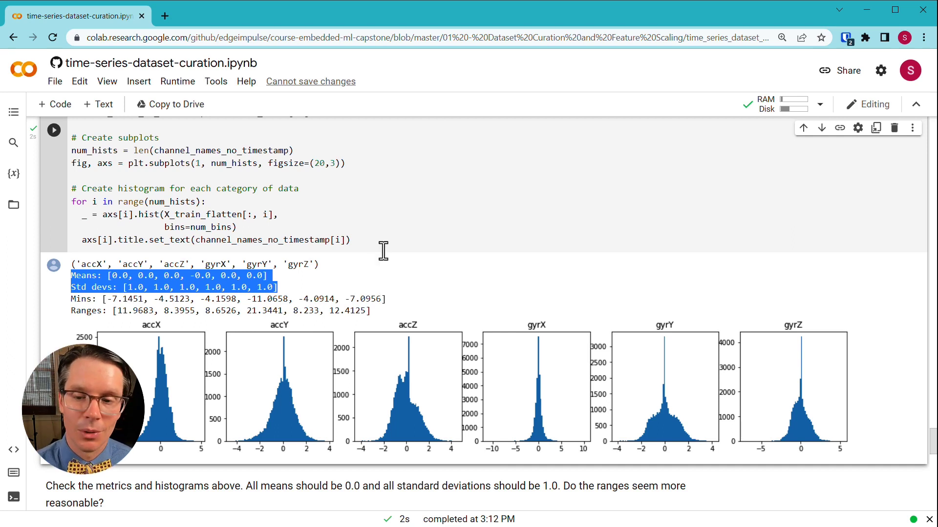
pyautogui.moveTo(374, 234)
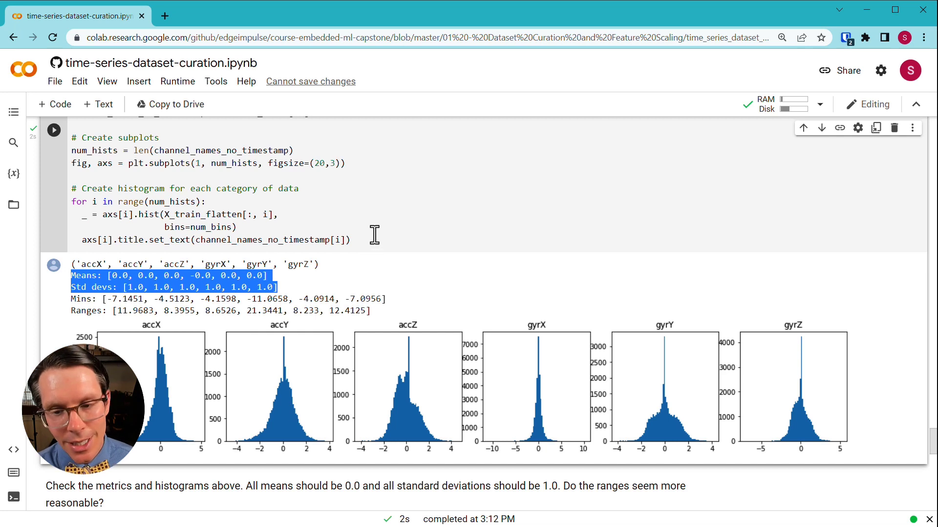
pyautogui.scroll(-3)
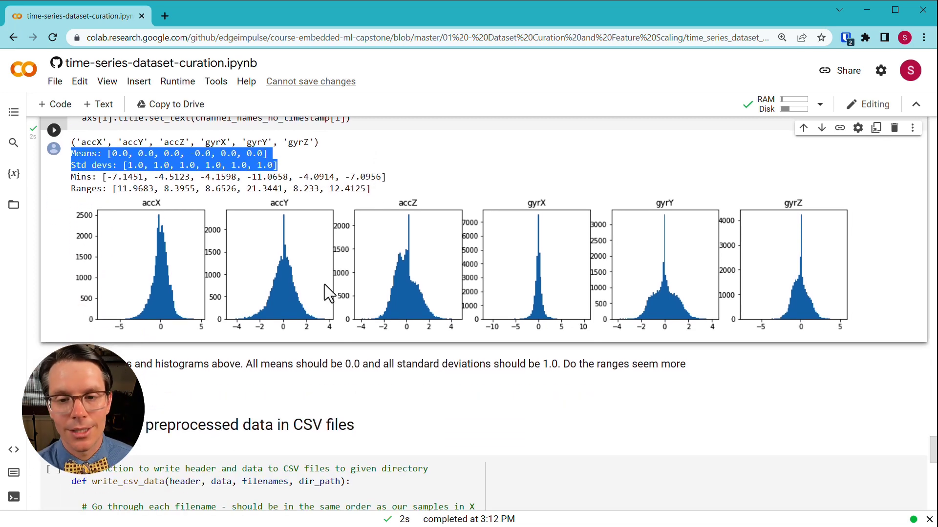
pyautogui.moveTo(298, 290)
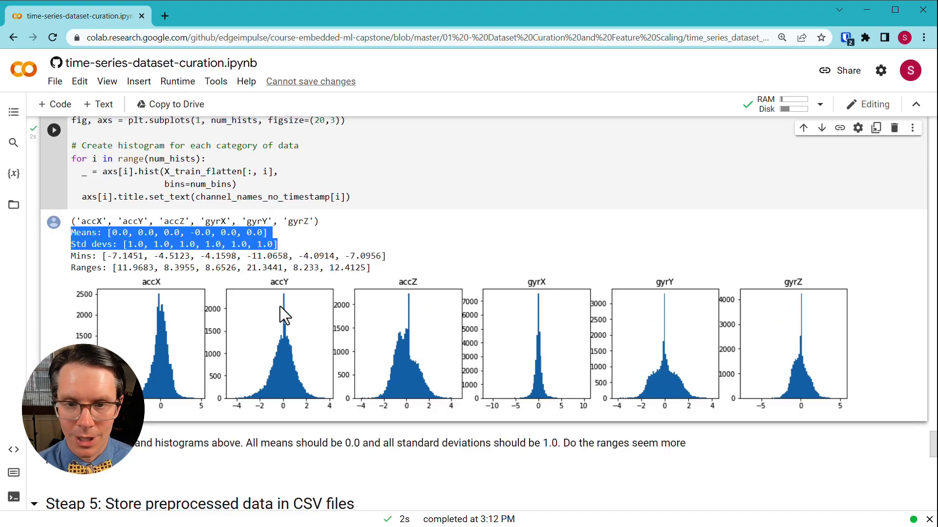
pyautogui.scroll(-3)
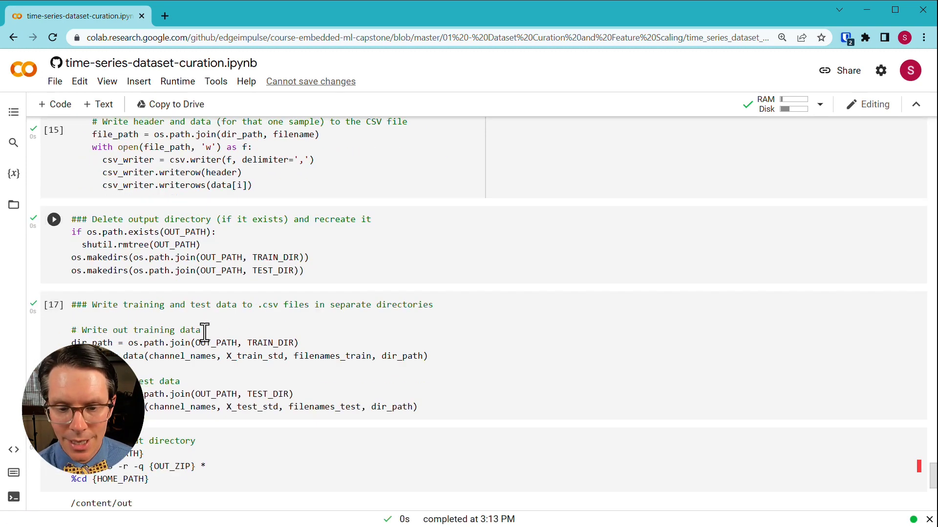
# Step: Scroll to the zip cell and download out.zip from the Files sidebar
pyautogui.scroll(-3)
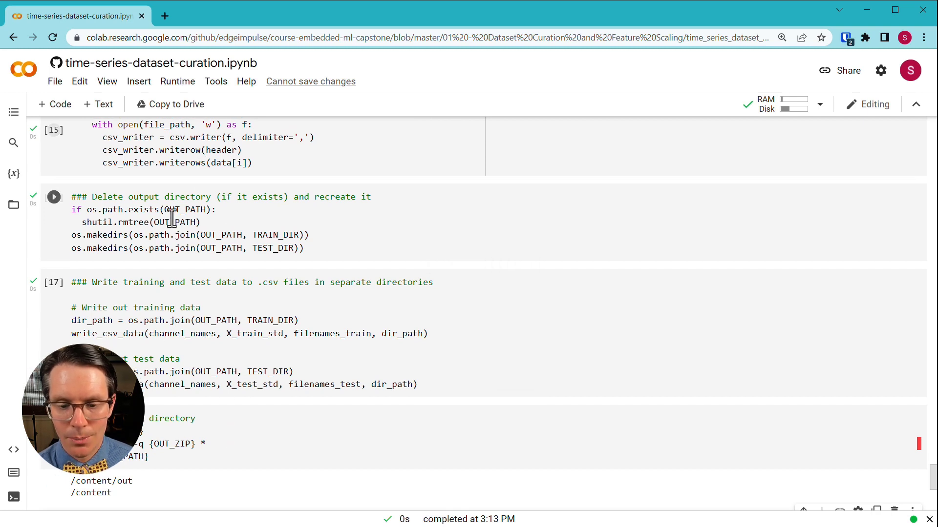
pyautogui.scroll(-3)
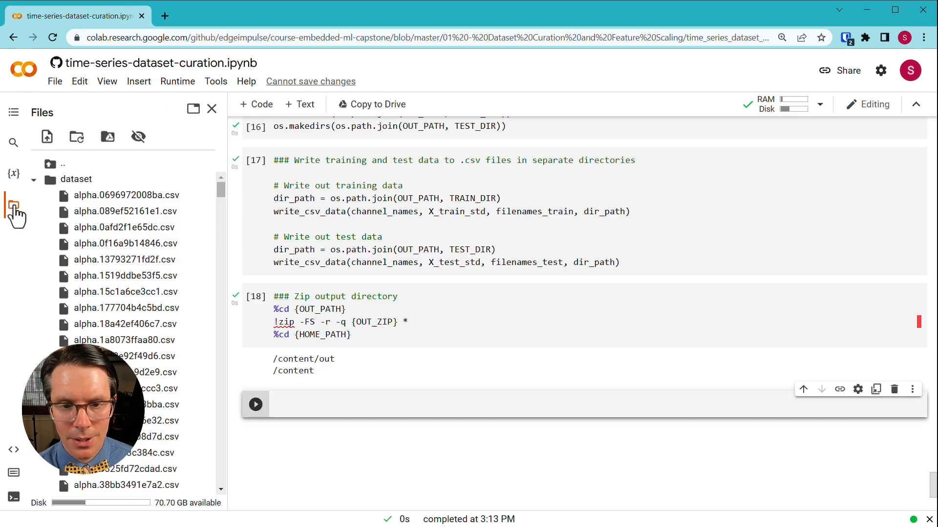
pyautogui.click(34, 179)
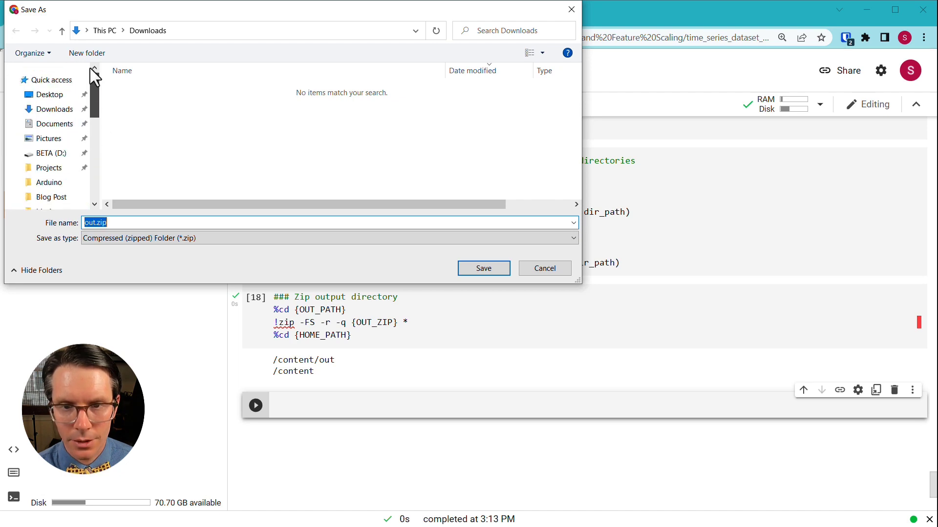
# Step: Save out.zip to Downloads, extract it, and open an extracted data folder
pyautogui.click(483, 268)
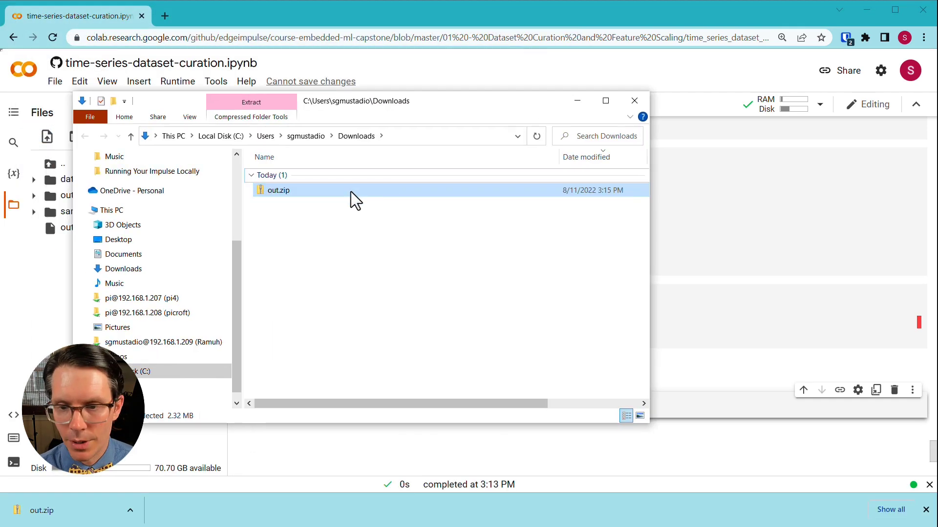
pyautogui.click(250, 101)
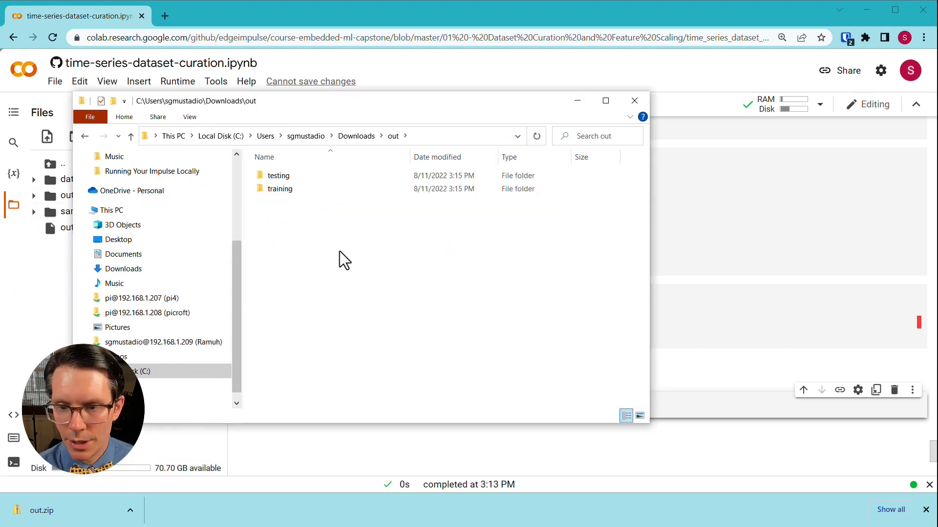
pyautogui.doubleClick(280, 188)
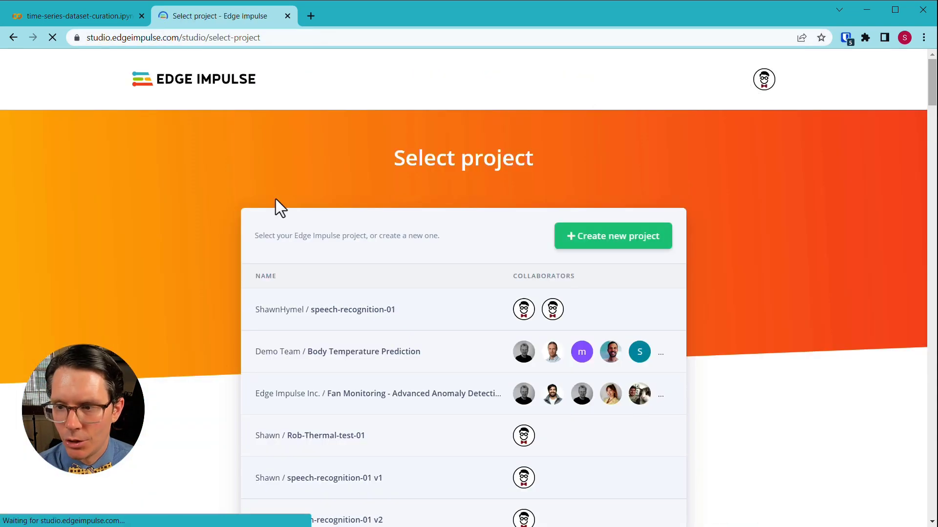
# Step: Create the Edge Impulse project 'my-magic-wand-standardized' and dismiss its welcome wizard
pyautogui.click(613, 236)
pyautogui.write('my-magic-wand-standardized')
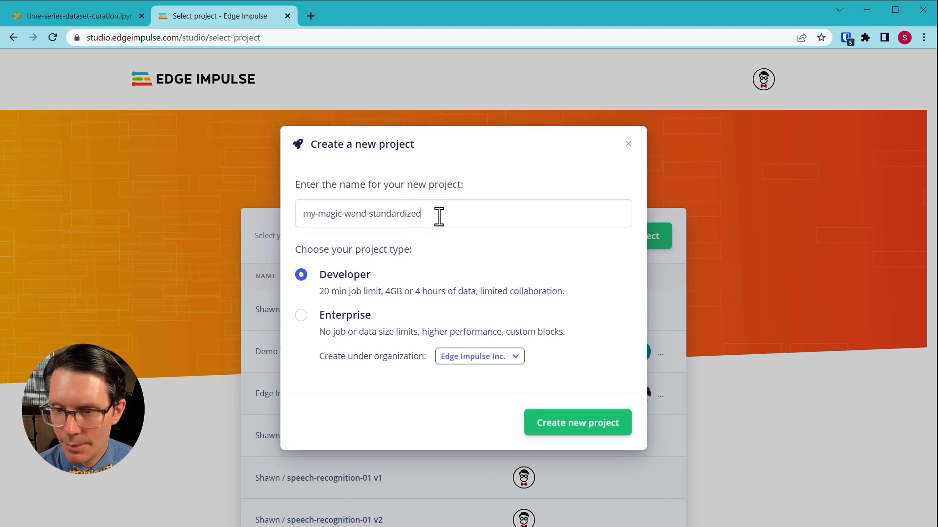
pyautogui.click(577, 422)
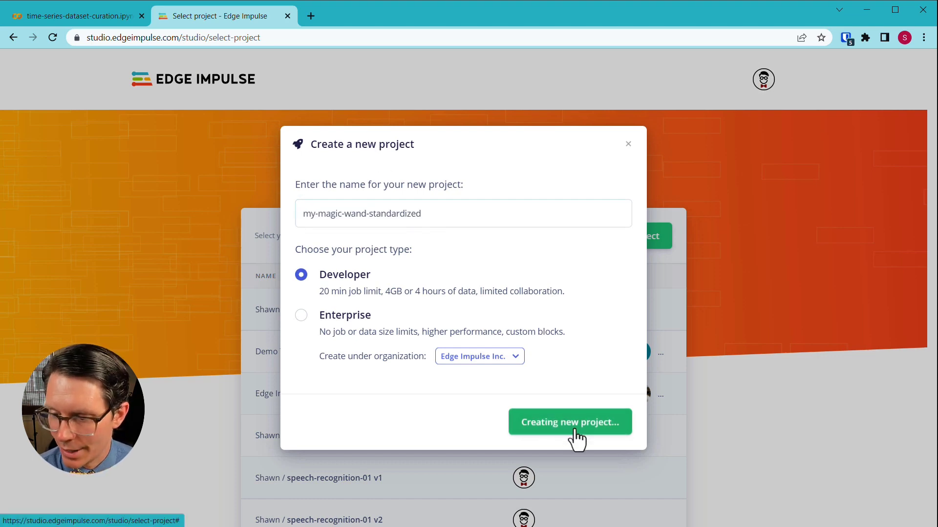
pyautogui.click(570, 422)
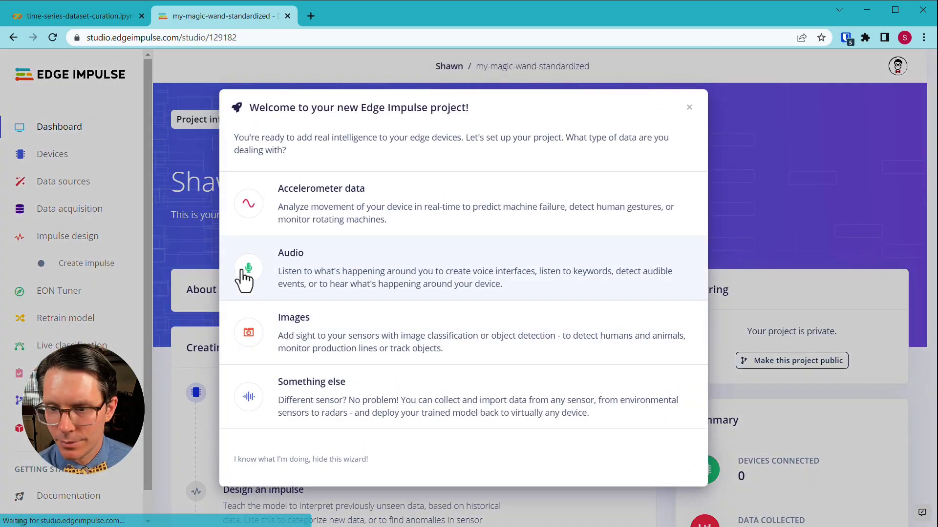
pyautogui.click(689, 107)
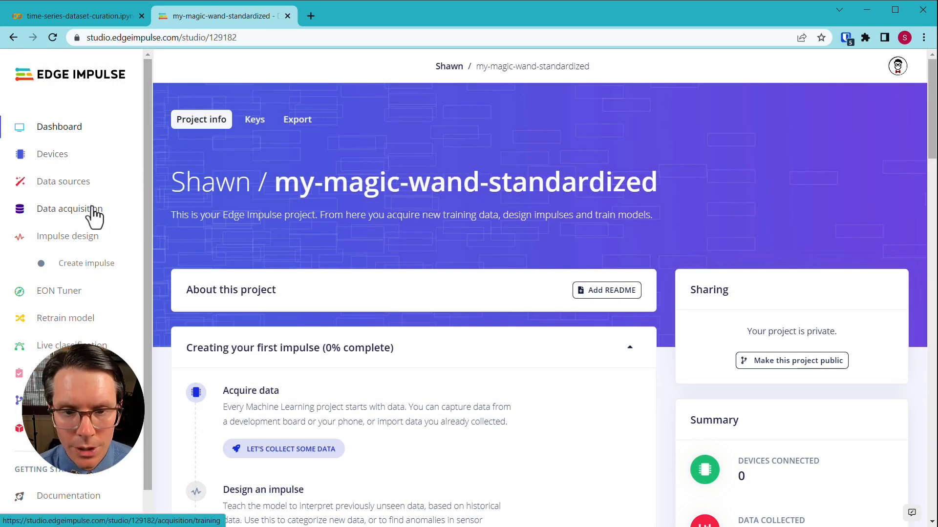
# Step: From Data acquisition's upload form, select all CSV files in the training folder
pyautogui.click(69, 209)
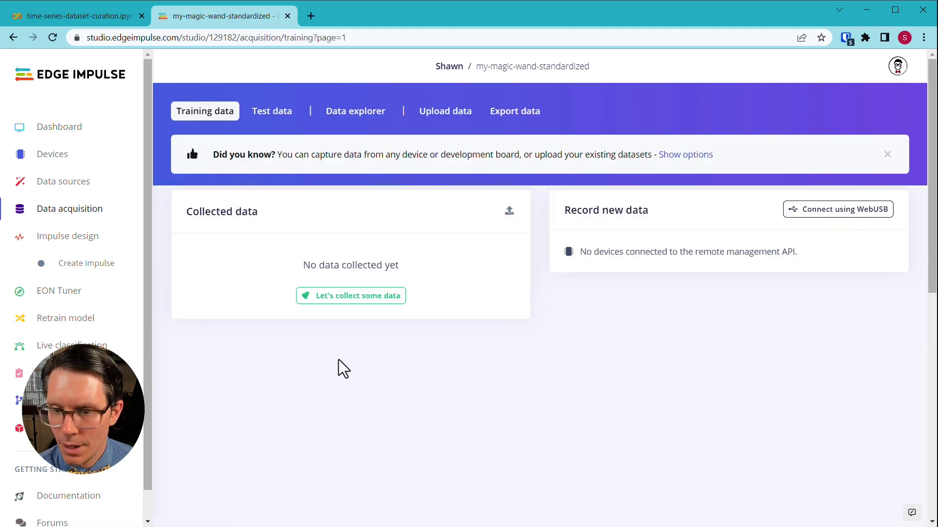
pyautogui.click(445, 110)
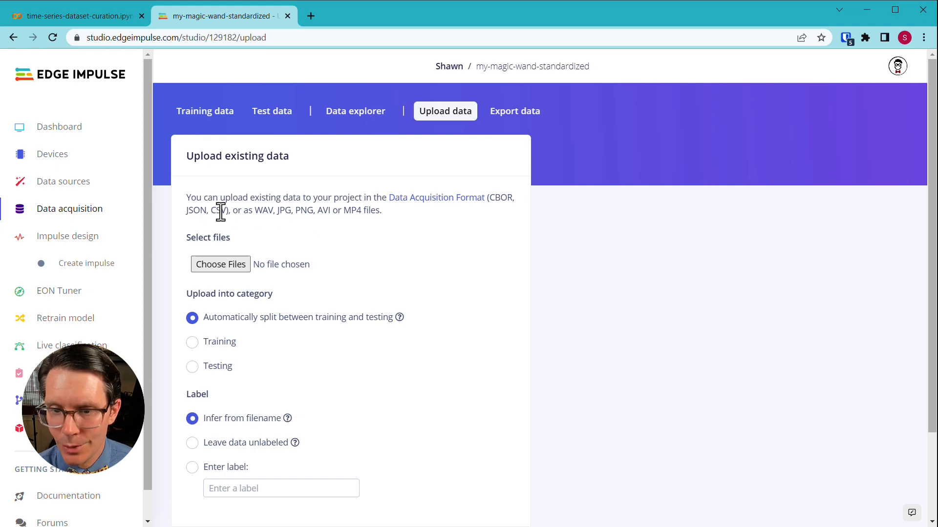
pyautogui.moveTo(239, 274)
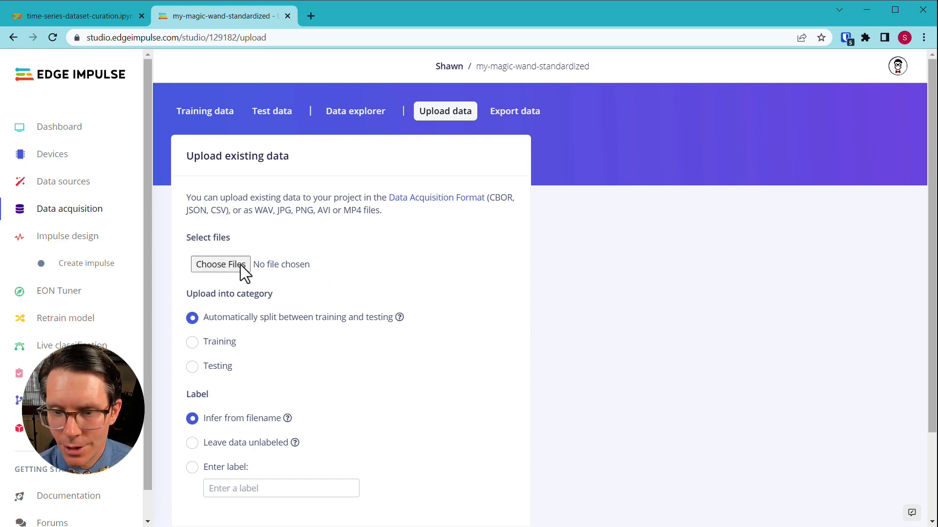
pyautogui.click(220, 264)
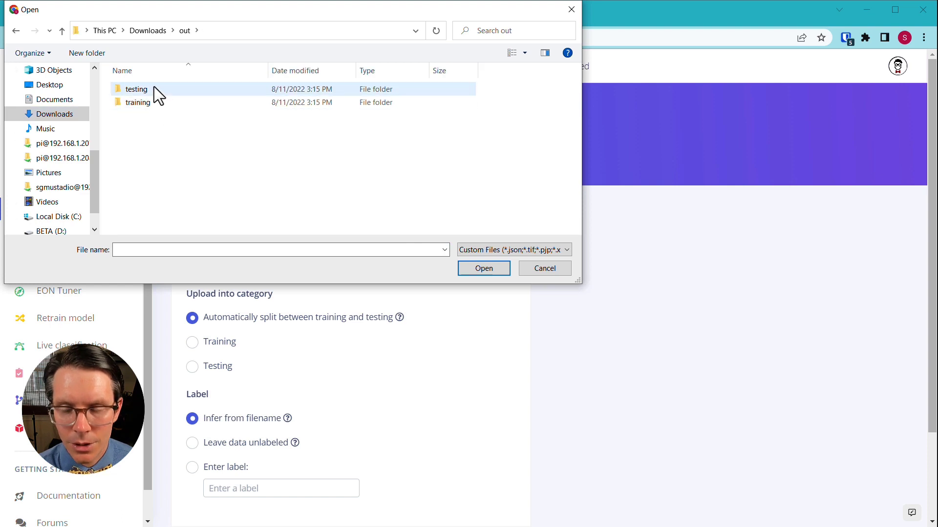
pyautogui.doubleClick(137, 102)
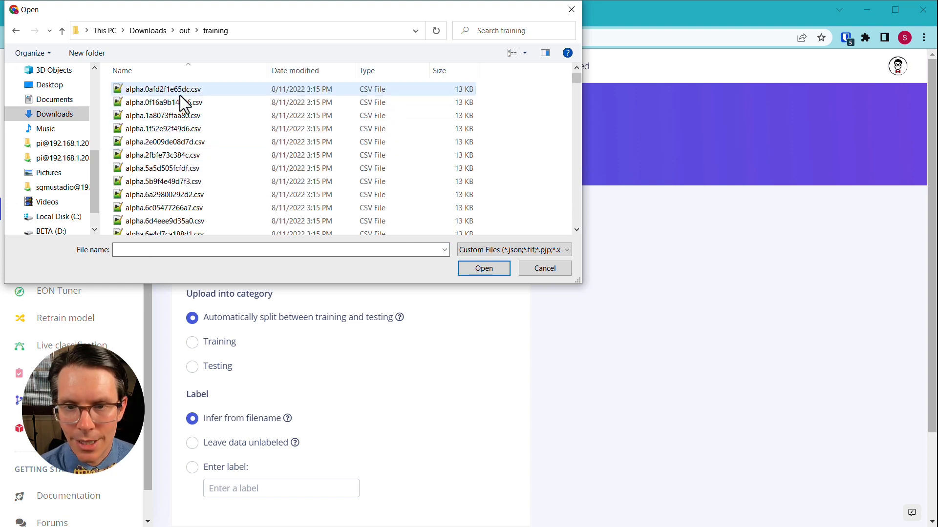
pyautogui.press('ctrl+a')
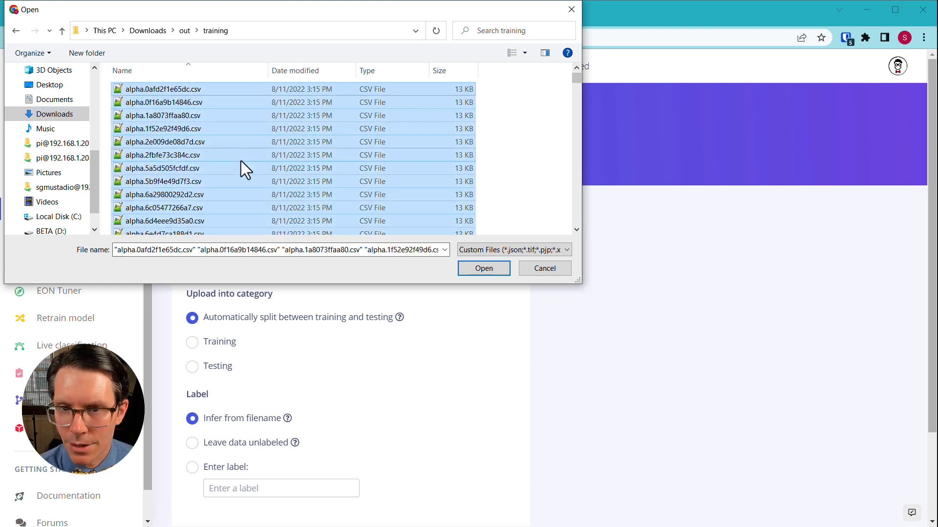
pyautogui.click(483, 268)
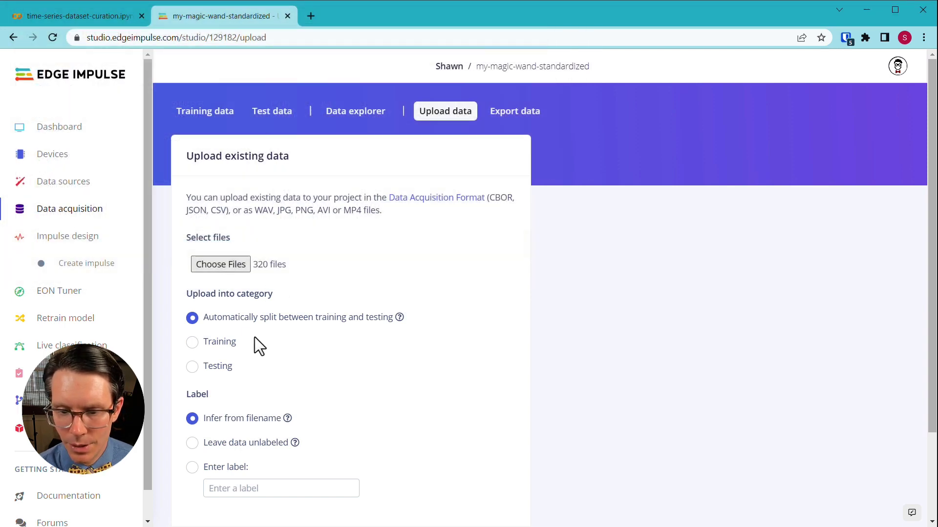
# Step: Set the upload category to Training with labels inferred from filenames and begin upload
pyautogui.click(191, 341)
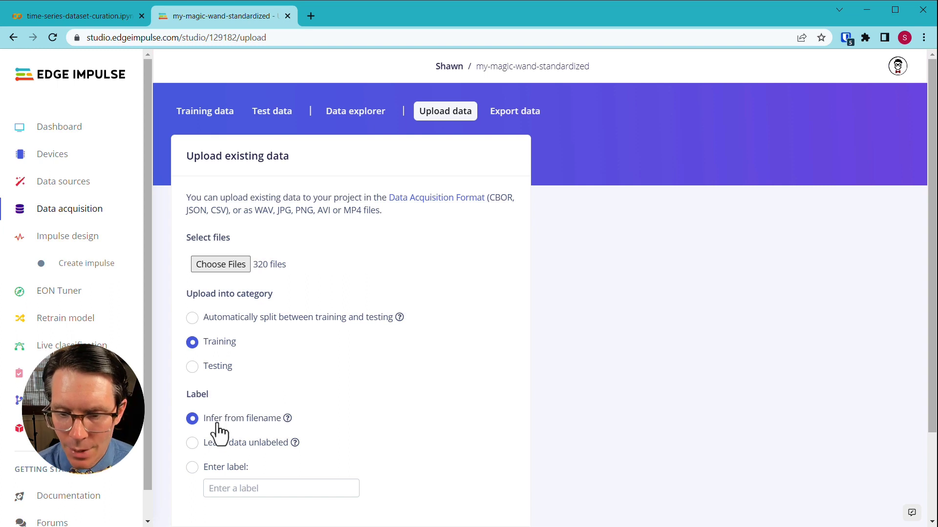
pyautogui.moveTo(285, 399)
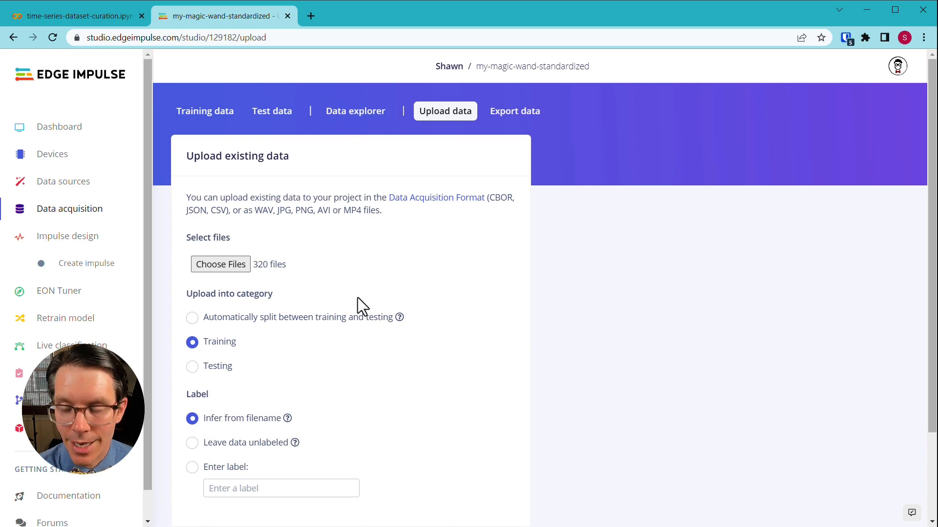
pyautogui.scroll(-3)
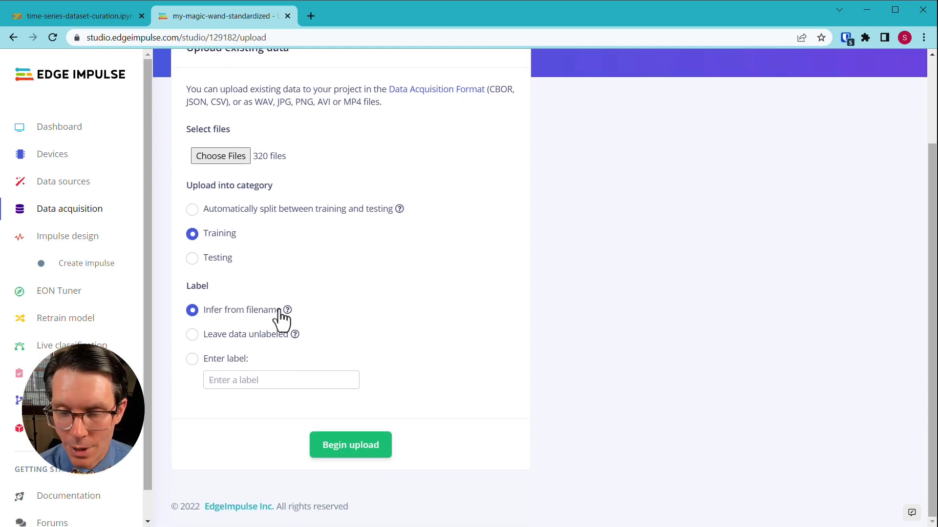
pyautogui.moveTo(365, 301)
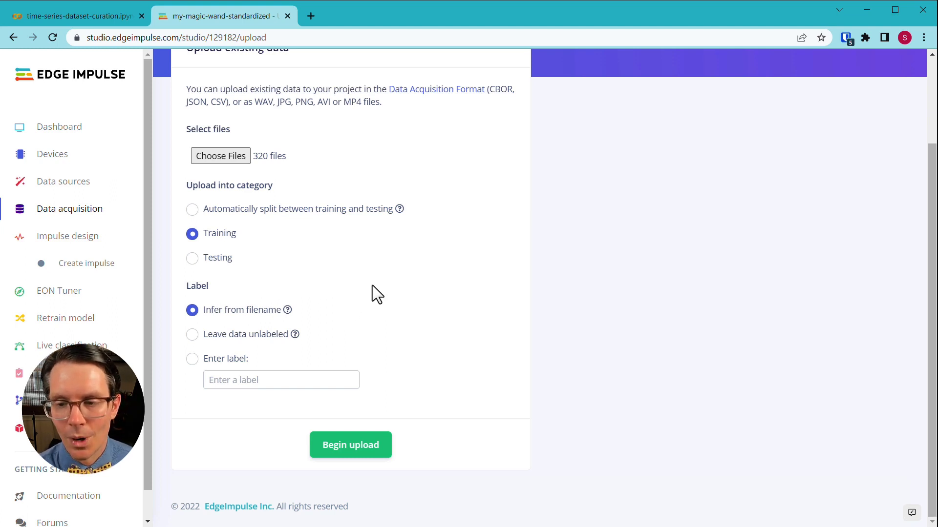
pyautogui.moveTo(363, 447)
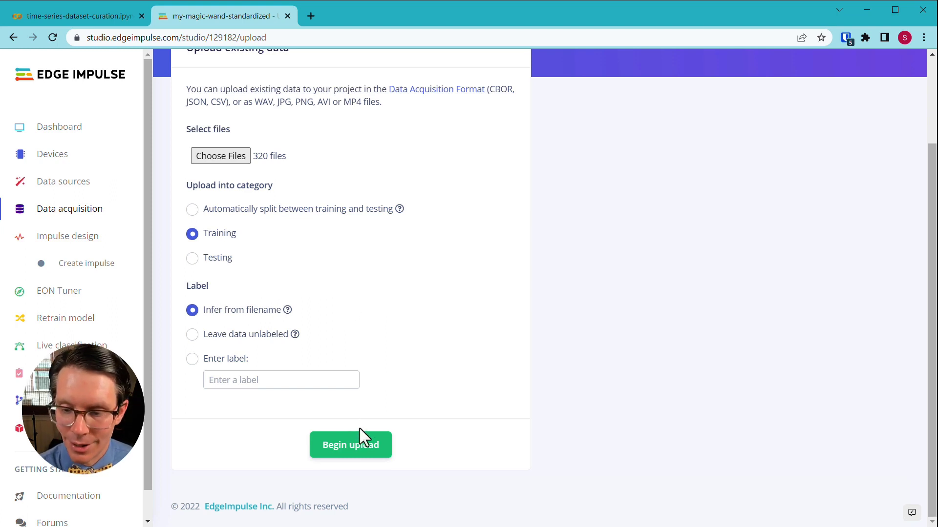
pyautogui.click(350, 444)
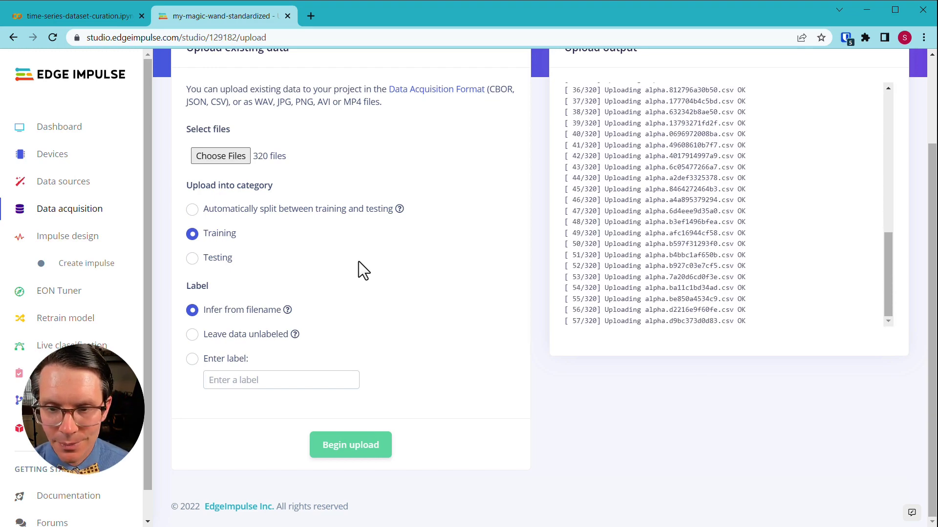
# Step: Choose the 80 CSVs from the testing folder and upload them as Testing data
pyautogui.click(220, 156)
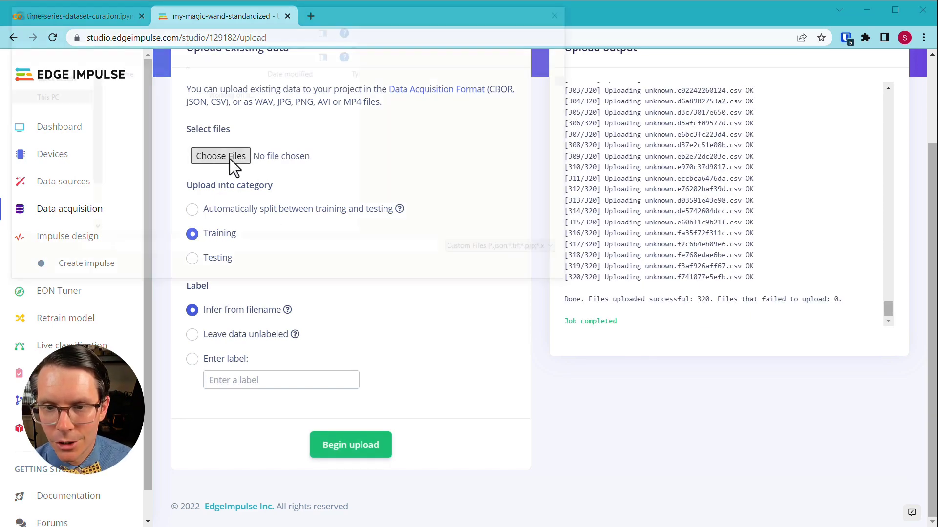
pyautogui.click(220, 155)
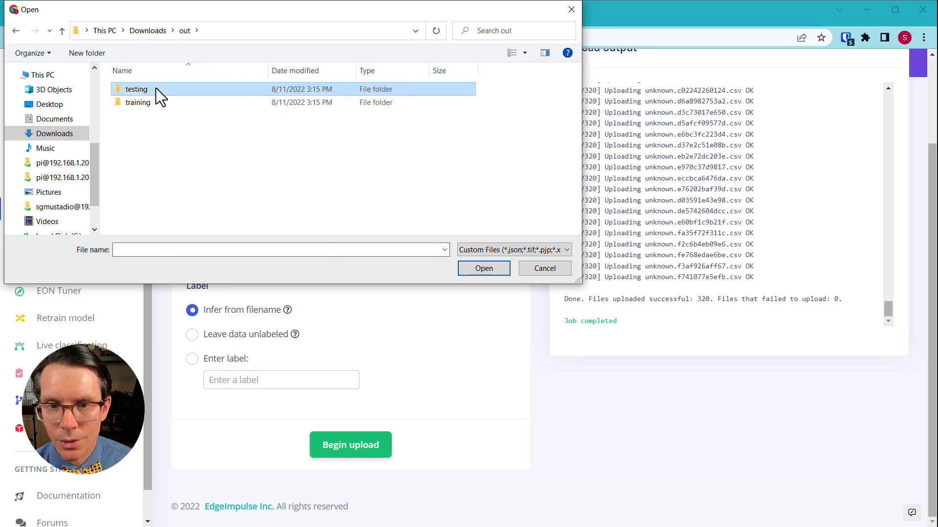
pyautogui.doubleClick(137, 89)
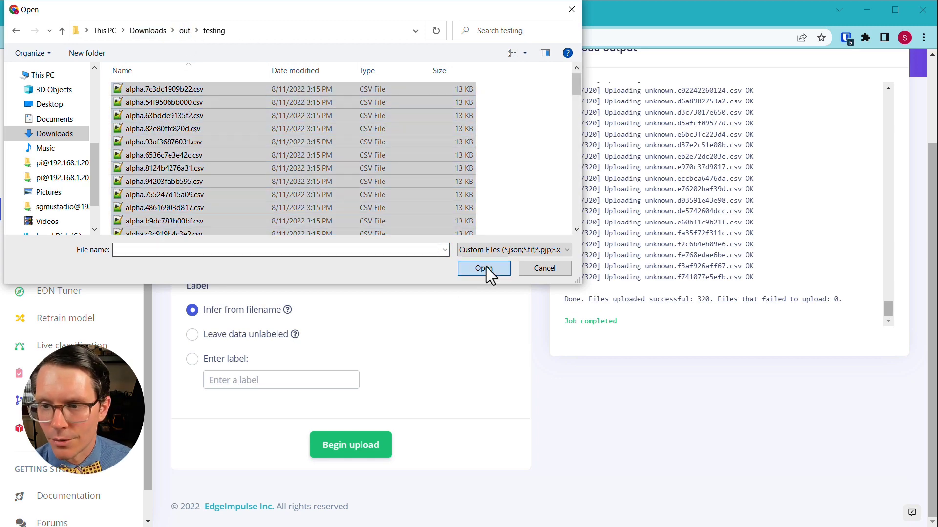
pyautogui.click(483, 268)
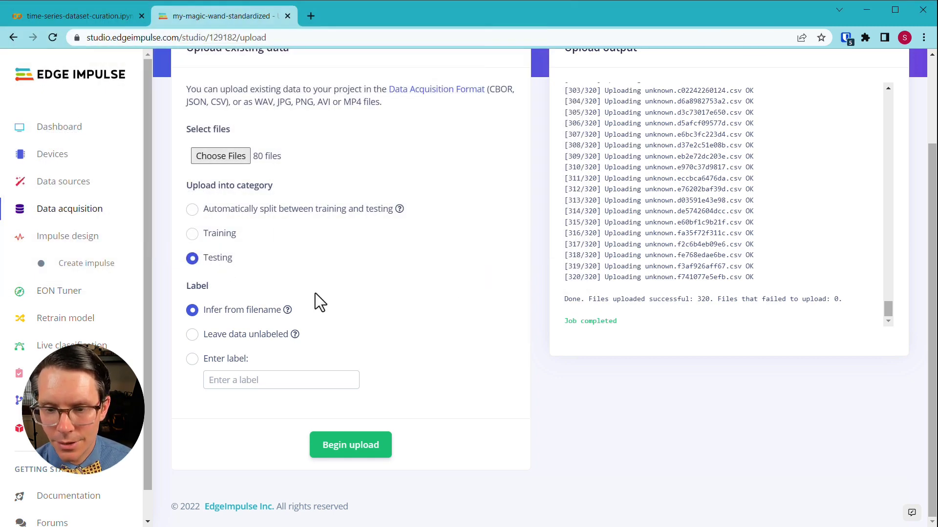
pyautogui.click(350, 444)
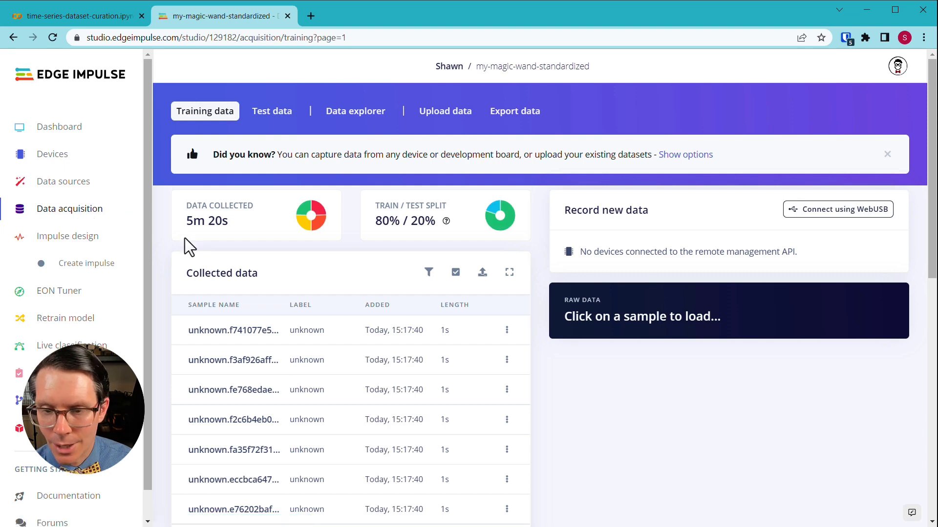
pyautogui.moveTo(310, 216)
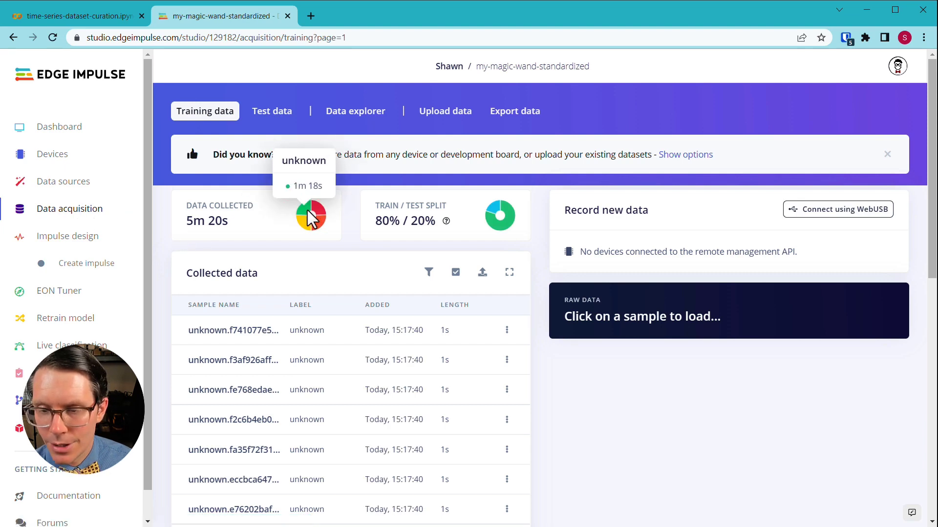
pyautogui.moveTo(306, 214)
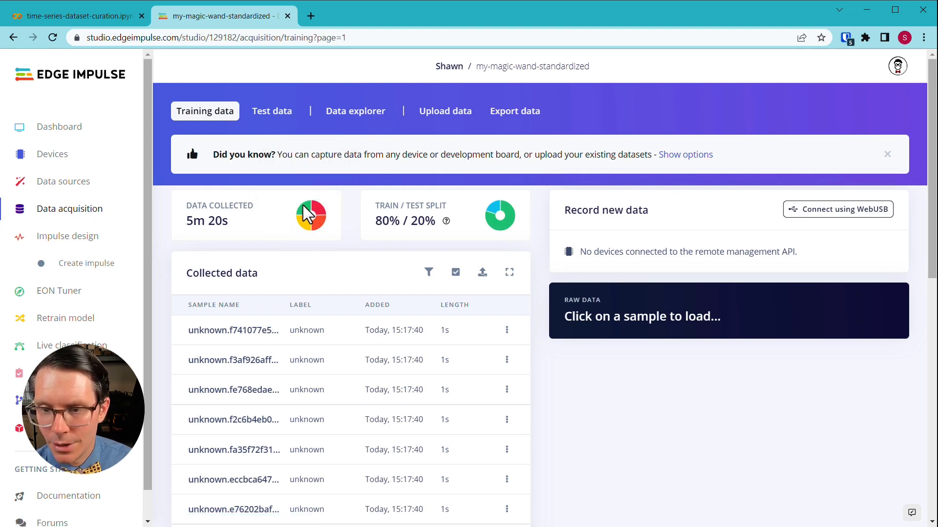
# Step: Open sensor graphs for unknown samples, including unknown.fe768edae6be and unknown.fa35f72f311c
pyautogui.scroll(-3)
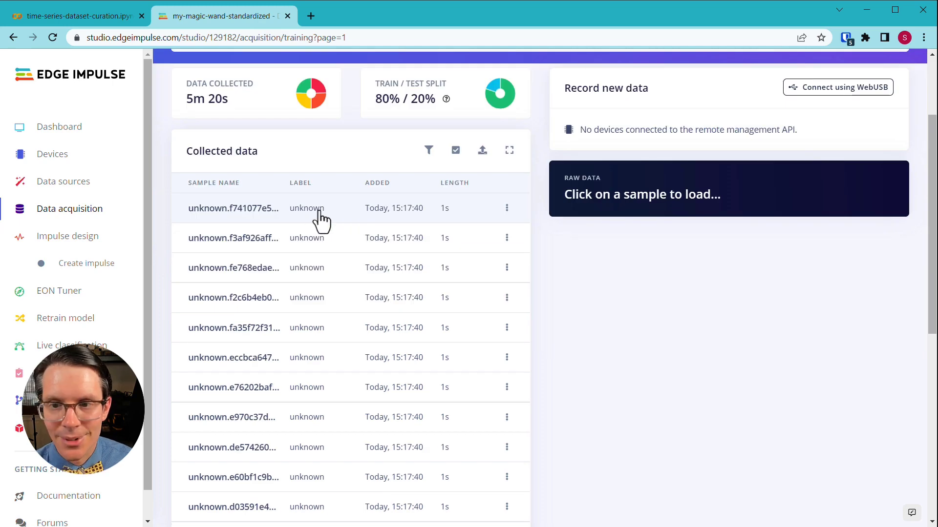
pyautogui.click(233, 208)
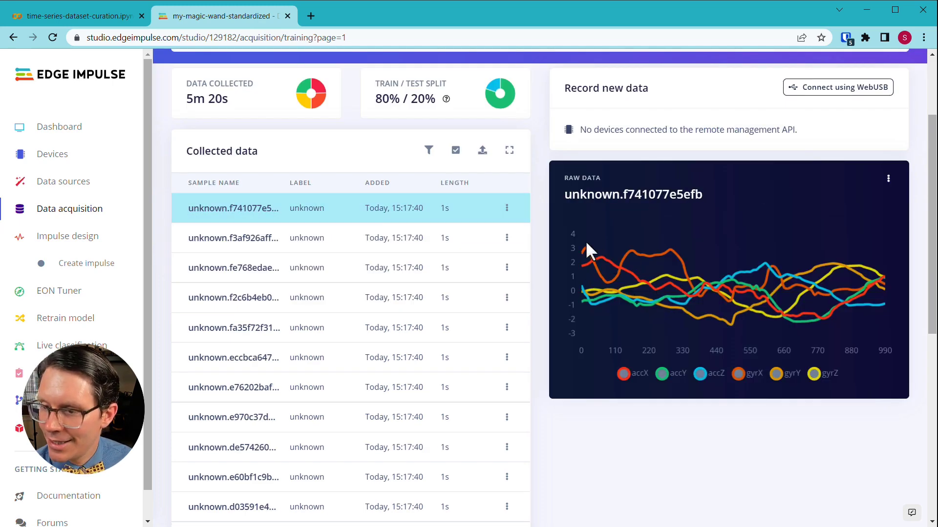
pyautogui.moveTo(578, 244)
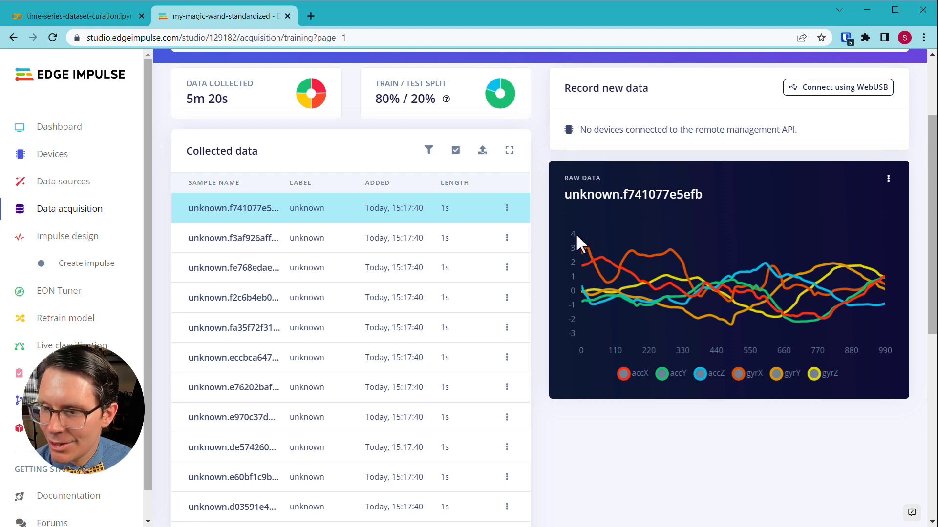
pyautogui.moveTo(577, 259)
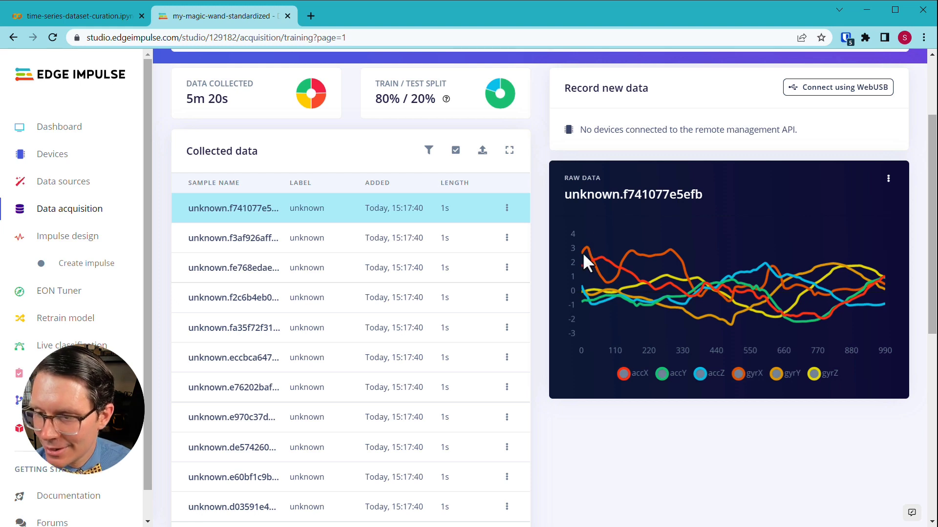
pyautogui.moveTo(571, 316)
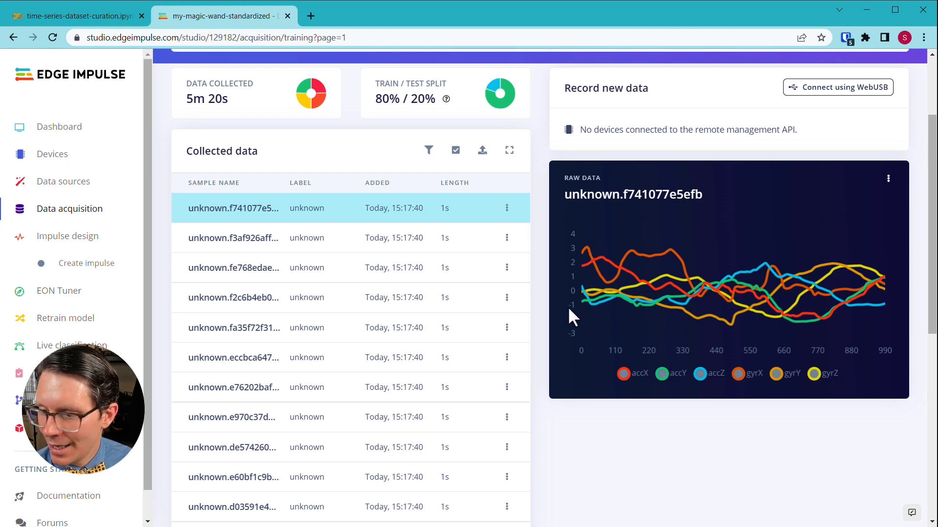
pyautogui.moveTo(591, 339)
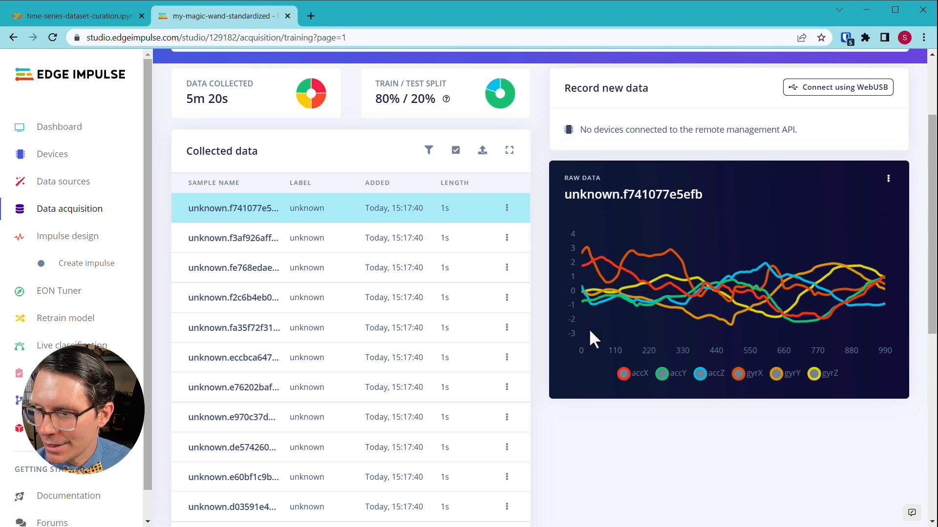
pyautogui.click(234, 268)
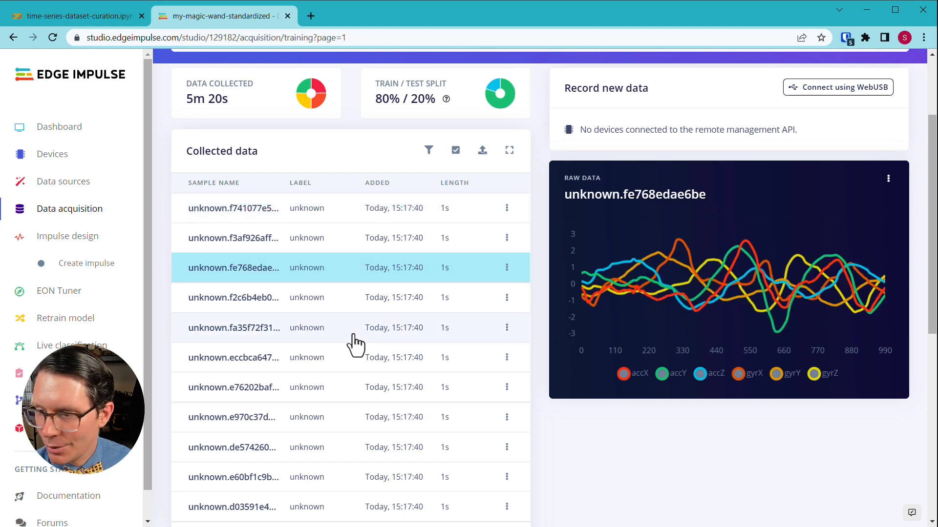
pyautogui.click(253, 328)
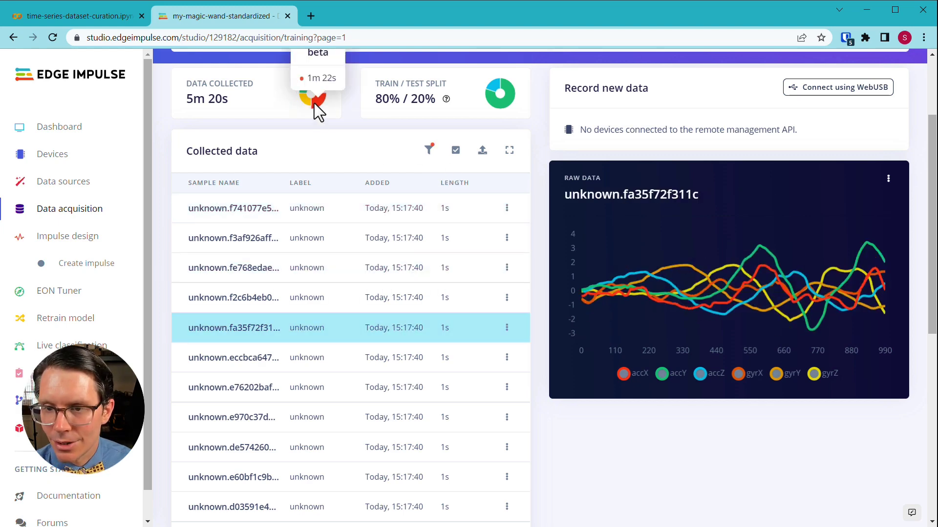
pyautogui.moveTo(314, 267)
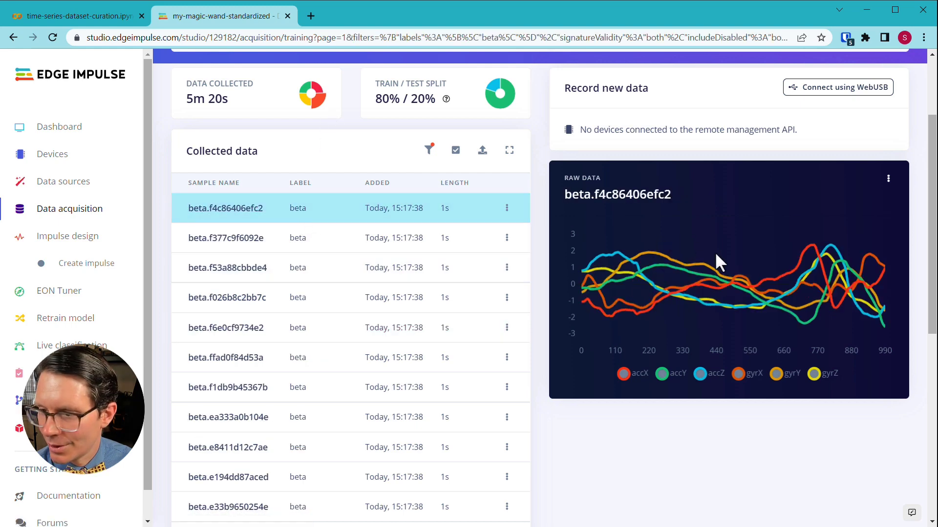
pyautogui.moveTo(751, 331)
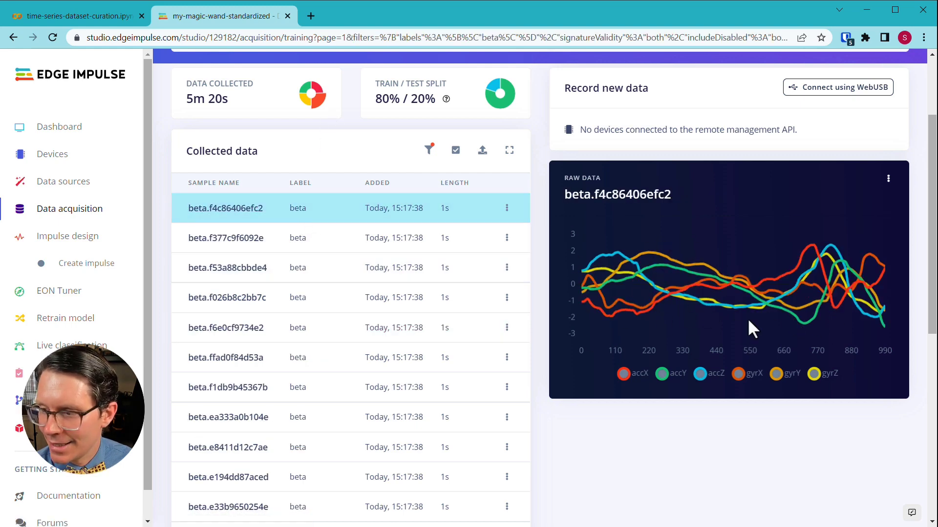
pyautogui.moveTo(829, 308)
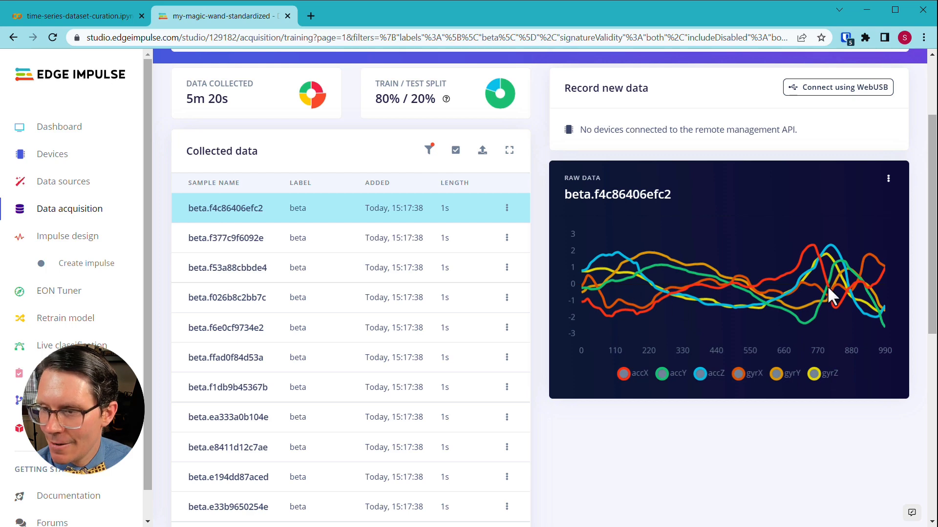